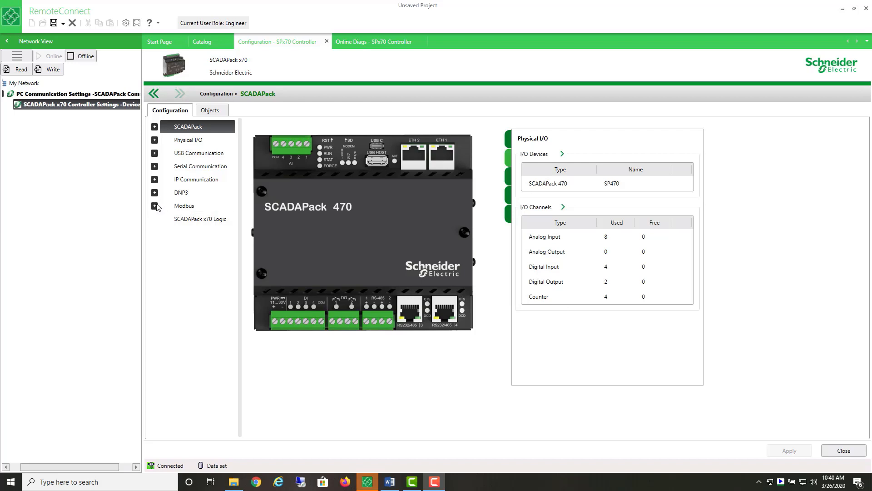
Expand the Modbus node to show its Slave/Server and Store and Forward pages.
{"action": "left_click", "coordinate": [154, 206]}
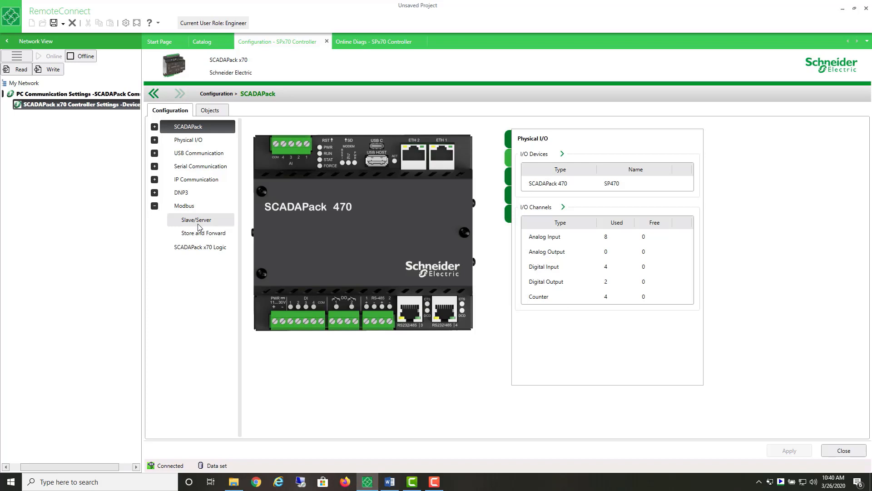
{"action": "mouse_move", "coordinate": [190, 212]}
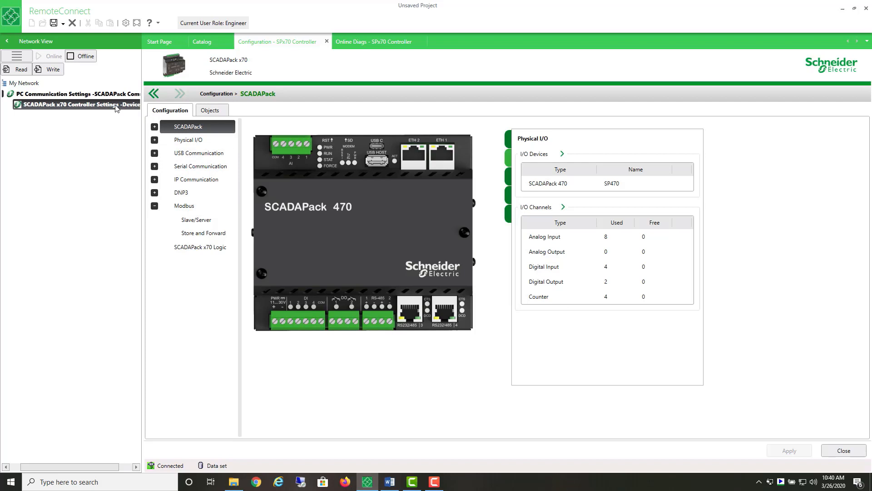
{"action": "right_click", "coordinate": [73, 105]}
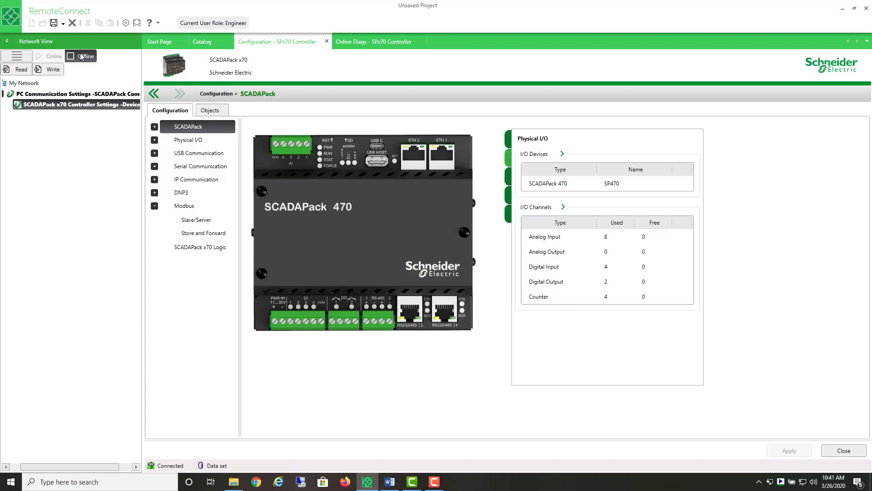
Take the controller offline and reach Project Settings via Additional Functions.
{"action": "left_click", "coordinate": [81, 55]}
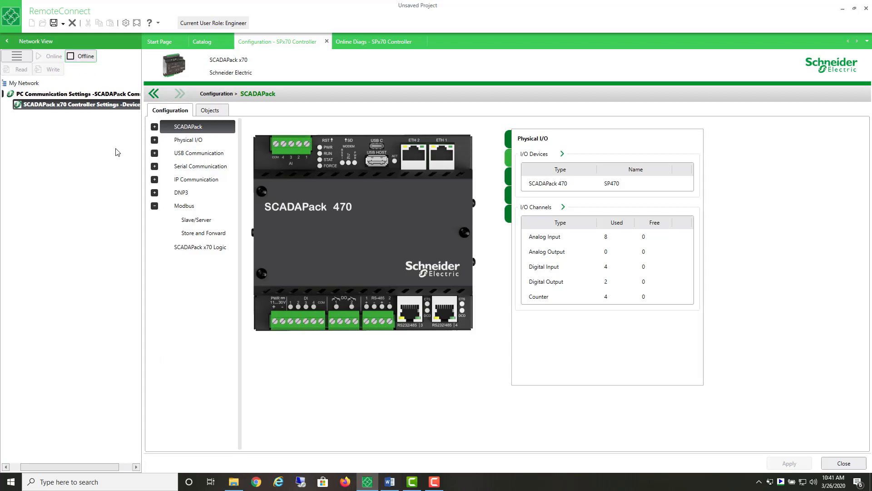
{"action": "right_click", "coordinate": [76, 105]}
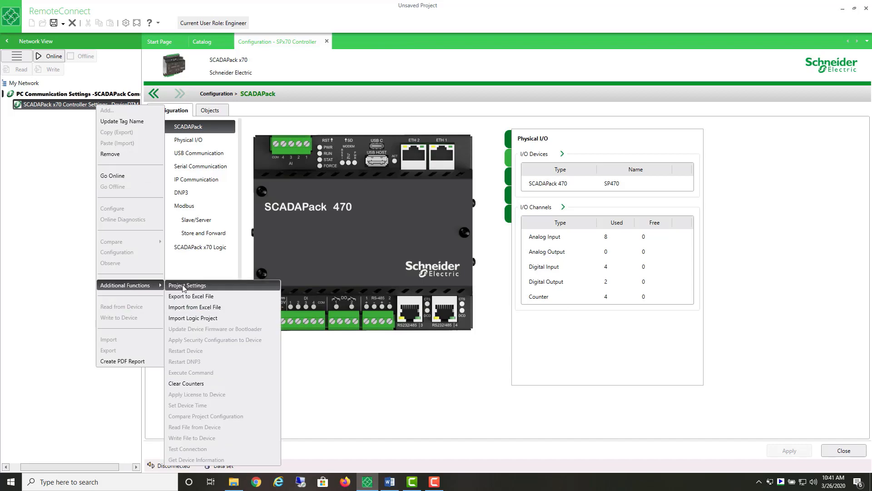
{"action": "left_click", "coordinate": [187, 284]}
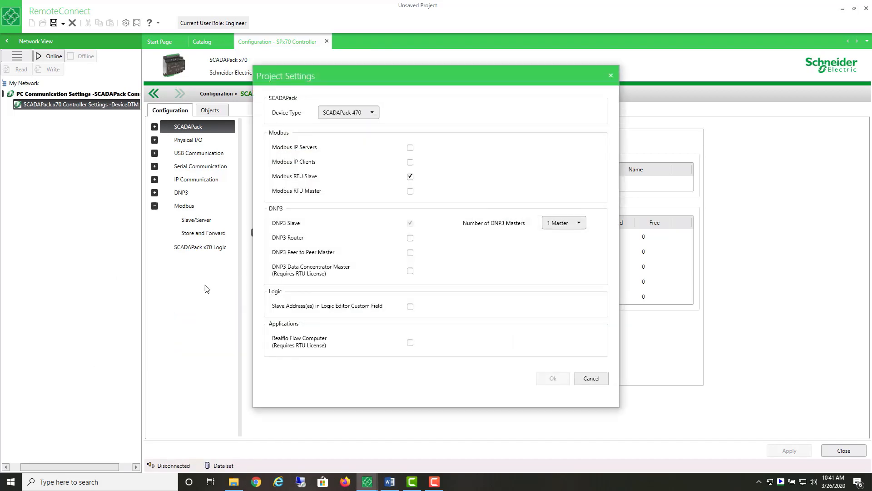
{"action": "mouse_move", "coordinate": [288, 133]}
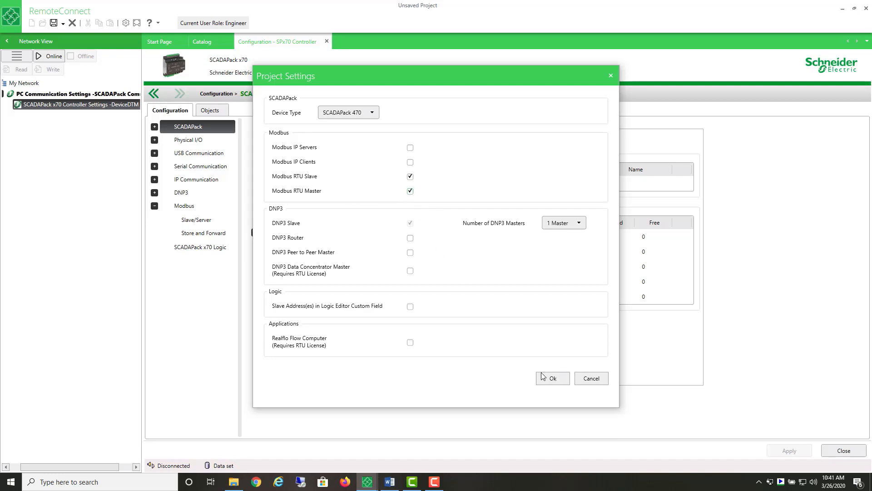
Enable Modbus RTU Master and accept the project configuration update.
{"action": "left_click", "coordinate": [553, 378]}
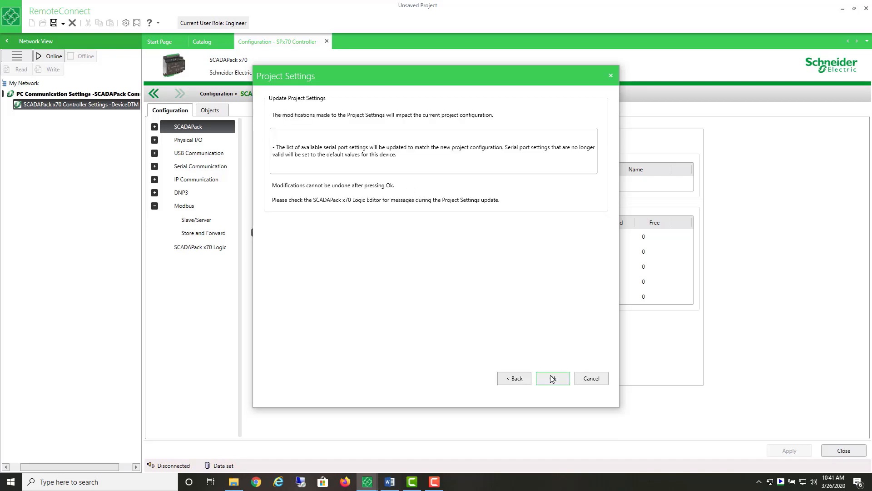
{"action": "left_click", "coordinate": [553, 378]}
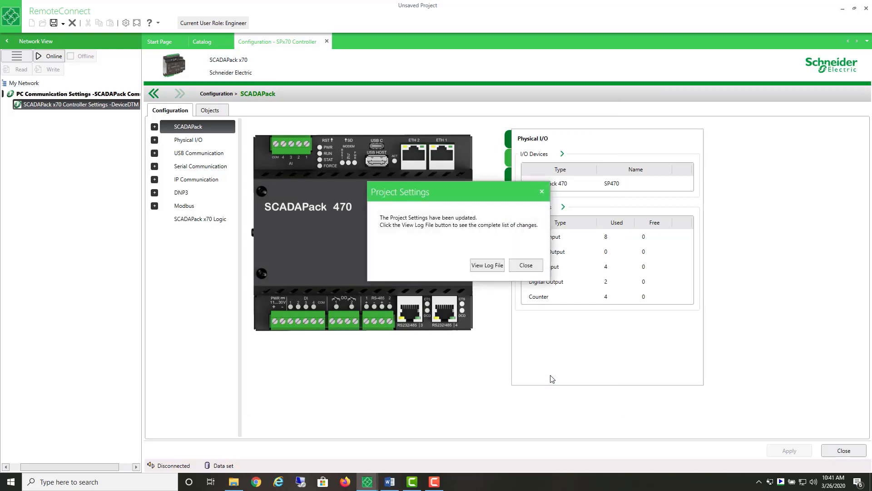
{"action": "left_click", "coordinate": [524, 264]}
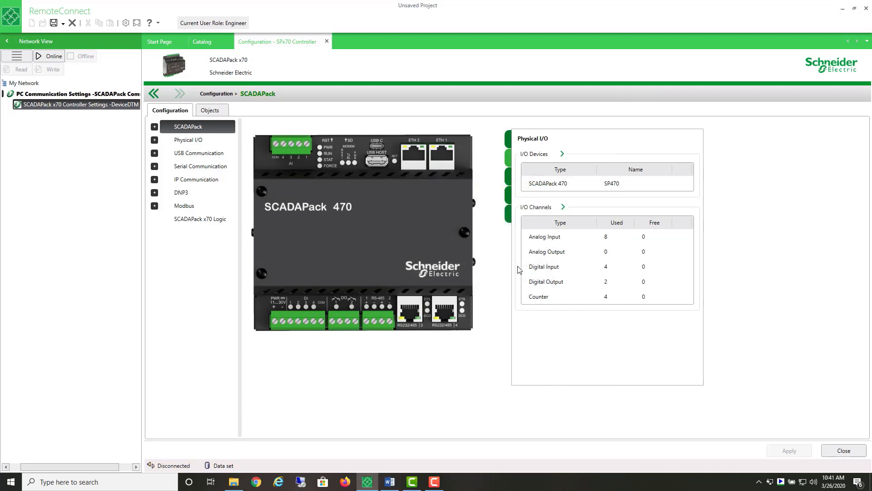
Show the empty Master/Client device list and review Add Device serial port options, then cancel.
{"action": "left_click", "coordinate": [155, 205]}
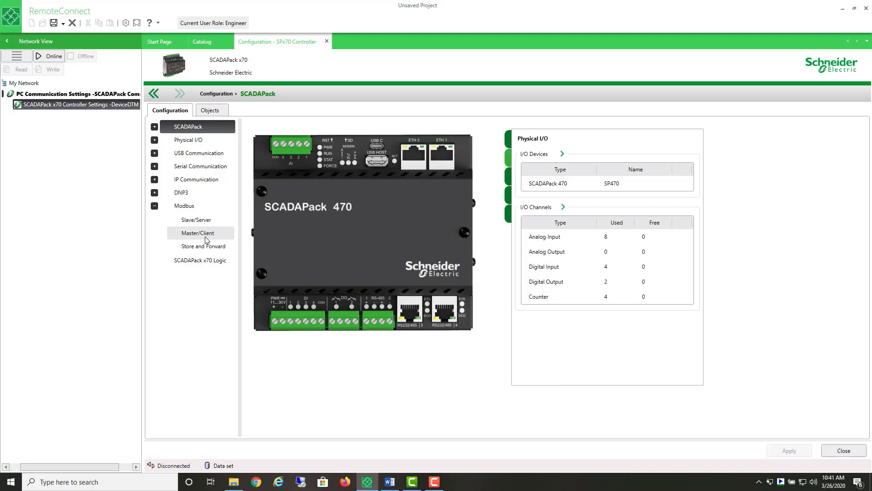
{"action": "left_click", "coordinate": [199, 233]}
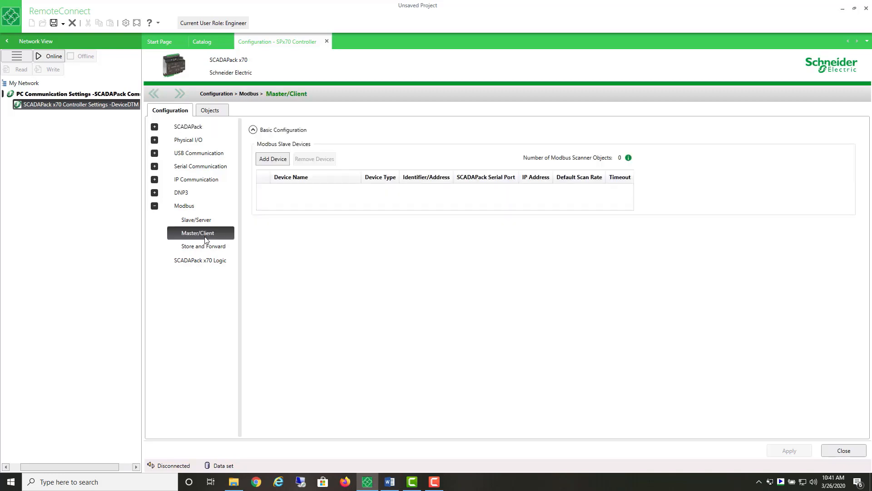
{"action": "mouse_move", "coordinate": [234, 239]}
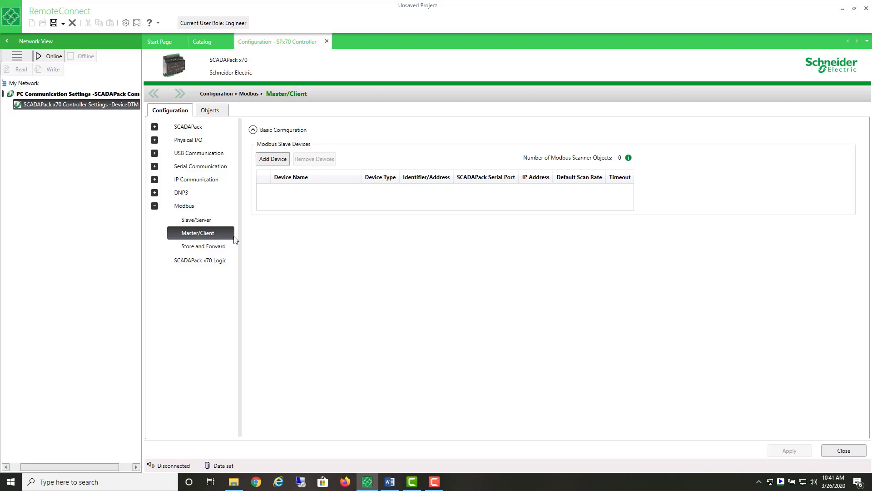
{"action": "mouse_move", "coordinate": [264, 221]}
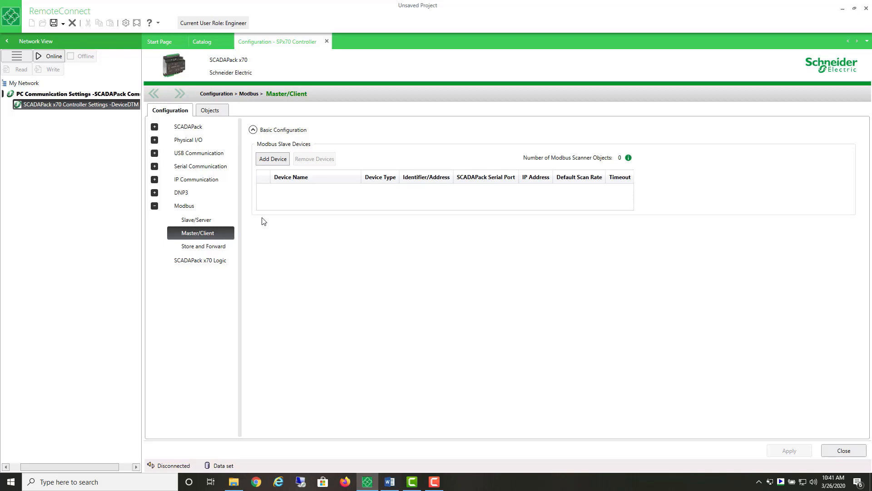
{"action": "left_click", "coordinate": [272, 158]}
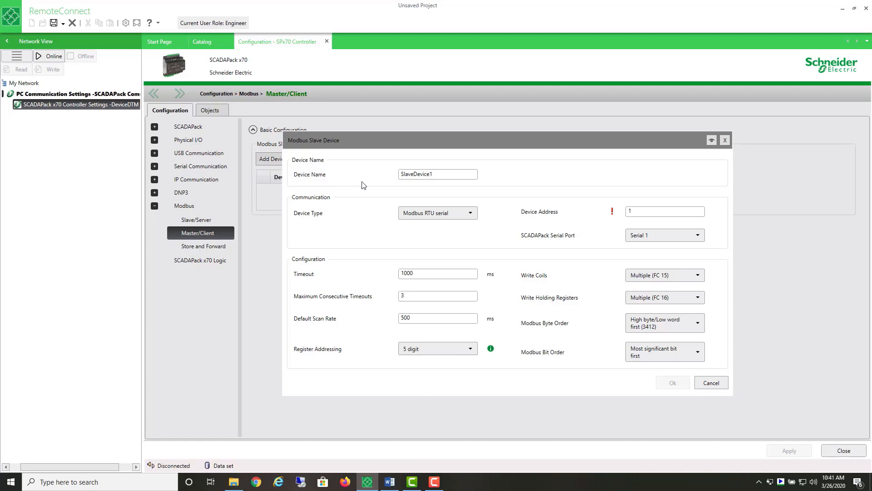
{"action": "left_click", "coordinate": [449, 174]}
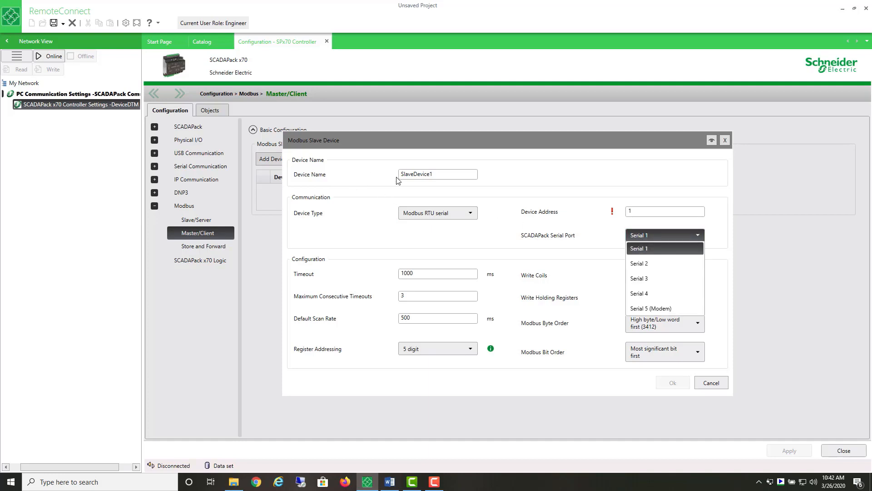
{"action": "left_click", "coordinate": [710, 382]}
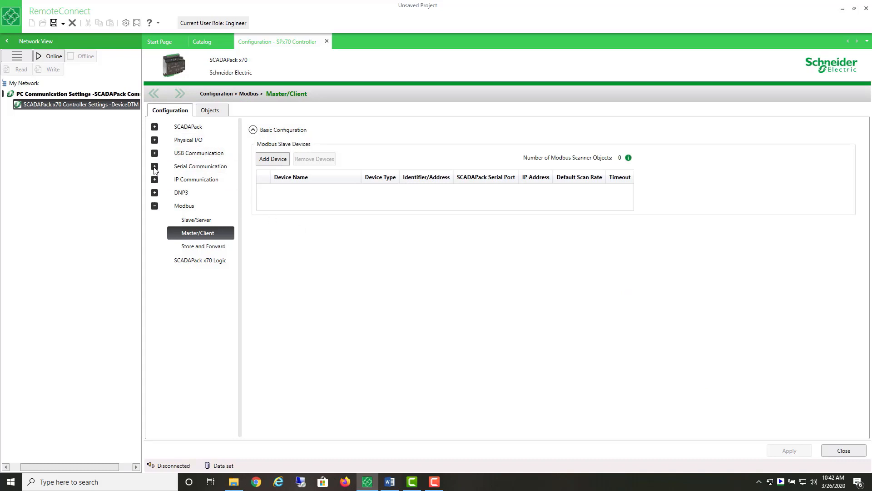
{"action": "left_click", "coordinate": [155, 165]}
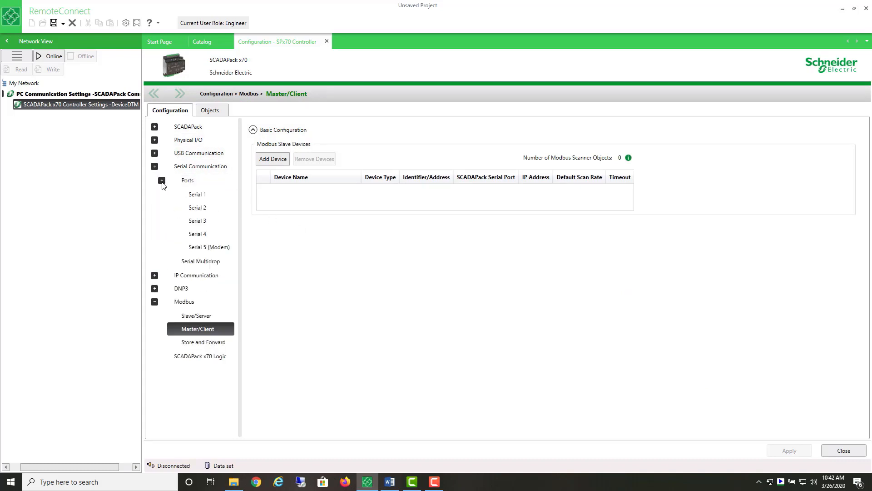
{"action": "left_click", "coordinate": [197, 195]}
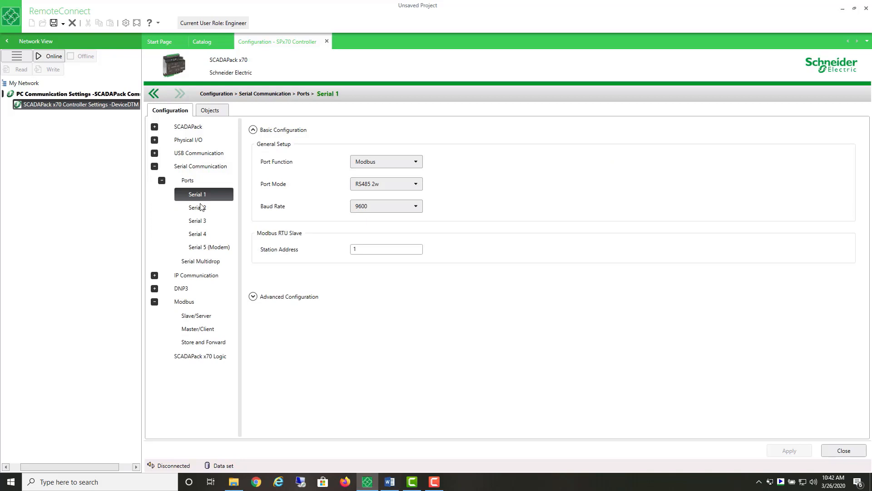
{"action": "left_click", "coordinate": [197, 207]}
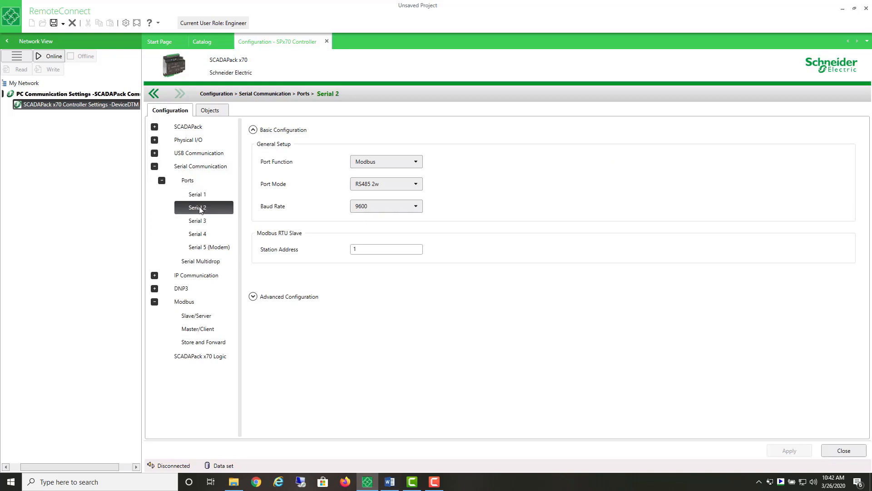
{"action": "left_click", "coordinate": [197, 220]}
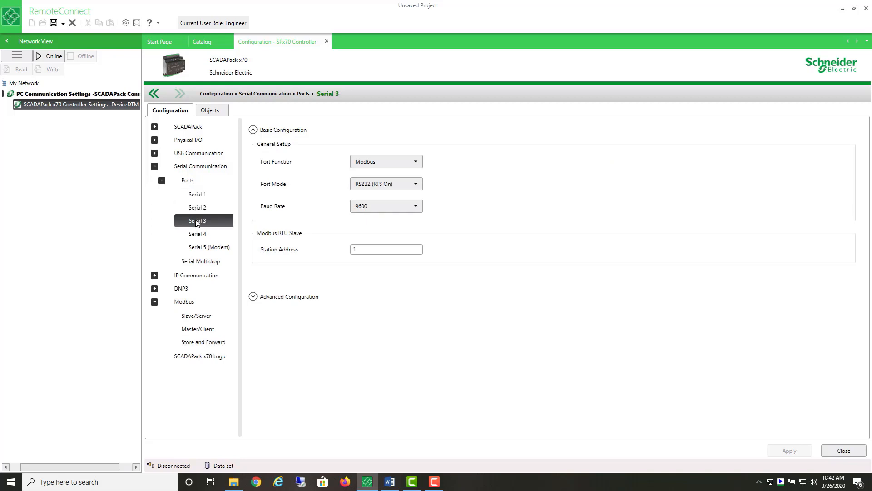
{"action": "left_click", "coordinate": [197, 234]}
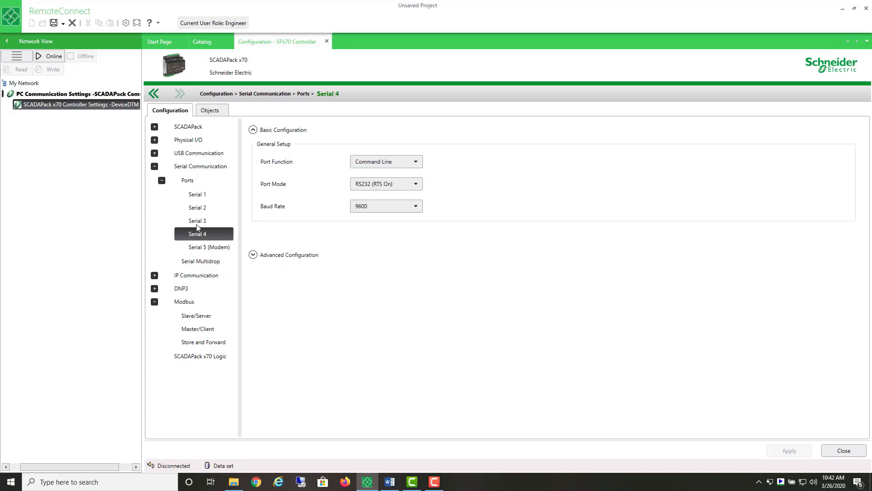
{"action": "left_click", "coordinate": [197, 220]}
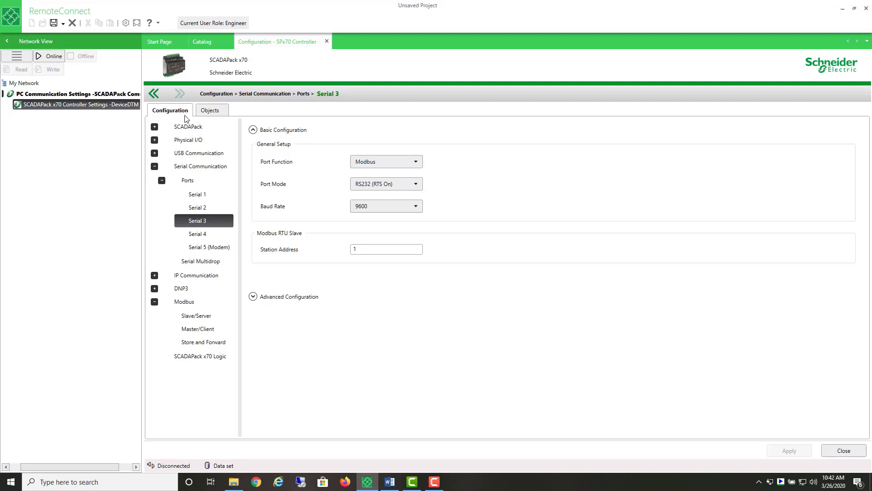
{"action": "left_click", "coordinate": [198, 328]}
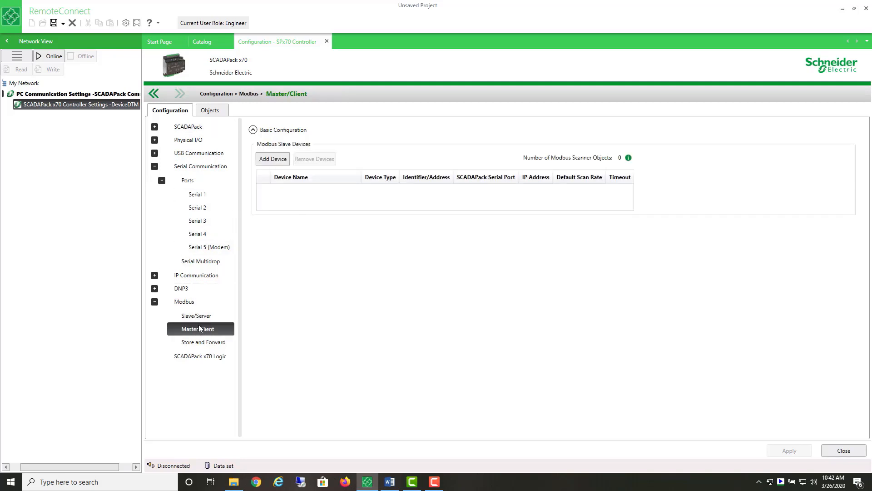
Define SlaveDevice1 as Modbus RTU serial, address 4, on Serial 3, timeout 1000 ms.
{"action": "left_click", "coordinate": [271, 158]}
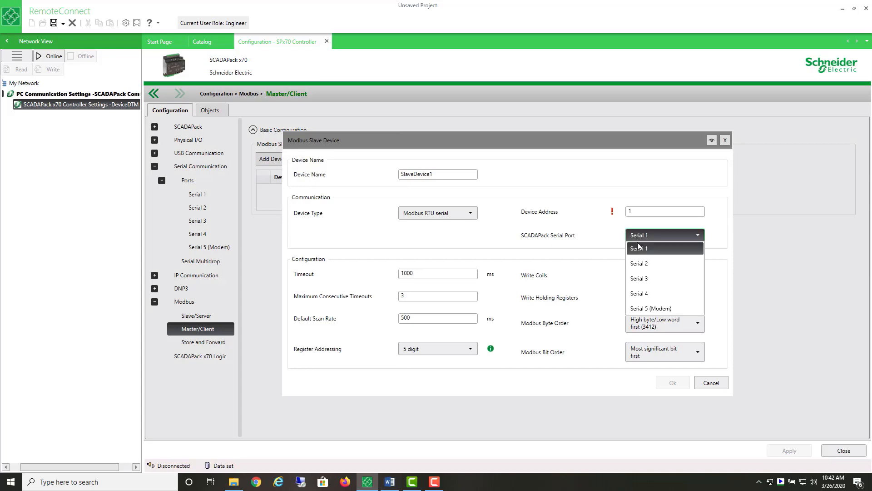
{"action": "left_click", "coordinate": [639, 278]}
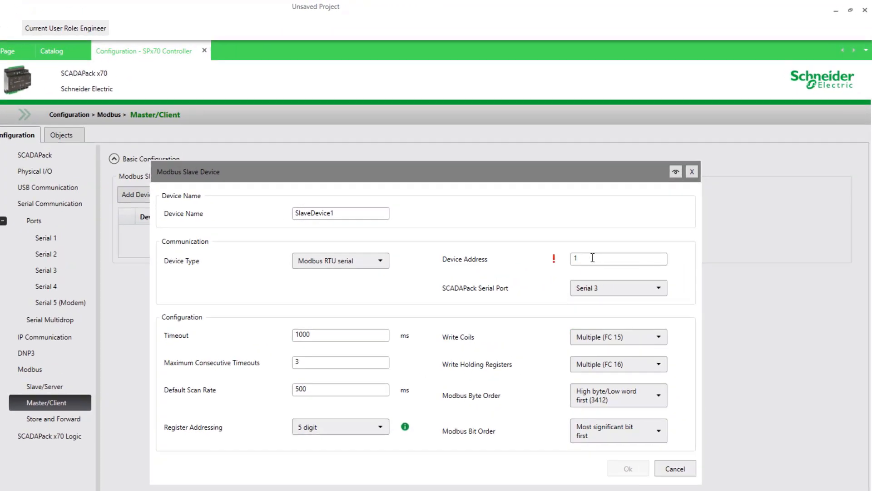
{"action": "mouse_move", "coordinate": [593, 258]}
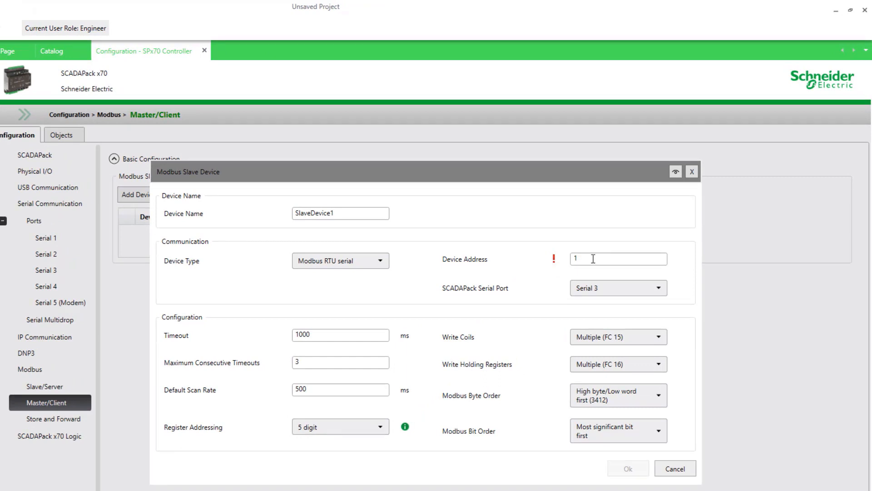
{"action": "left_click", "coordinate": [617, 258]}
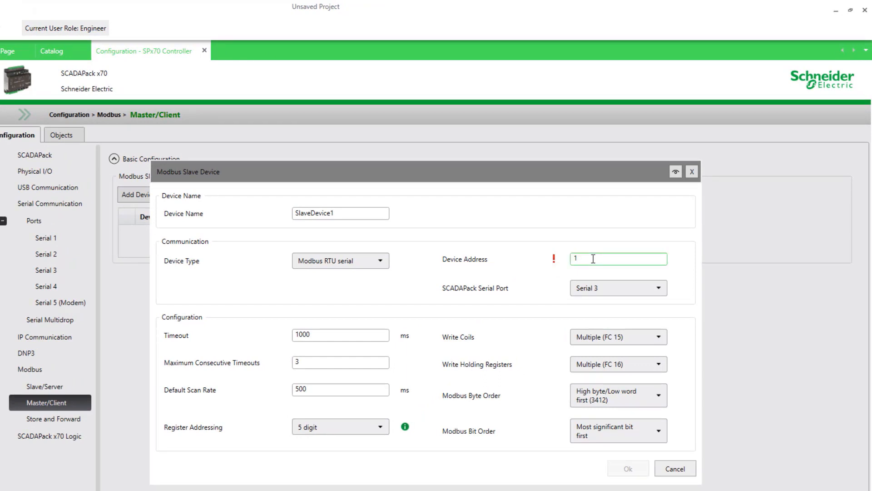
{"action": "type", "text": "4"}
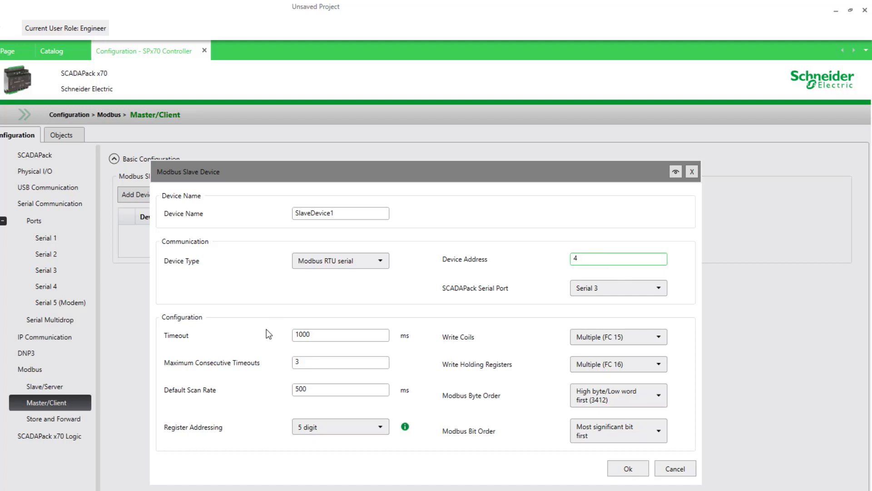
{"action": "mouse_move", "coordinate": [464, 403]}
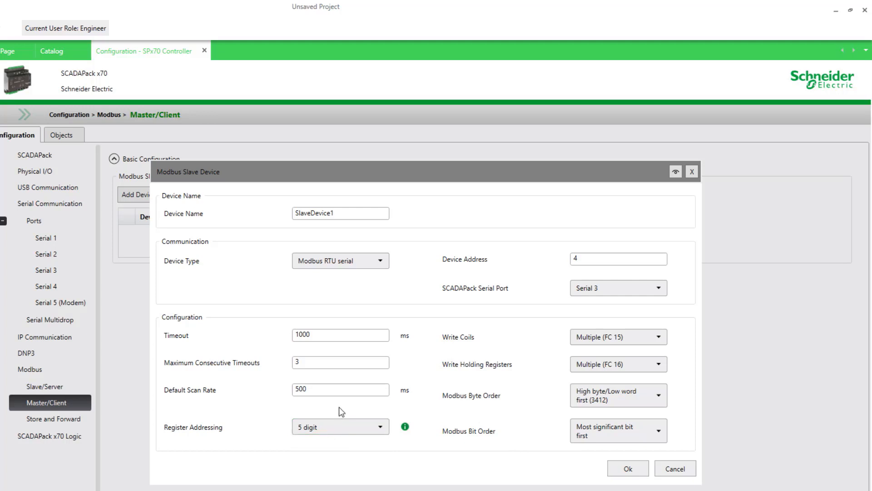
{"action": "left_click", "coordinate": [340, 390]}
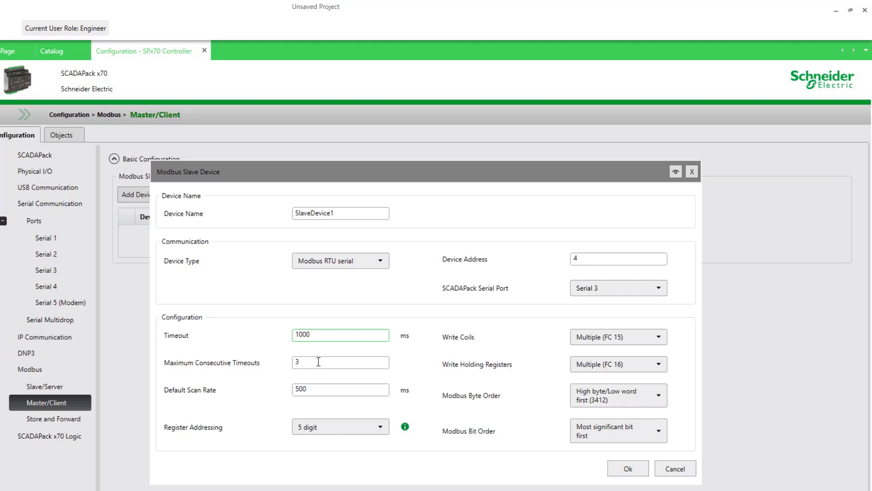
{"action": "mouse_move", "coordinate": [526, 398]}
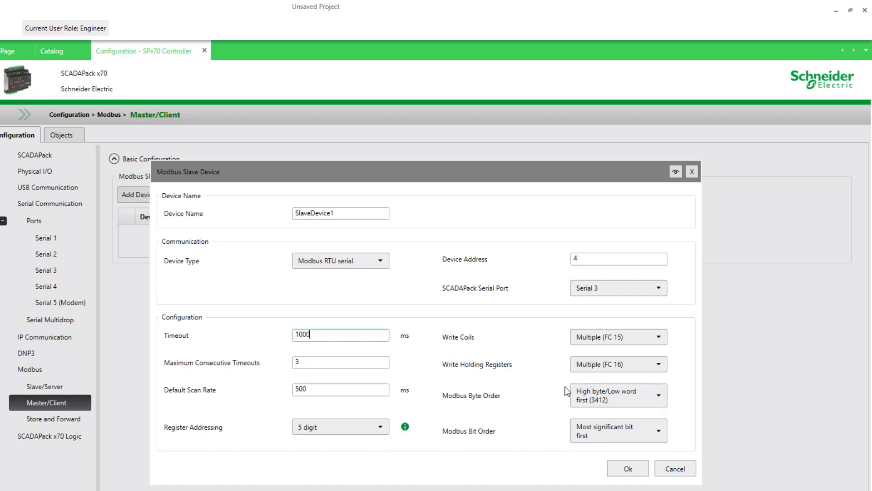
{"action": "mouse_move", "coordinate": [555, 447]}
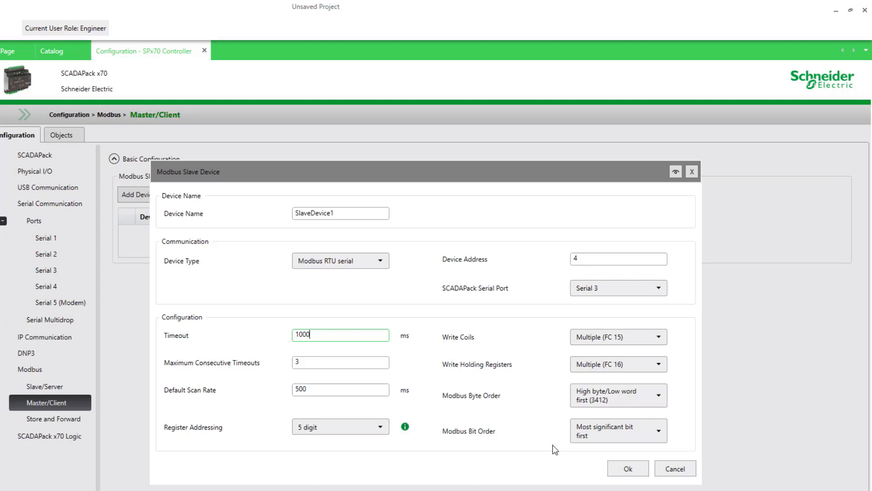
{"action": "mouse_move", "coordinate": [670, 398]}
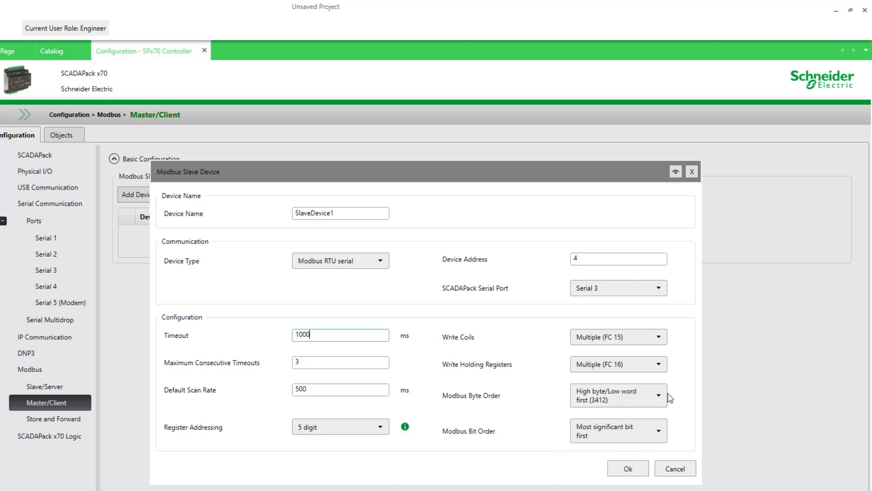
{"action": "mouse_move", "coordinate": [679, 404]}
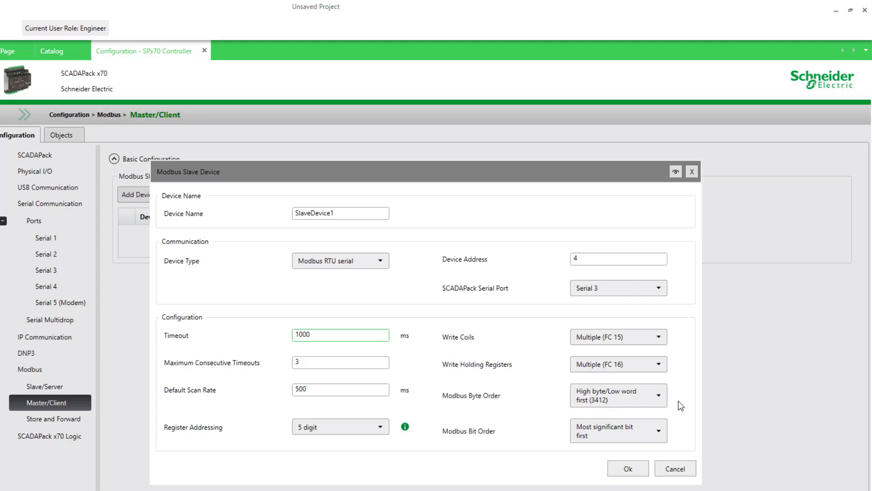
{"action": "mouse_move", "coordinate": [551, 384]}
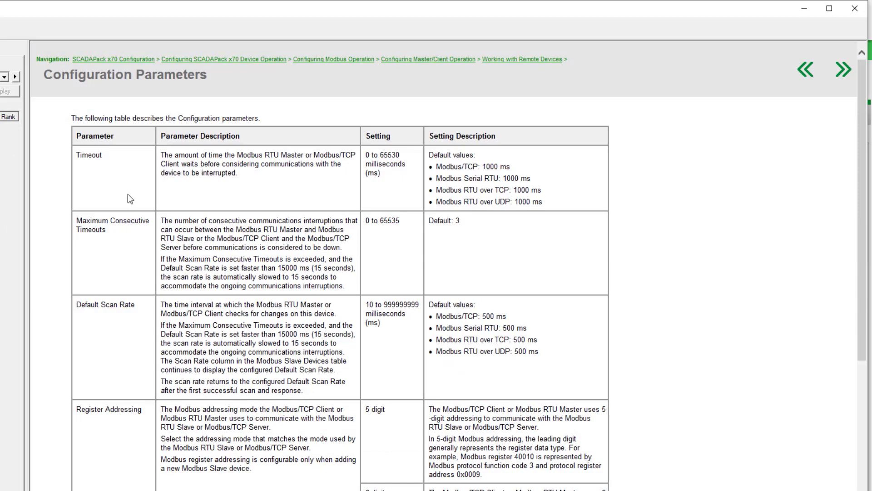
{"action": "scroll", "scroll_direction": "down", "scroll_amount": 3}
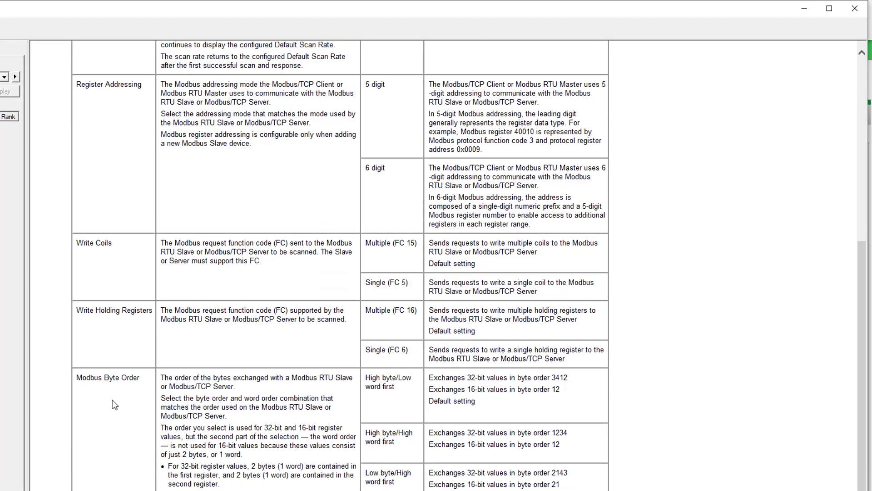
{"action": "scroll", "scroll_direction": "up", "scroll_amount": 3}
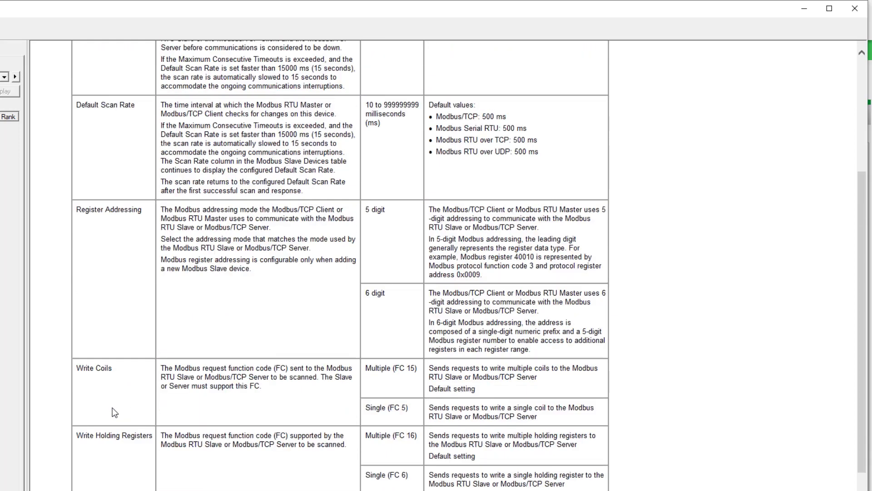
{"action": "scroll", "scroll_direction": "up", "scroll_amount": 3}
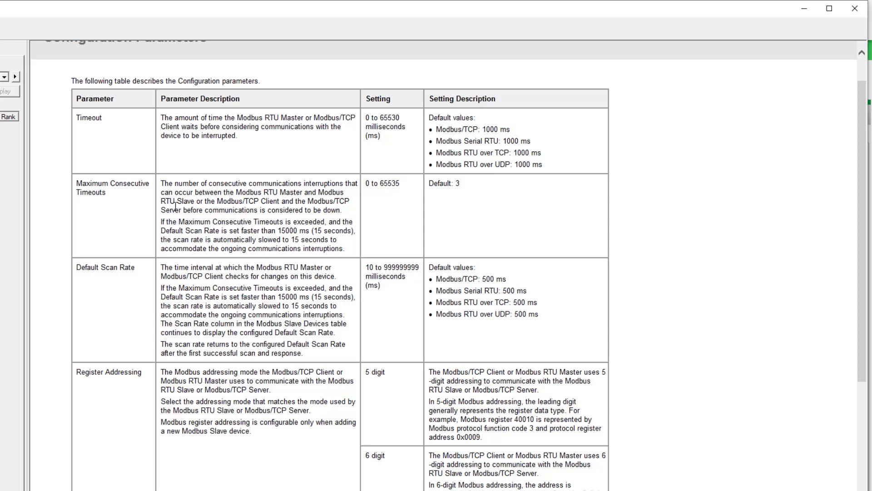
{"action": "mouse_move", "coordinate": [225, 220]}
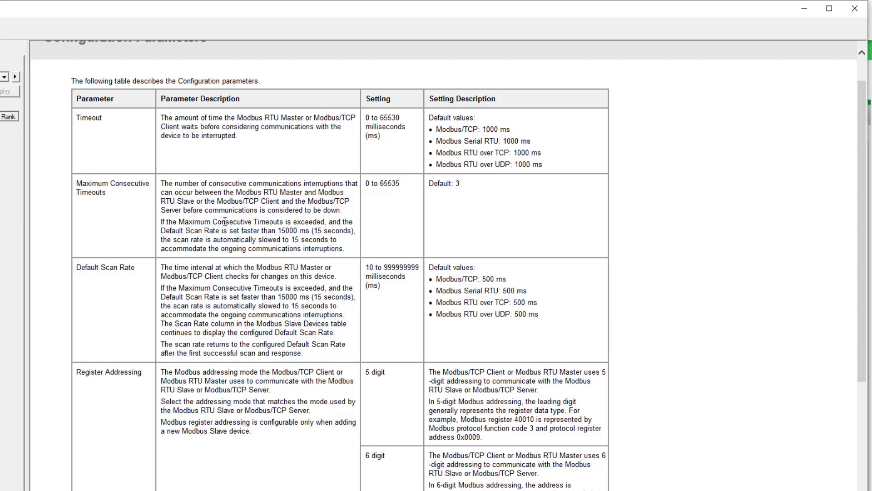
{"action": "mouse_move", "coordinate": [249, 224]}
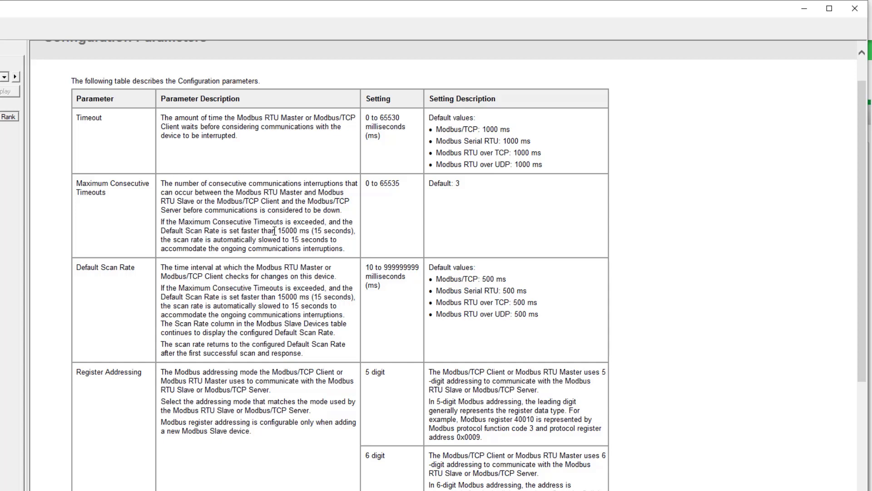
{"action": "mouse_move", "coordinate": [299, 240]}
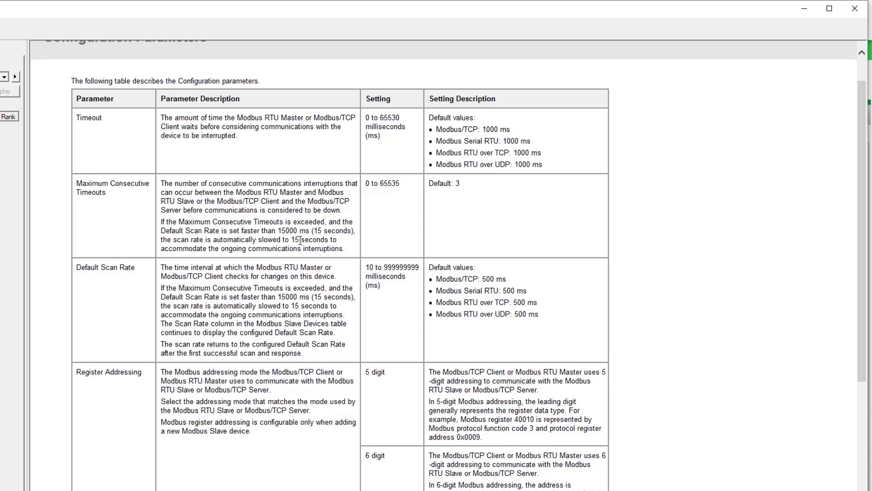
{"action": "mouse_move", "coordinate": [838, 15]}
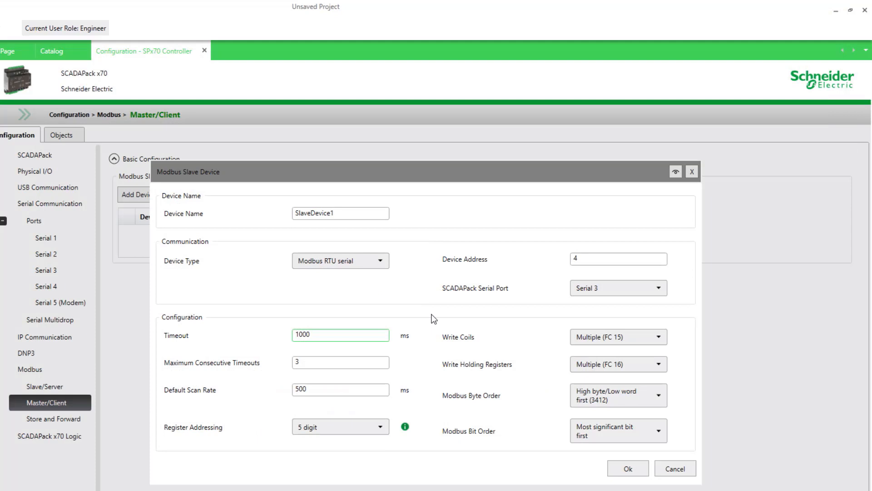
Confirm and apply SlaveDevice1, then expand Master/Client to list it.
{"action": "left_click", "coordinate": [618, 258]}
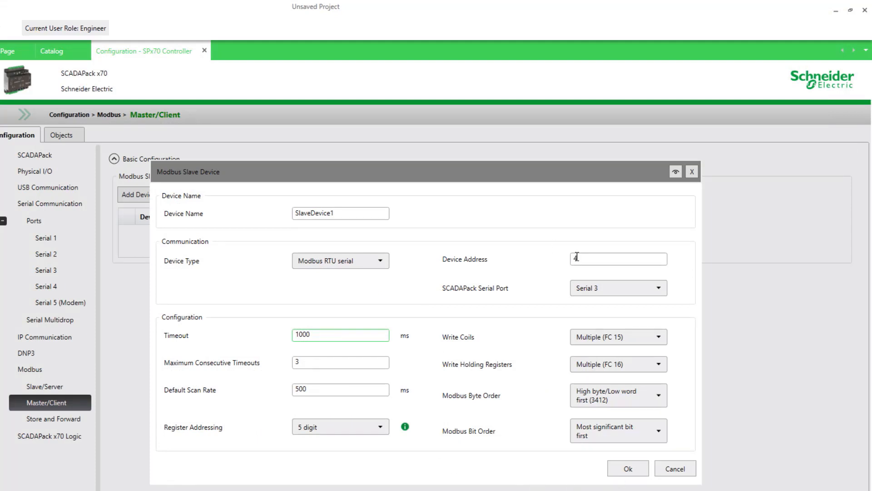
{"action": "mouse_move", "coordinate": [434, 264]}
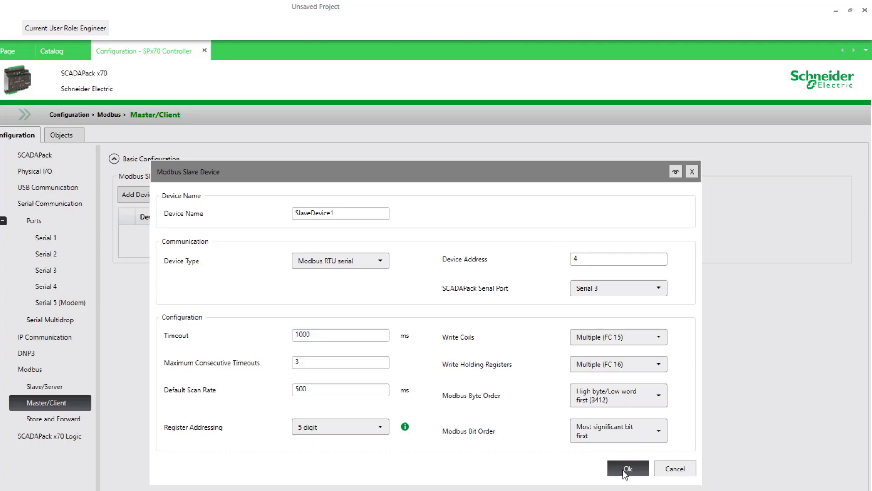
{"action": "left_click", "coordinate": [628, 468]}
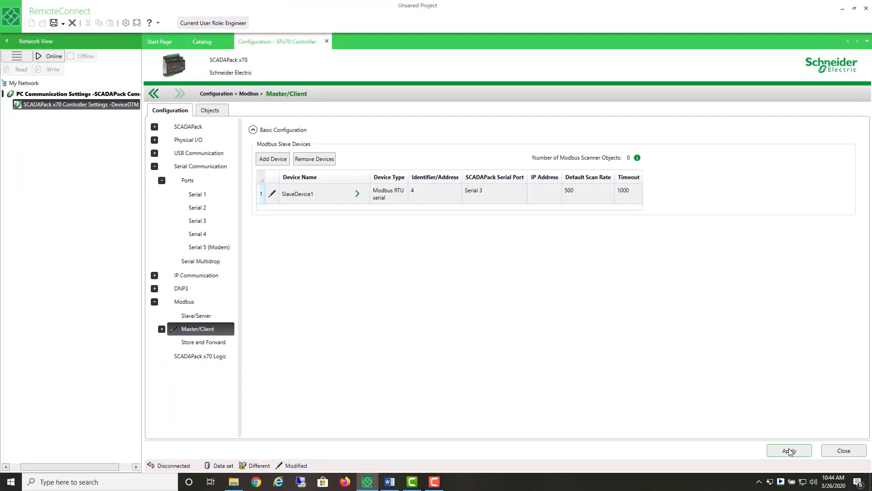
{"action": "left_click", "coordinate": [789, 451]}
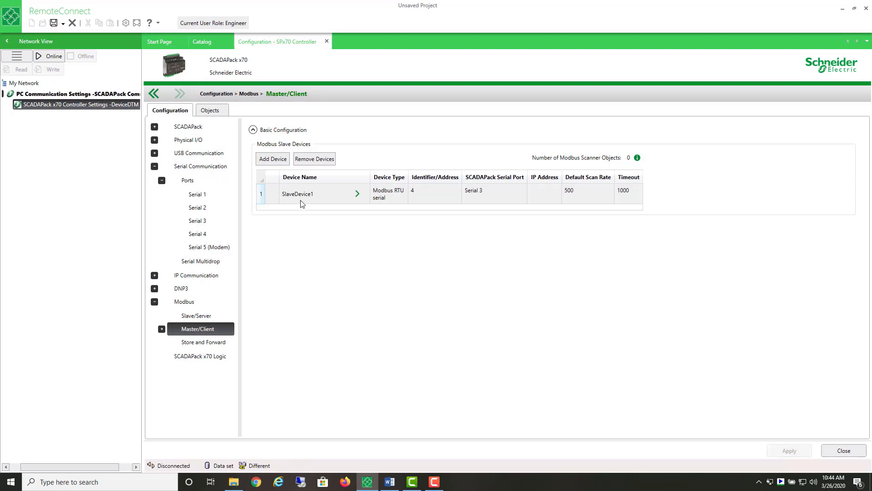
{"action": "mouse_move", "coordinate": [357, 195]}
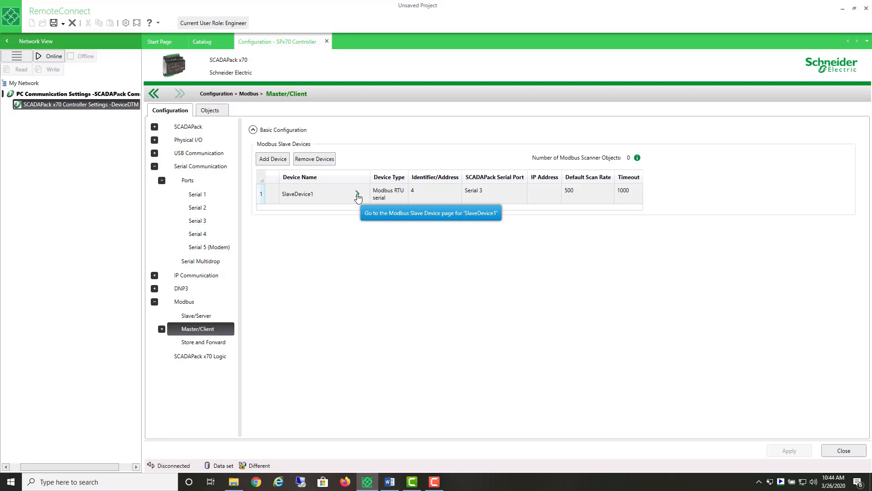
{"action": "mouse_move", "coordinate": [159, 332]}
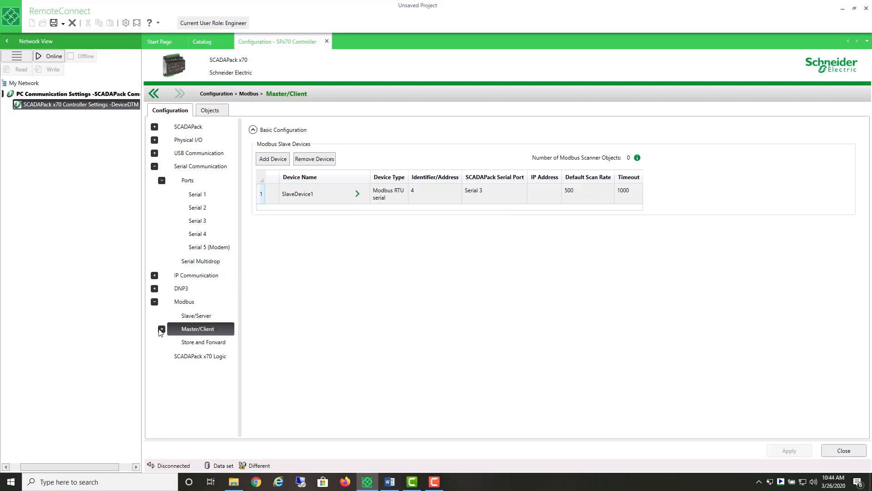
{"action": "left_click", "coordinate": [162, 329]}
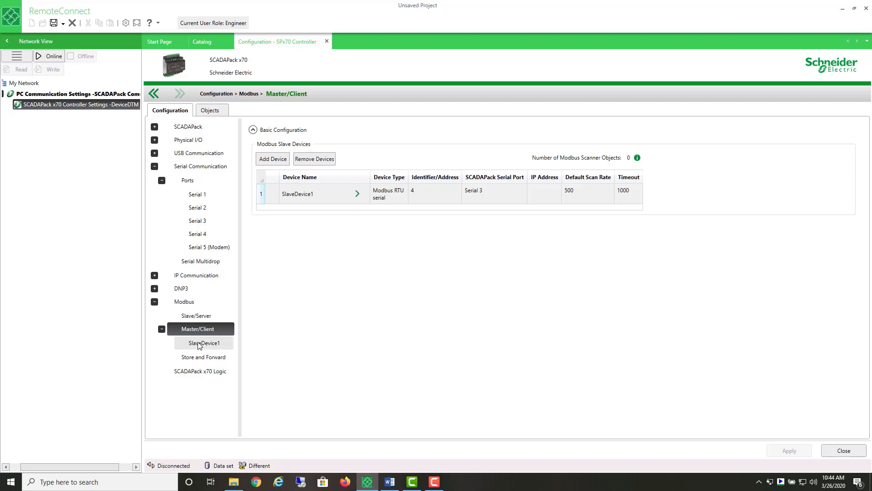
Show SlaveDevice1's page with its empty scanner list and status object associations.
{"action": "left_click", "coordinate": [204, 343]}
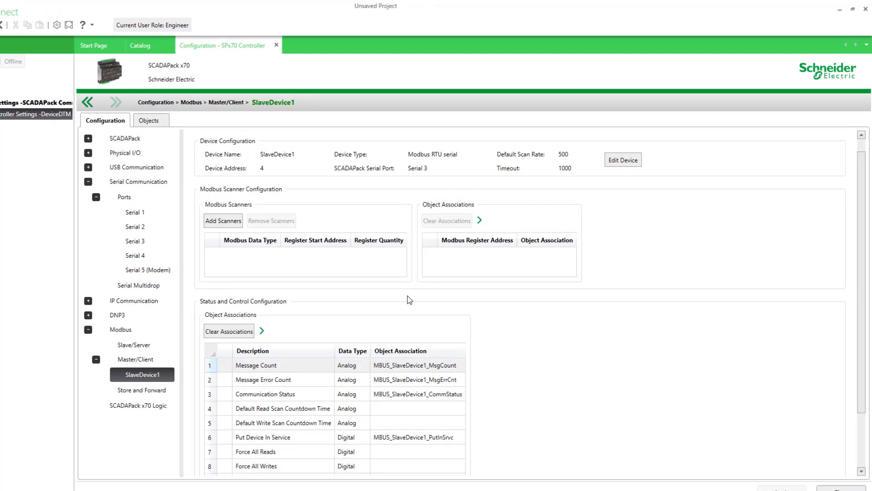
{"action": "mouse_move", "coordinate": [192, 163]}
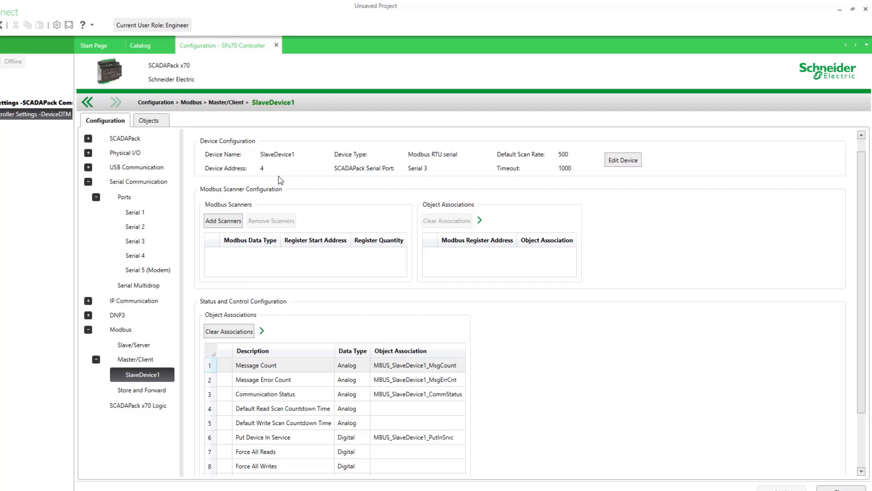
{"action": "mouse_move", "coordinate": [467, 179]}
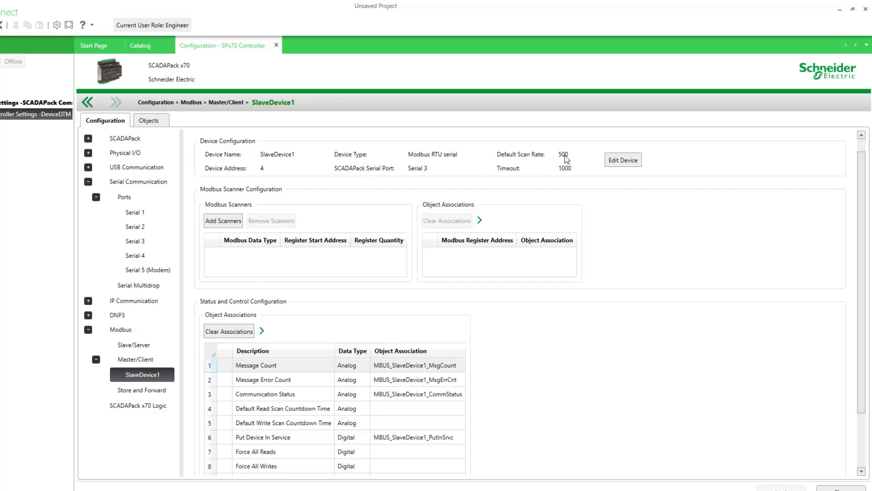
{"action": "mouse_move", "coordinate": [603, 179]}
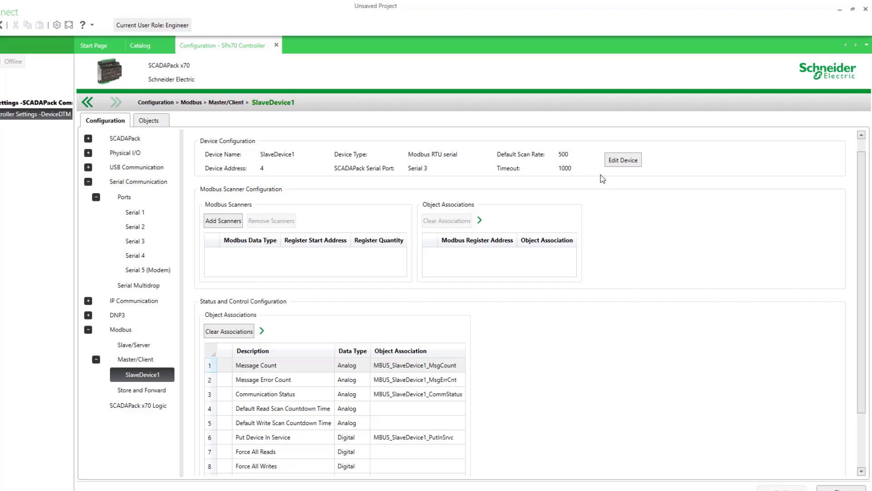
{"action": "mouse_move", "coordinate": [217, 311]}
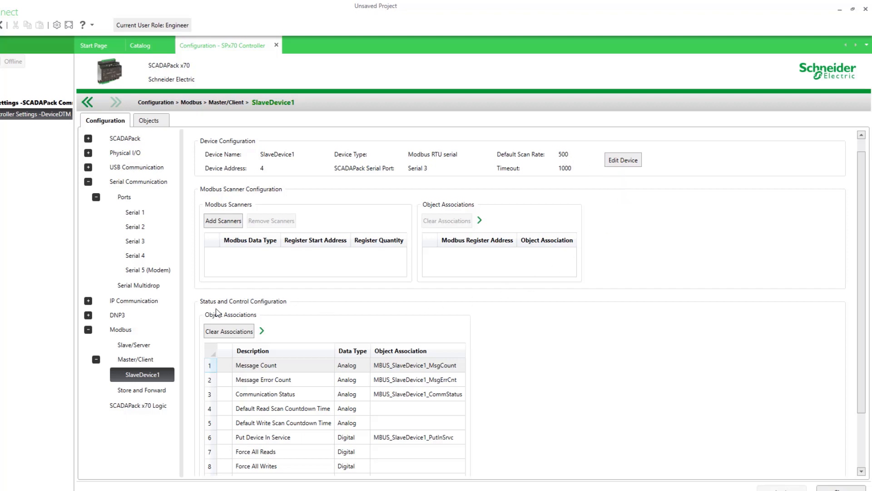
{"action": "mouse_move", "coordinate": [485, 467]}
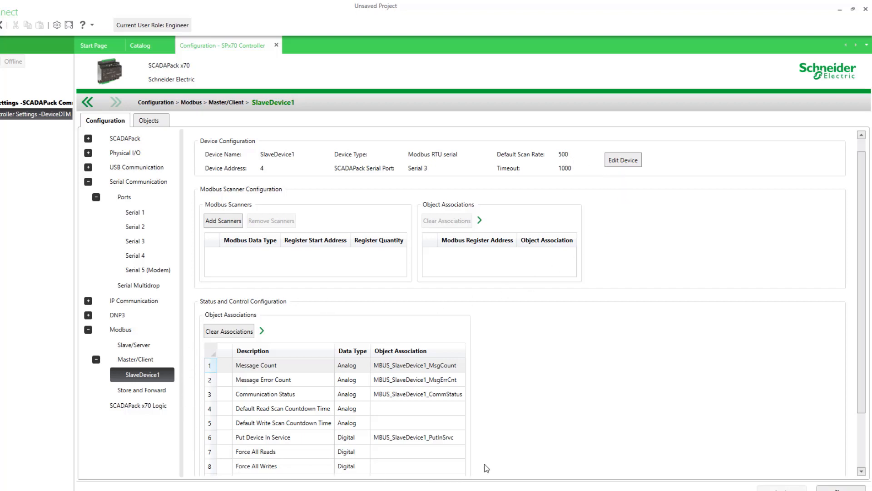
{"action": "mouse_move", "coordinate": [428, 341]}
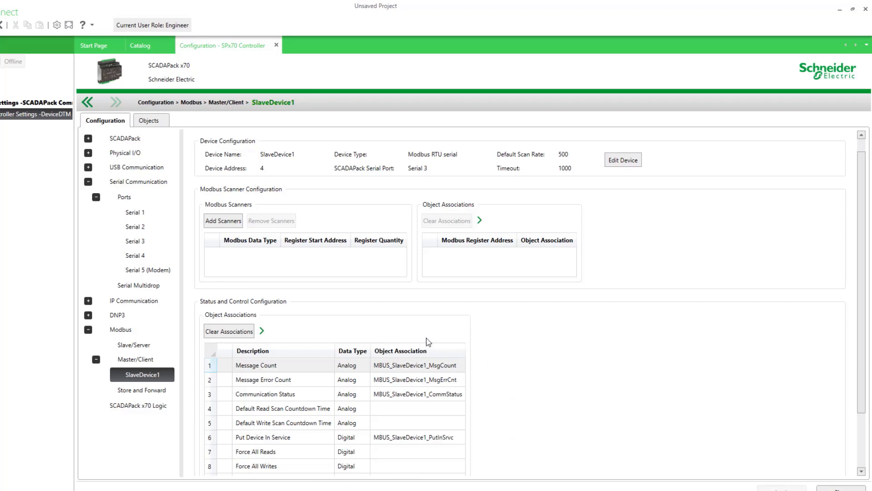
{"action": "mouse_move", "coordinate": [278, 356]}
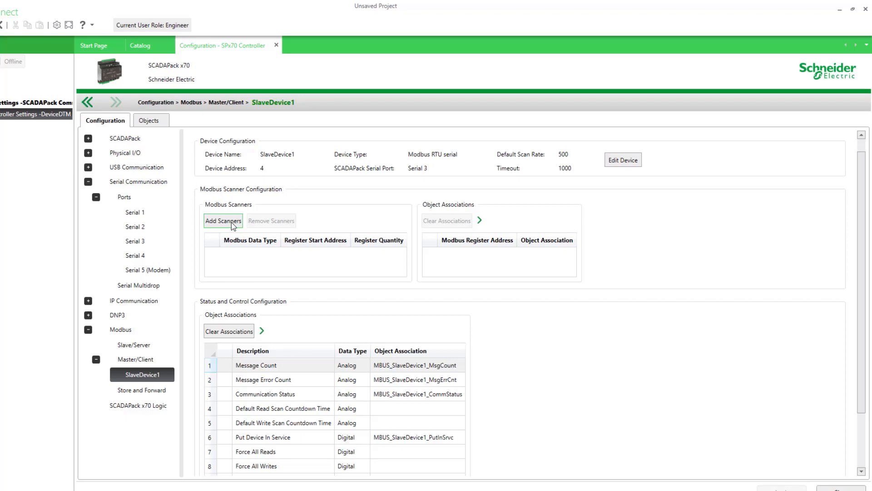
Define a read scanner: REAL floating point, start address 30001, quantity 2, timeout 0.
{"action": "left_click", "coordinate": [223, 220]}
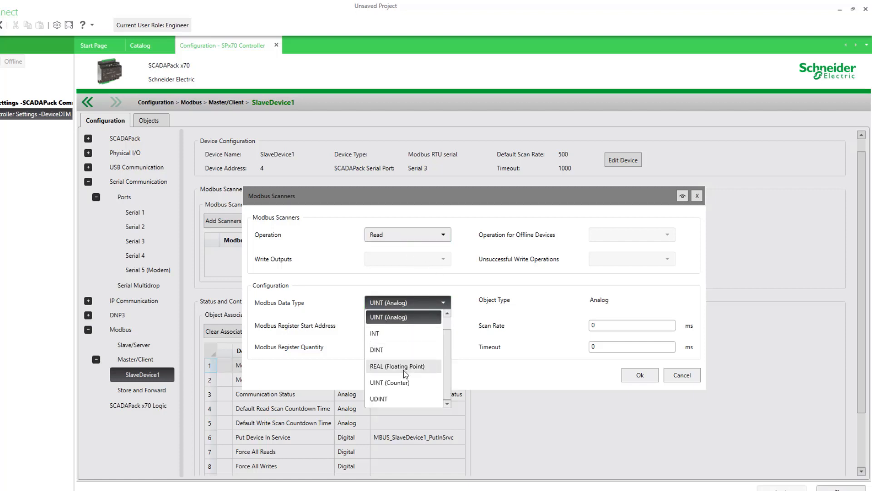
{"action": "left_click", "coordinate": [396, 365]}
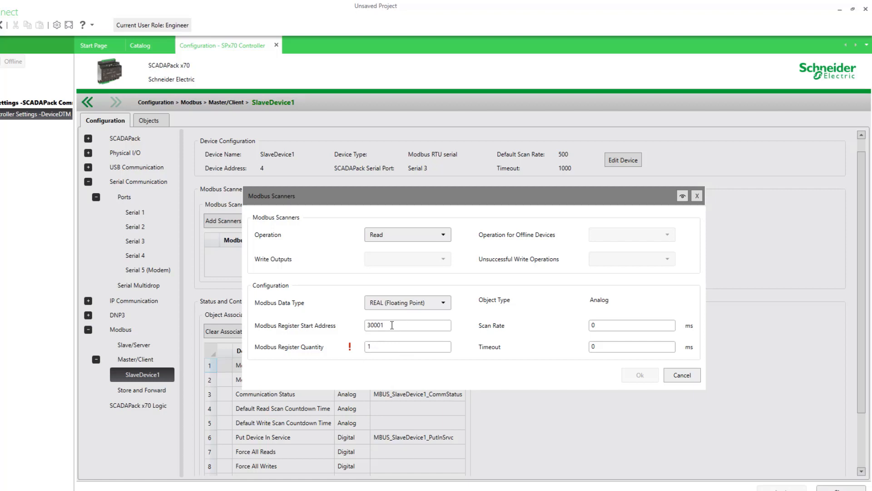
{"action": "mouse_move", "coordinate": [349, 349]}
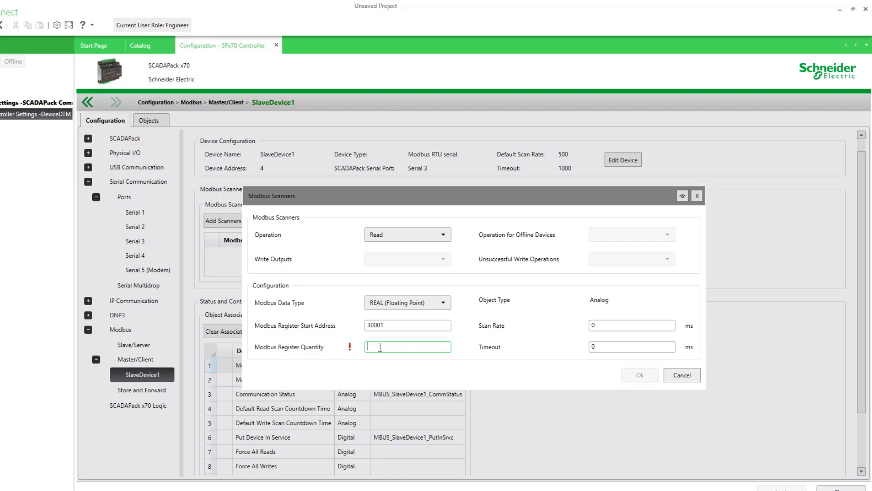
{"action": "type", "text": "2"}
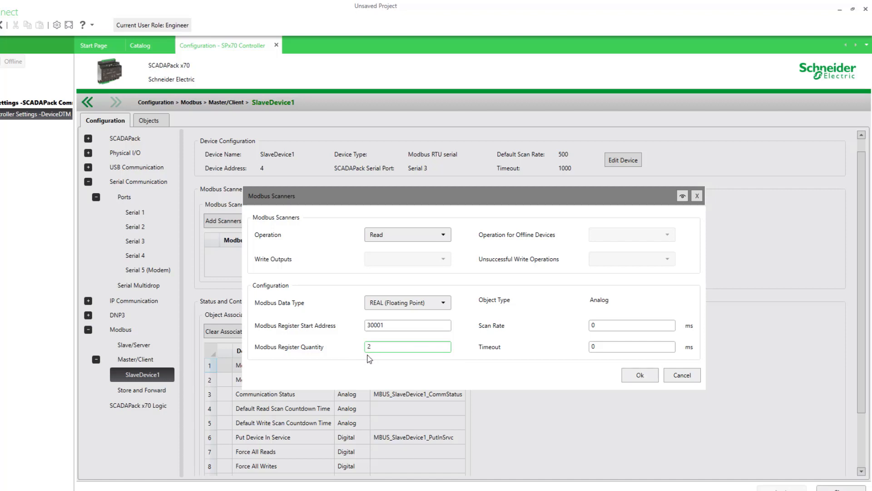
{"action": "mouse_move", "coordinate": [607, 328]}
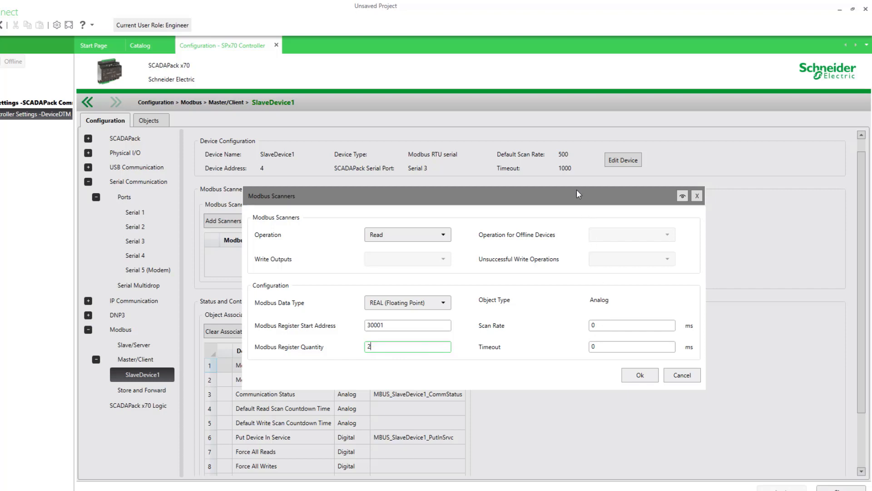
{"action": "mouse_move", "coordinate": [566, 168]}
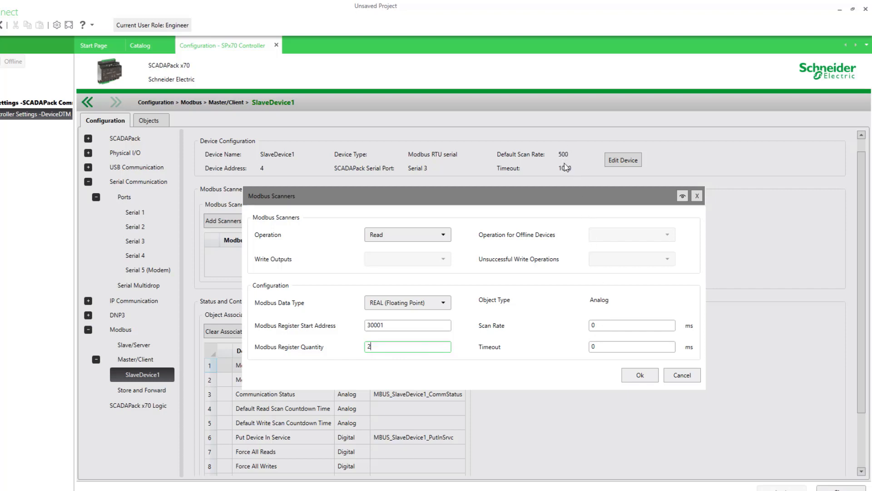
{"action": "left_click", "coordinate": [631, 325]}
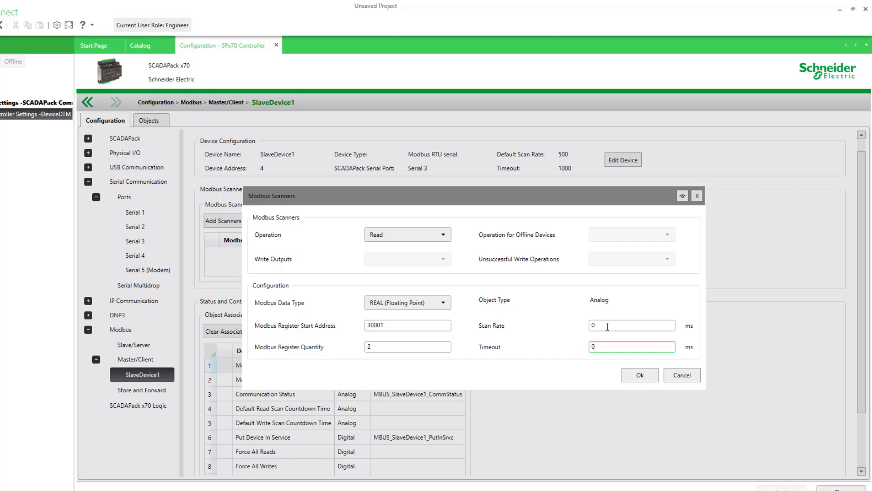
{"action": "mouse_move", "coordinate": [460, 328]}
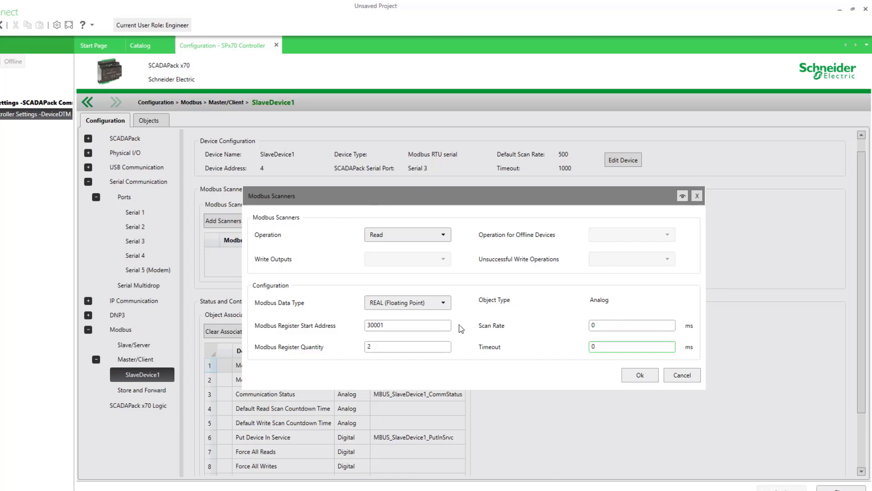
{"action": "left_click", "coordinate": [683, 195]}
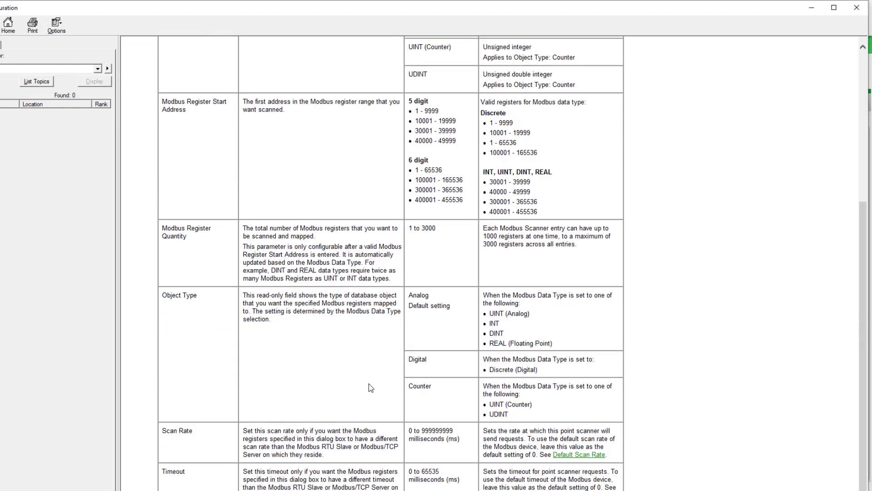
{"action": "mouse_move", "coordinate": [541, 452]}
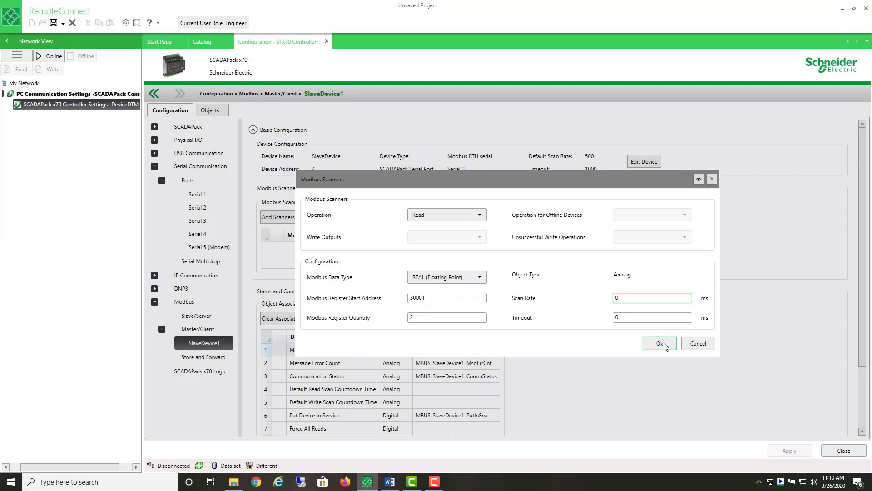
Add the REAL 30001 scanner with an automatically created object and begin a second scanner.
{"action": "left_click", "coordinate": [659, 343]}
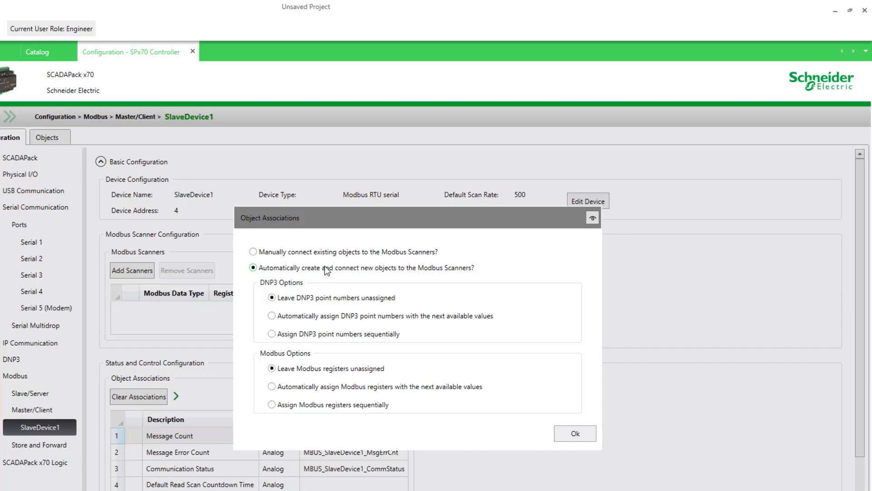
{"action": "mouse_move", "coordinate": [293, 273]}
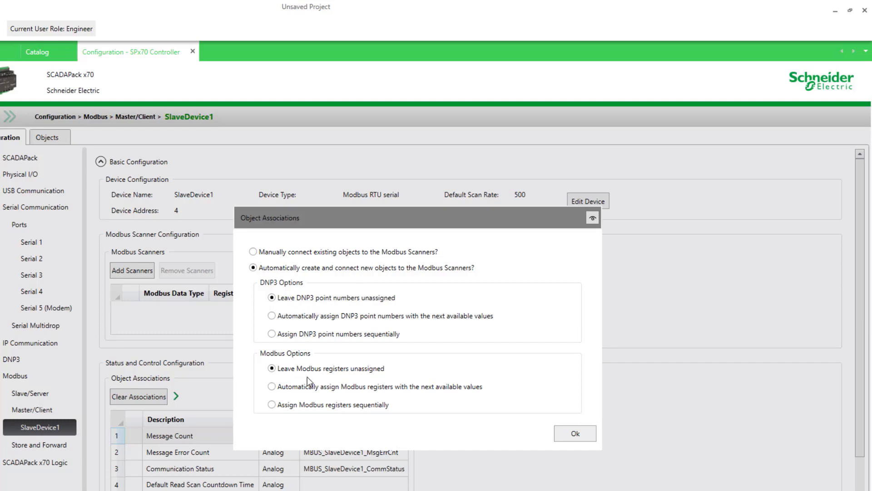
{"action": "mouse_move", "coordinate": [527, 395]}
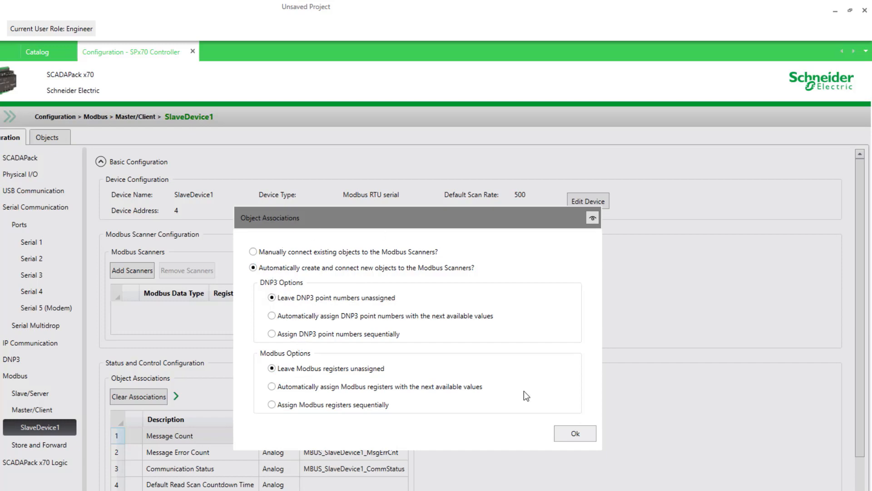
{"action": "left_click", "coordinate": [574, 434]}
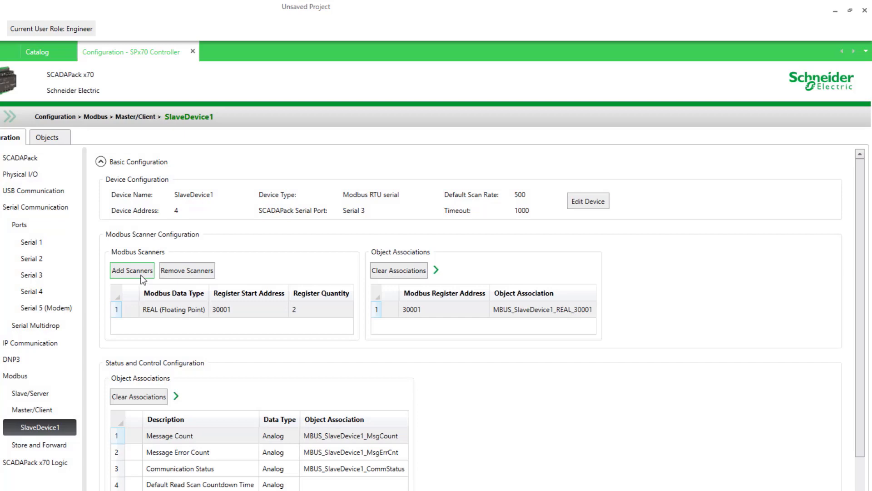
{"action": "left_click", "coordinate": [131, 271]}
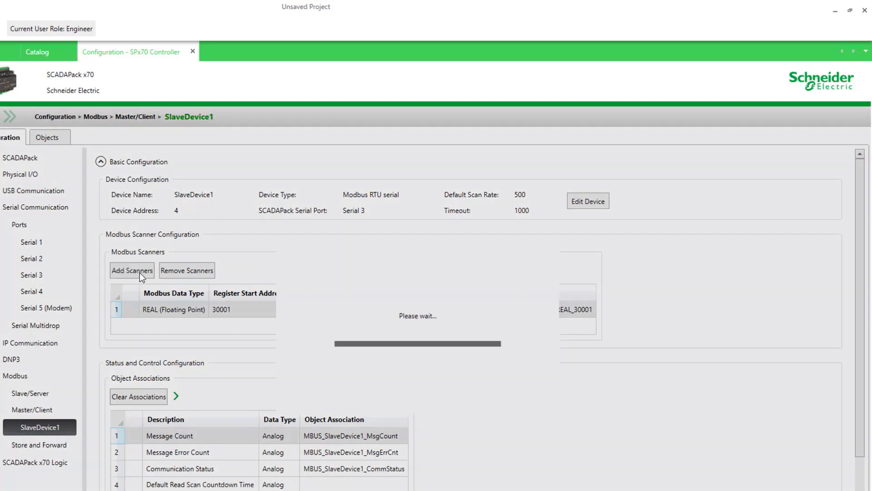
Add an INT scanner at 30003, quantity 1, with object MBUS_SlaveDevice1_INT_30003 auto-created.
{"action": "left_click", "coordinate": [131, 271]}
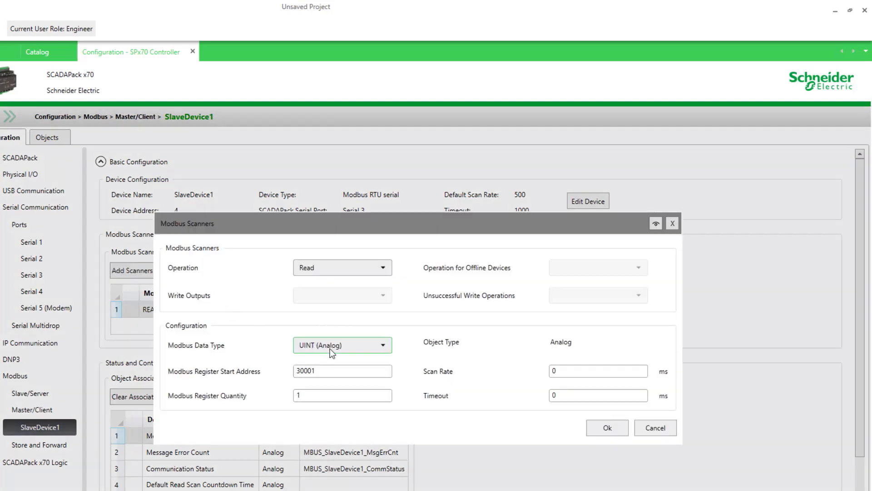
{"action": "left_click", "coordinate": [342, 346]}
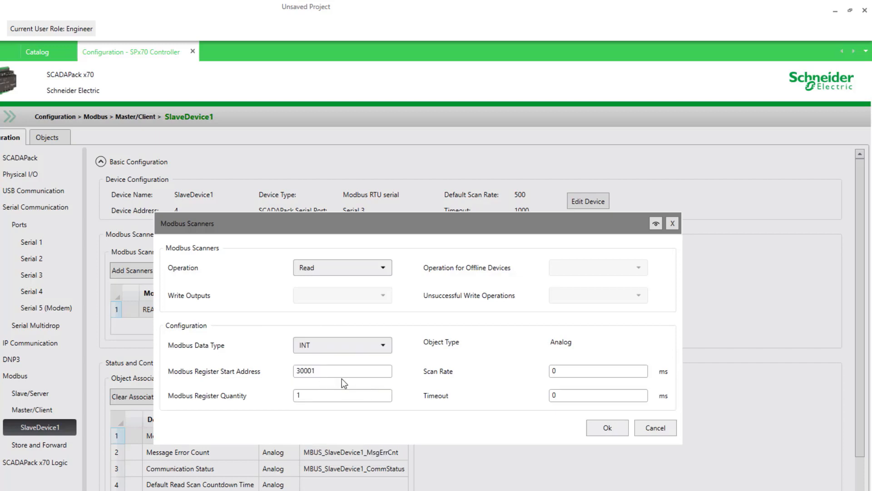
{"action": "type", "text": "30003"}
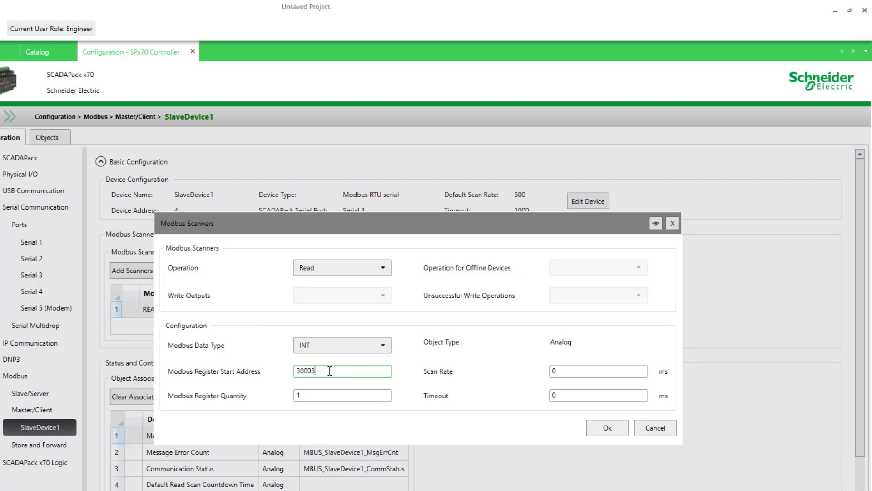
{"action": "left_click", "coordinate": [343, 395]}
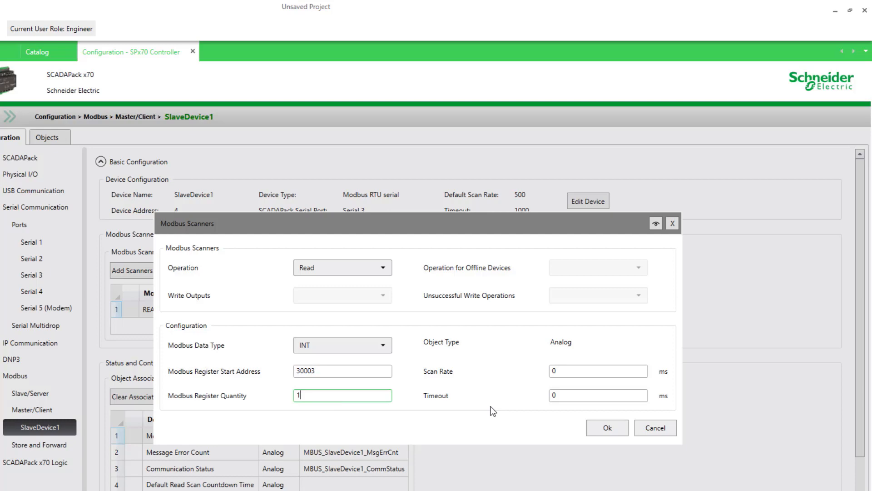
{"action": "left_click", "coordinate": [606, 427]}
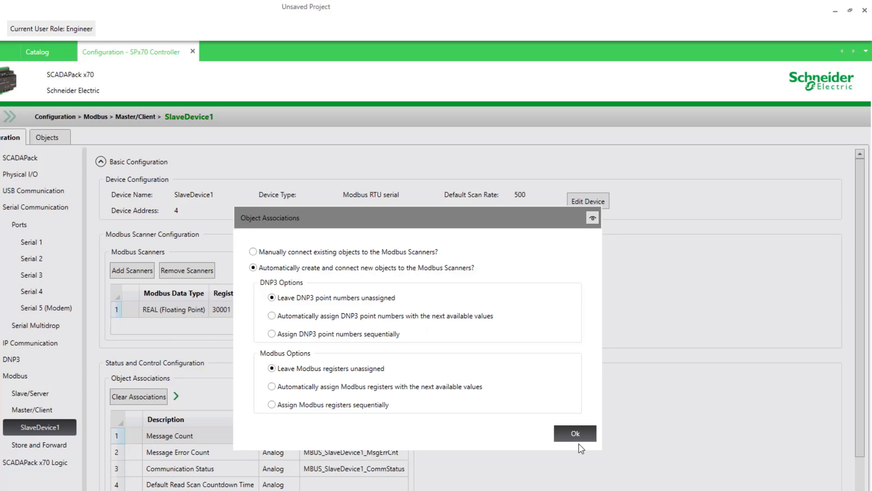
{"action": "left_click", "coordinate": [574, 433]}
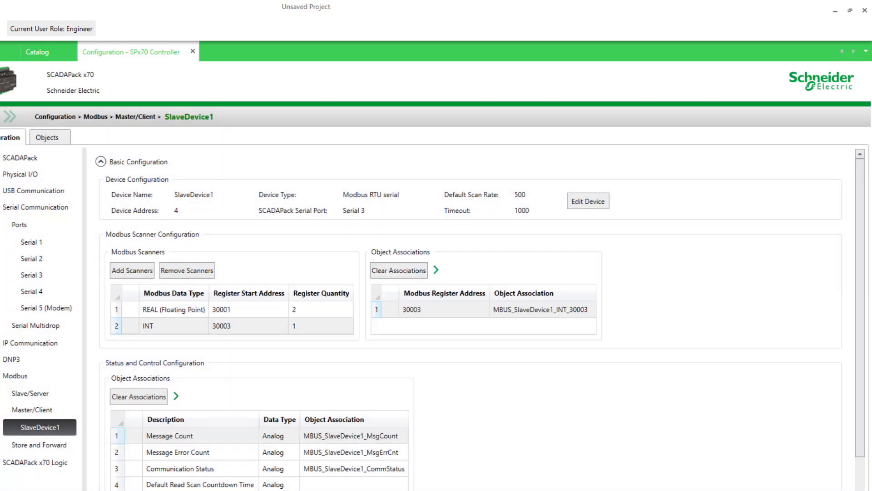
{"action": "mouse_move", "coordinate": [263, 326]}
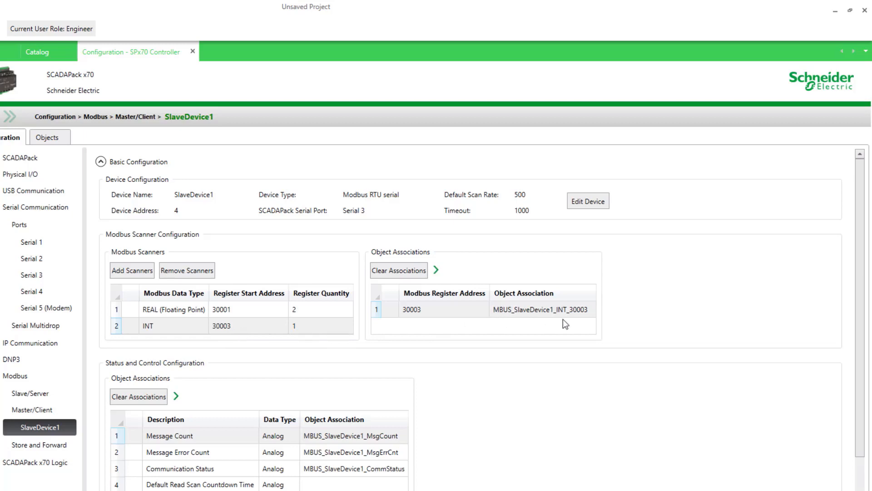
{"action": "mouse_move", "coordinate": [590, 313]}
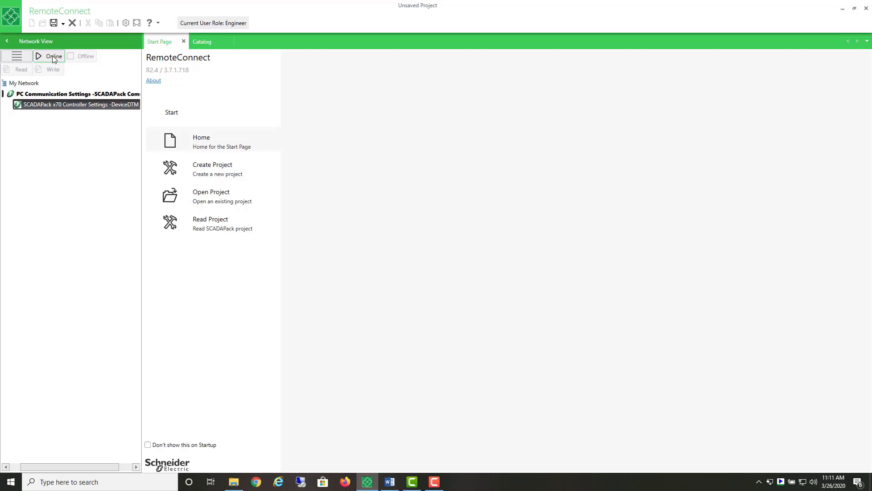
Go online with the SCADAPack x70 controller and write the configuration and logic successfully.
{"action": "left_click", "coordinate": [49, 55]}
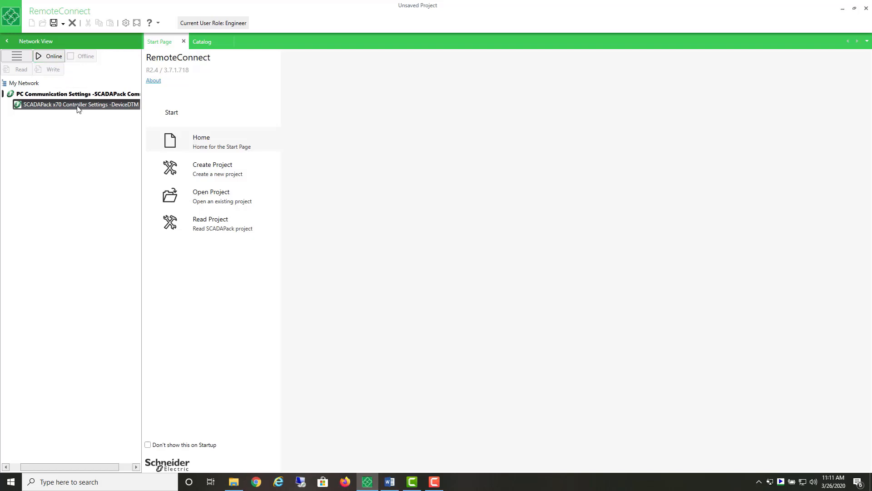
{"action": "mouse_move", "coordinate": [53, 55]}
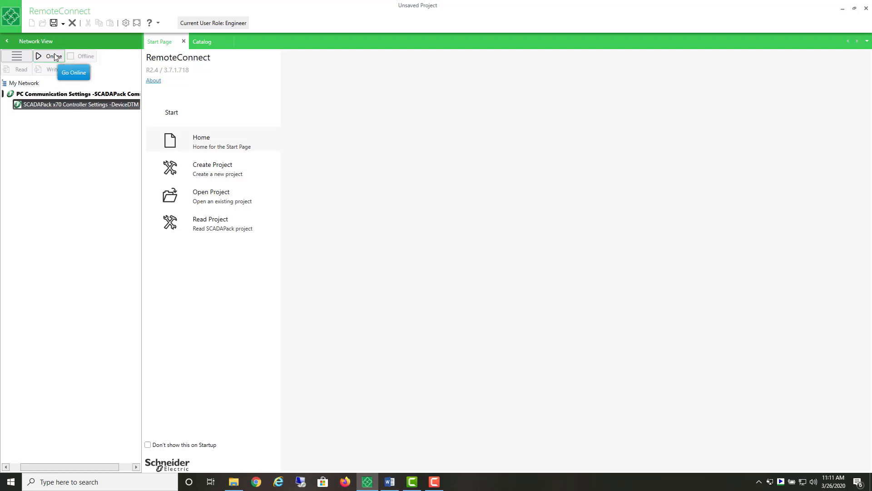
{"action": "left_click", "coordinate": [50, 55]}
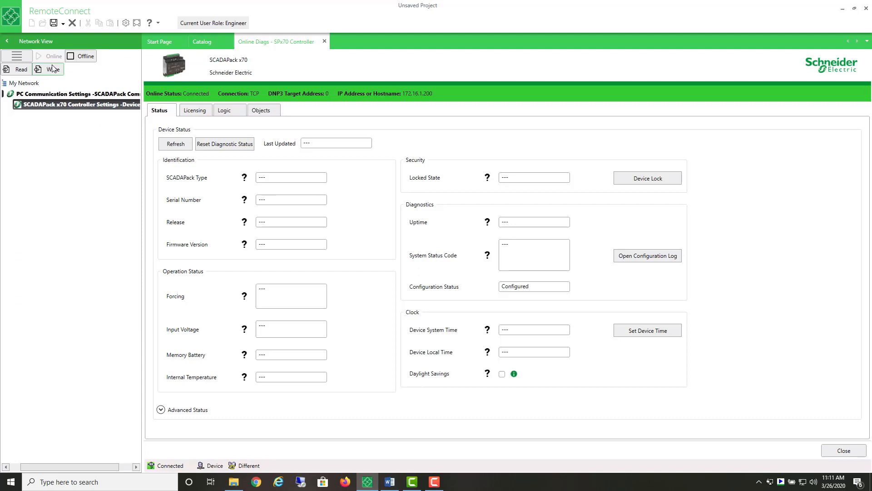
{"action": "left_click", "coordinate": [54, 69]}
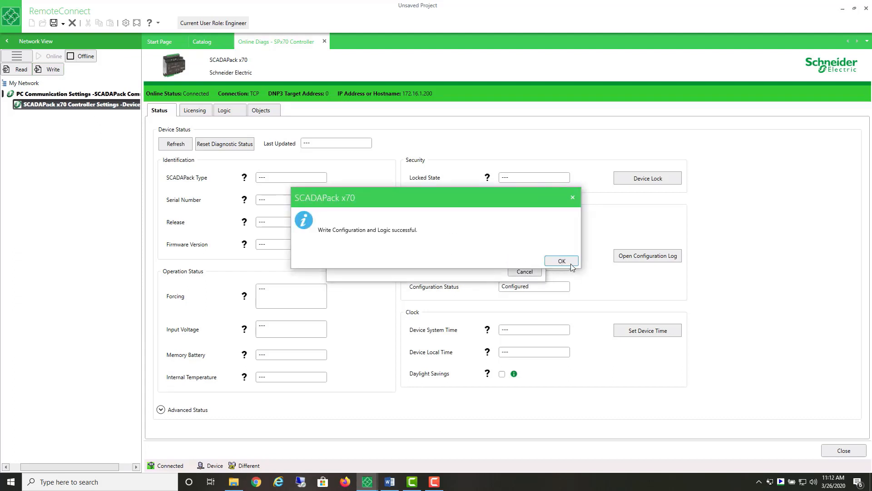
{"action": "left_click", "coordinate": [560, 261]}
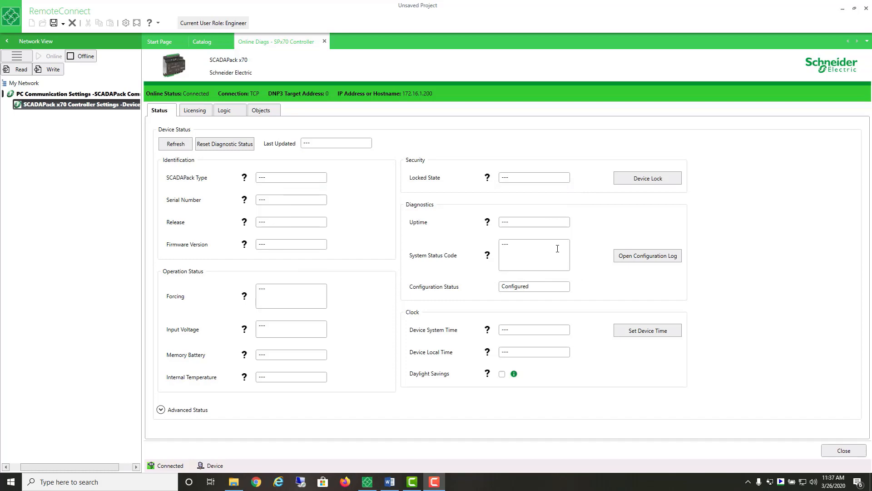
{"action": "mouse_move", "coordinate": [421, 218]}
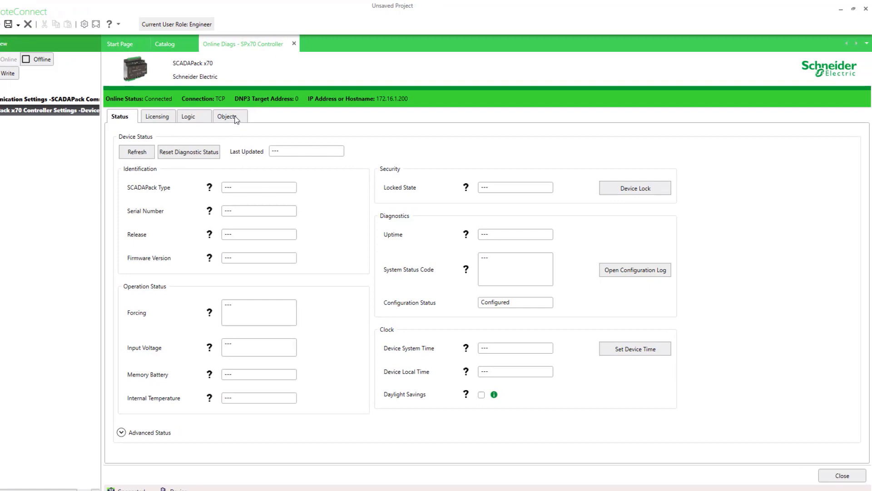
Show the SCADAPack I/O object browser in Online Diags, listing the physical I/O channels.
{"action": "left_click", "coordinate": [227, 117]}
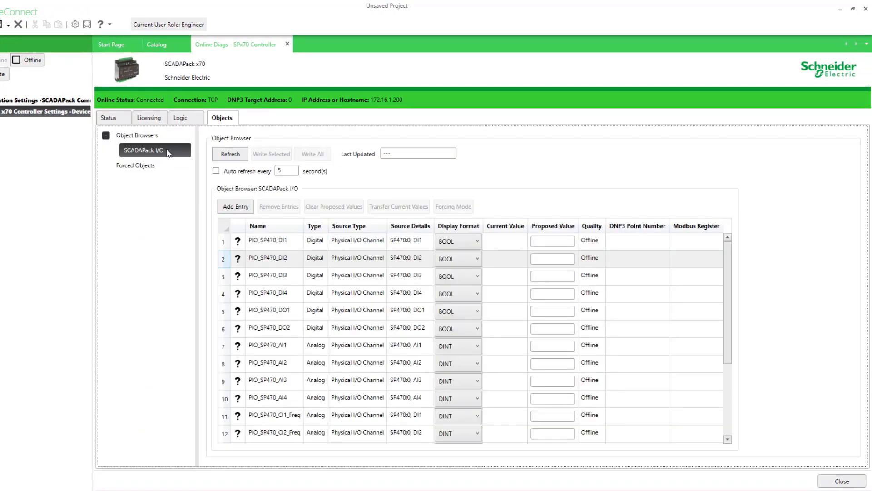
{"action": "left_click", "coordinate": [273, 257]}
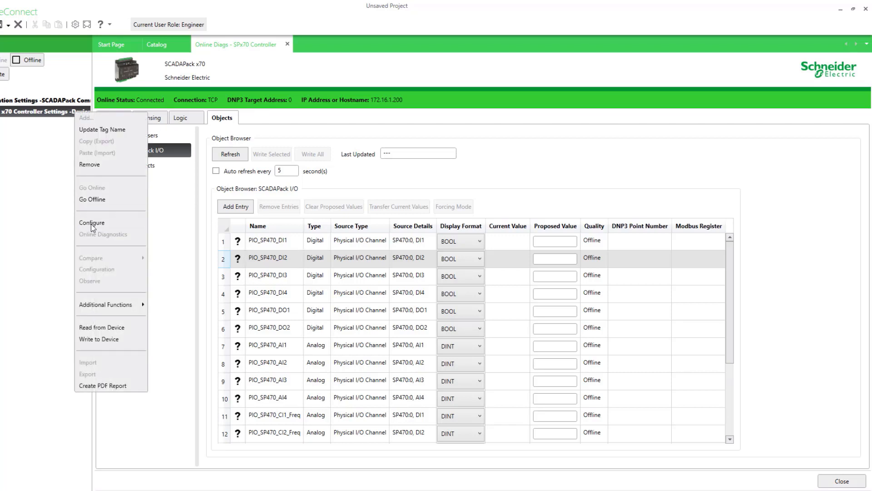
Show the controller's Object Configuration list with the Modbus status and SlaveDevice1 scanner objects.
{"action": "left_click", "coordinate": [91, 221]}
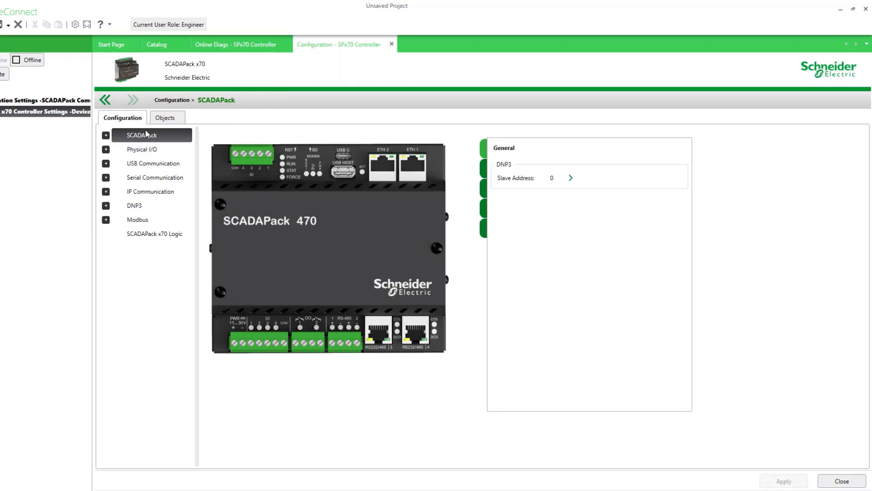
{"action": "left_click", "coordinate": [164, 117]}
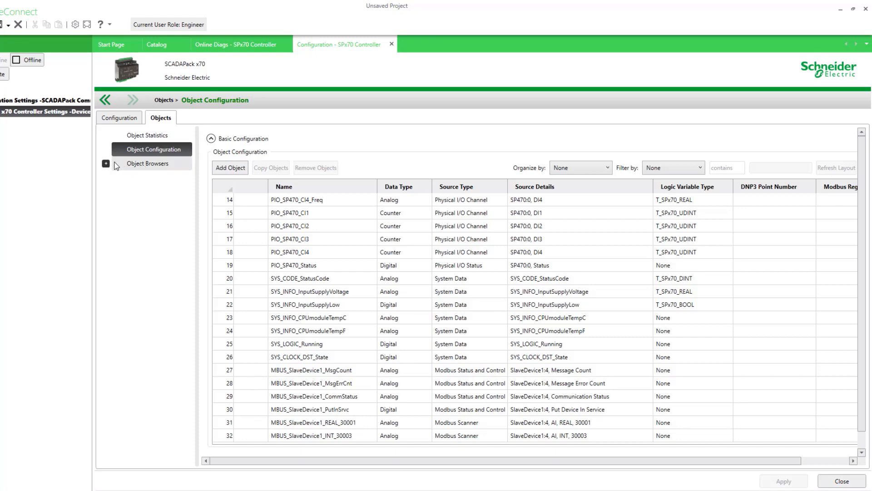
Add a new object browser named SlaveDevice1.
{"action": "left_click", "coordinate": [147, 163]}
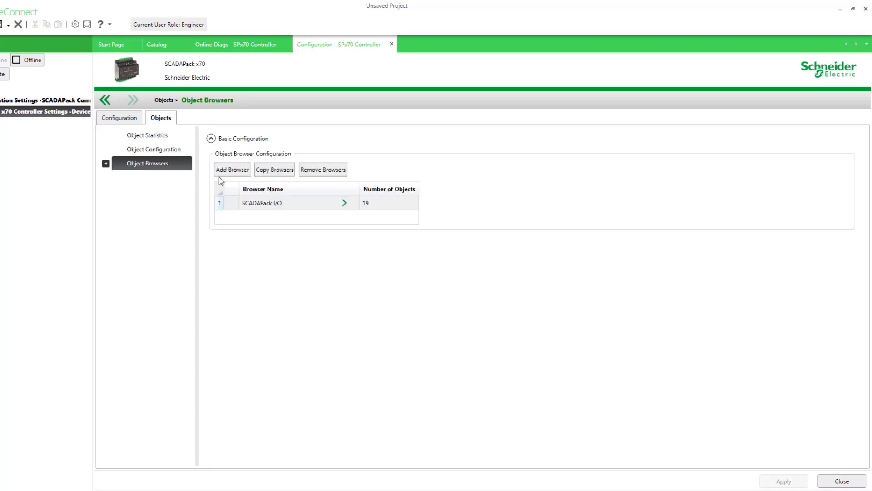
{"action": "left_click", "coordinate": [231, 169]}
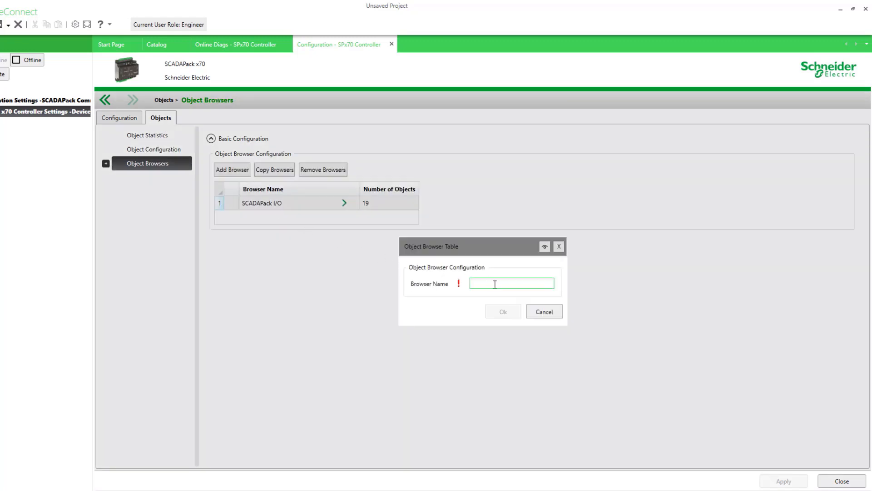
{"action": "type", "text": "Slave"}
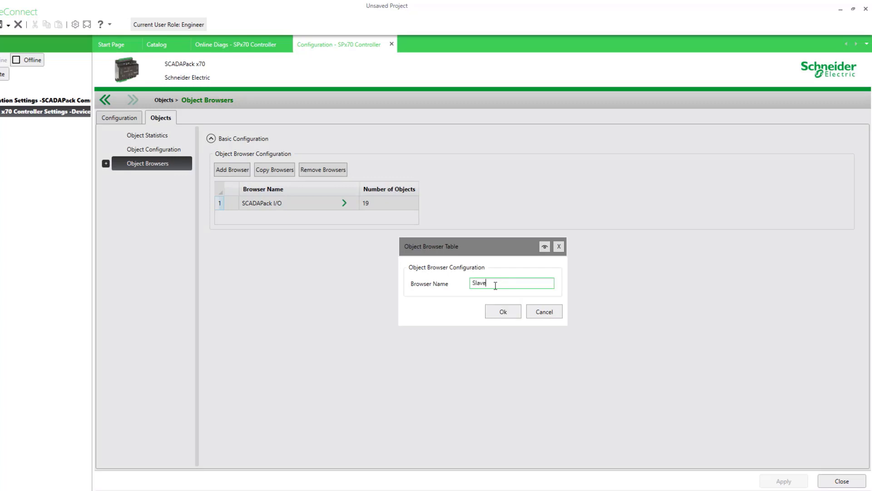
{"action": "type", "text": "Device"}
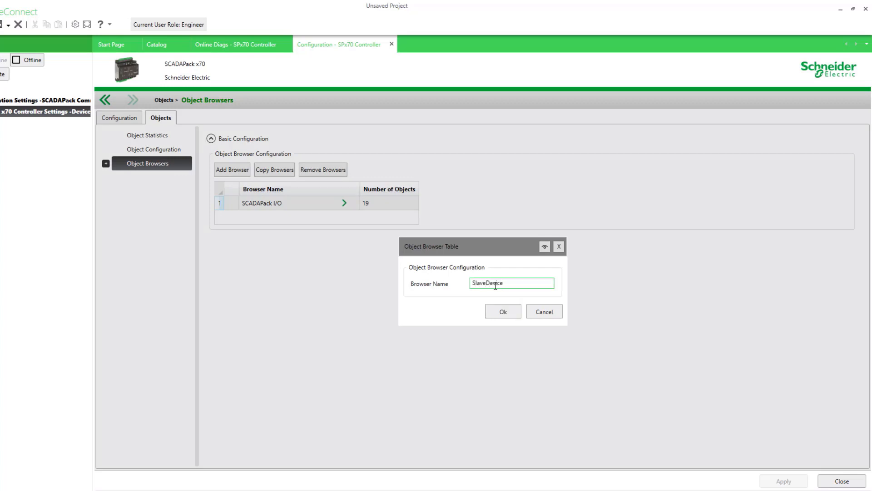
{"action": "type", "text": "1"}
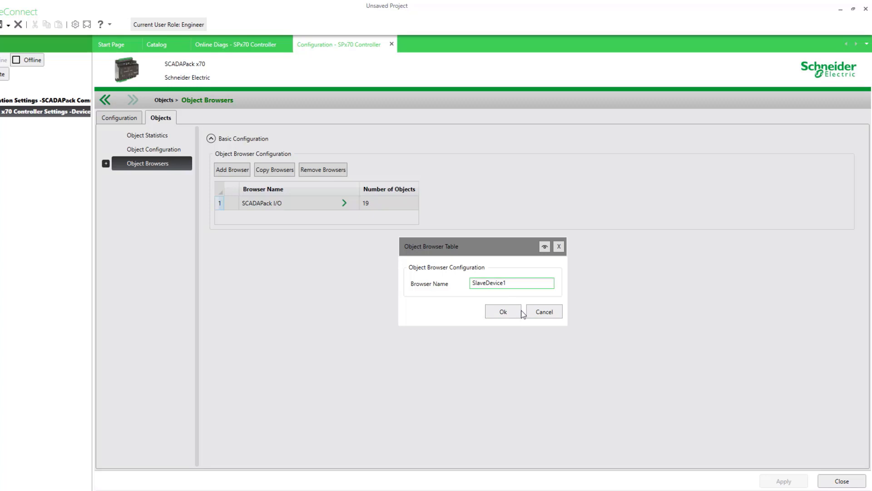
{"action": "left_click", "coordinate": [503, 312]}
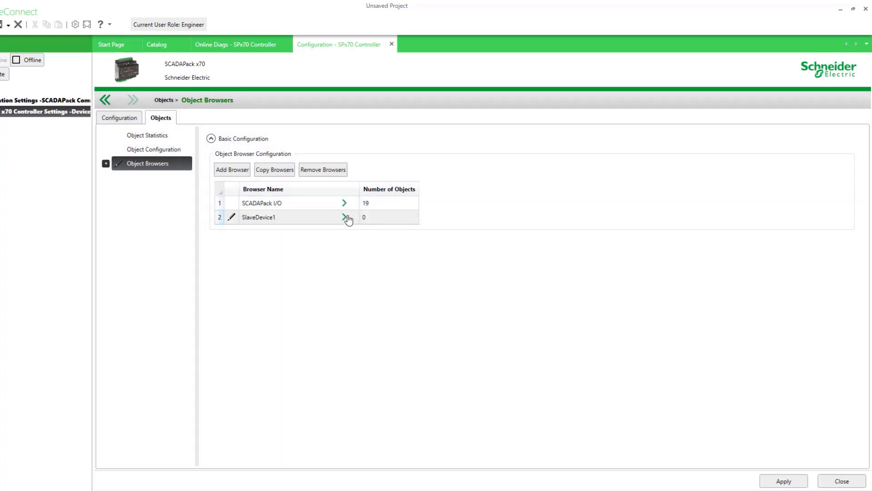
Fill the SlaveDevice1 browser with all six MBUS_SlaveDevice1 group objects and apply the configuration.
{"action": "left_click", "coordinate": [344, 217]}
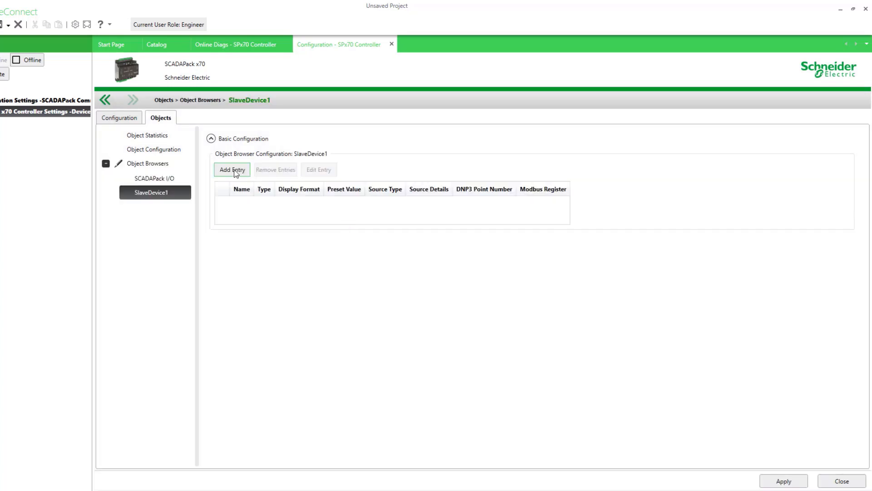
{"action": "left_click", "coordinate": [232, 170]}
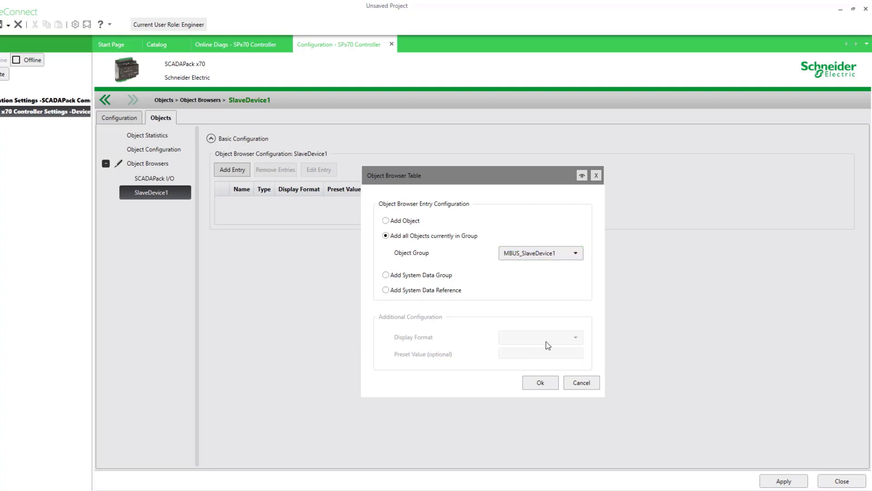
{"action": "left_click", "coordinate": [539, 382]}
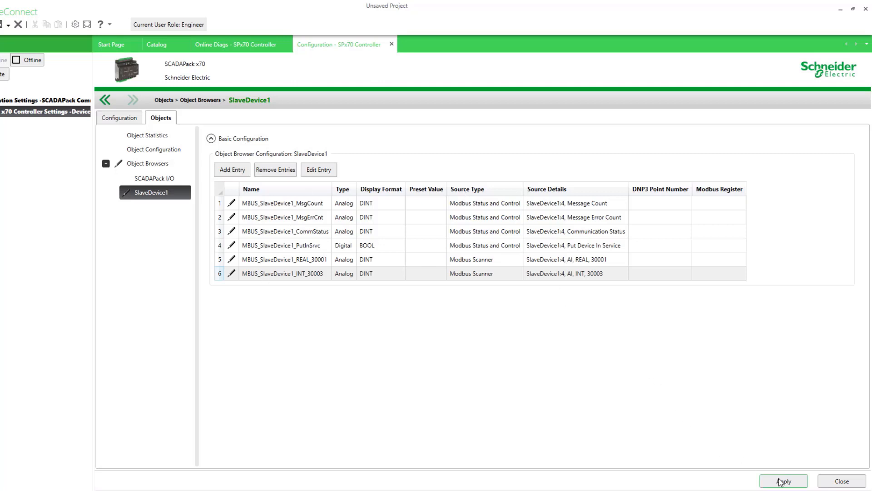
{"action": "left_click", "coordinate": [782, 481]}
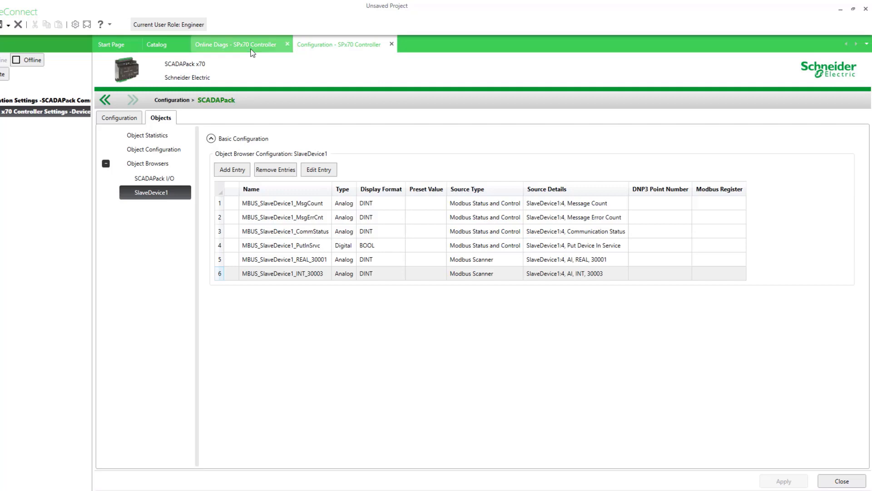
View the SlaveDevice1 browser in Online Diags with auto refresh enabled every 2 seconds.
{"action": "left_click", "coordinate": [236, 45]}
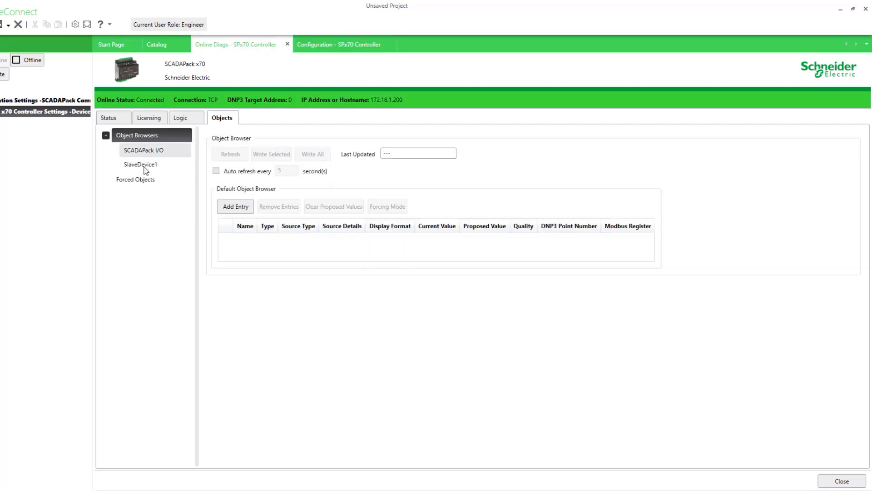
{"action": "left_click", "coordinate": [140, 164]}
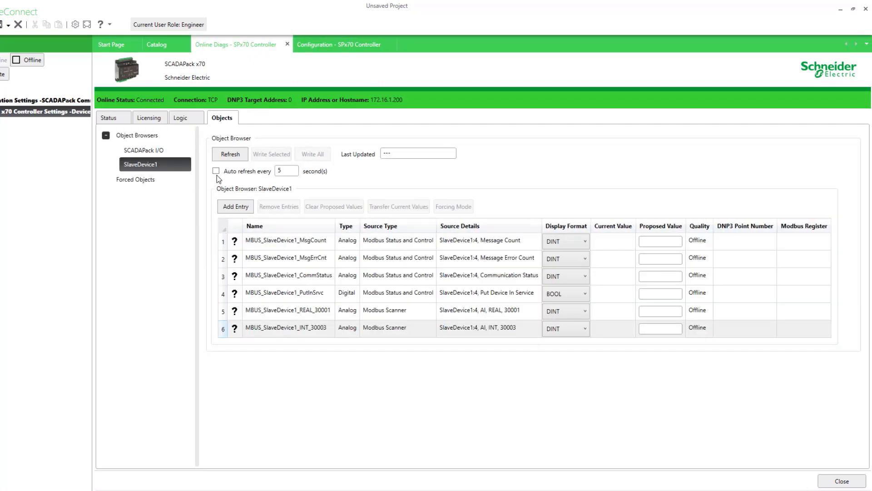
{"action": "left_click", "coordinate": [286, 171]}
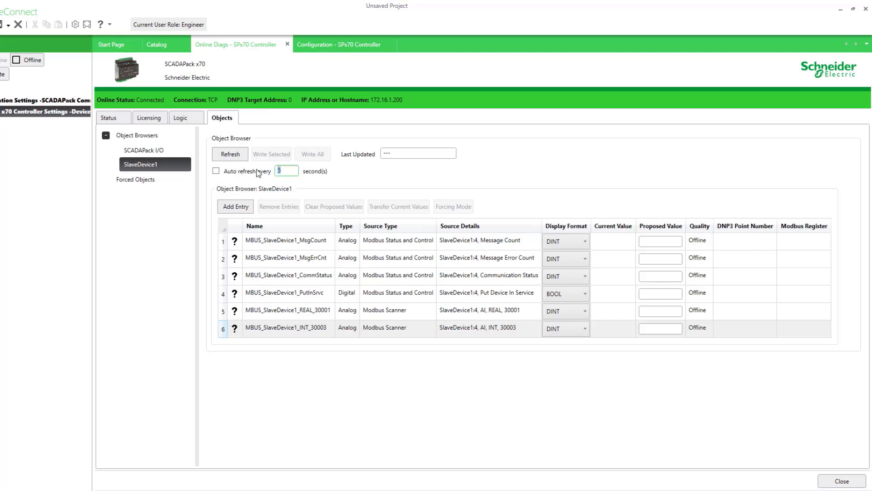
{"action": "type", "text": "2"}
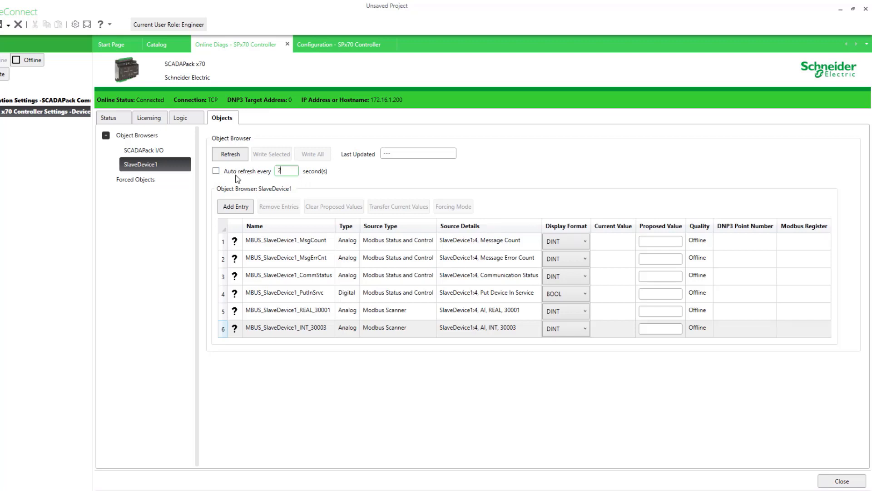
{"action": "left_click", "coordinate": [216, 171]}
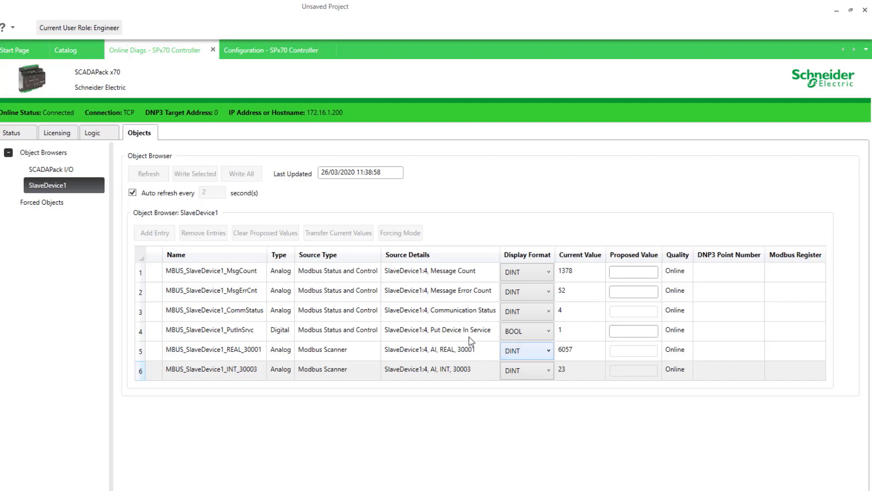
{"action": "mouse_move", "coordinate": [560, 332]}
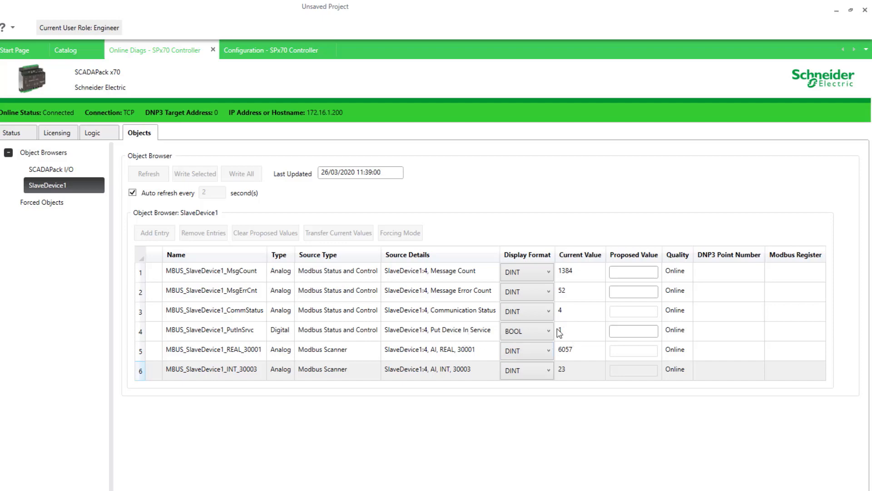
{"action": "mouse_move", "coordinate": [468, 355]}
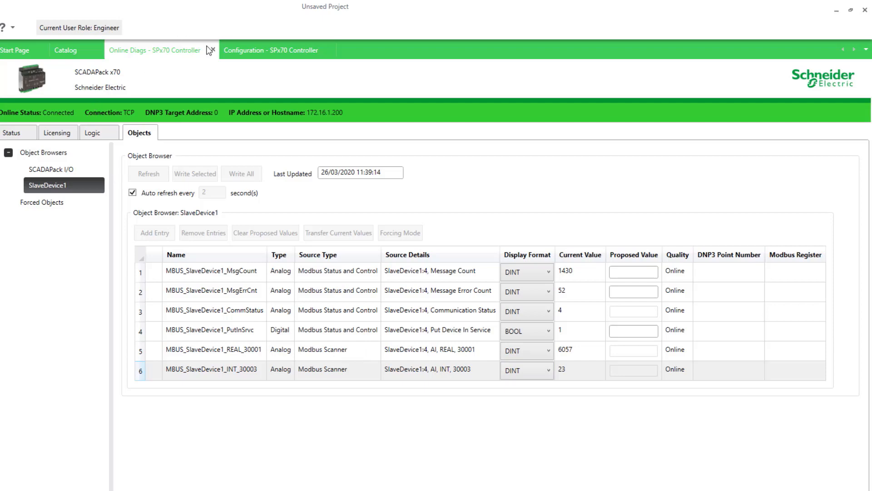
Set the MBUS_SlaveDevice1_REAL_30001 browser entry's display format to REAL (Eng).
{"action": "left_click", "coordinate": [270, 49]}
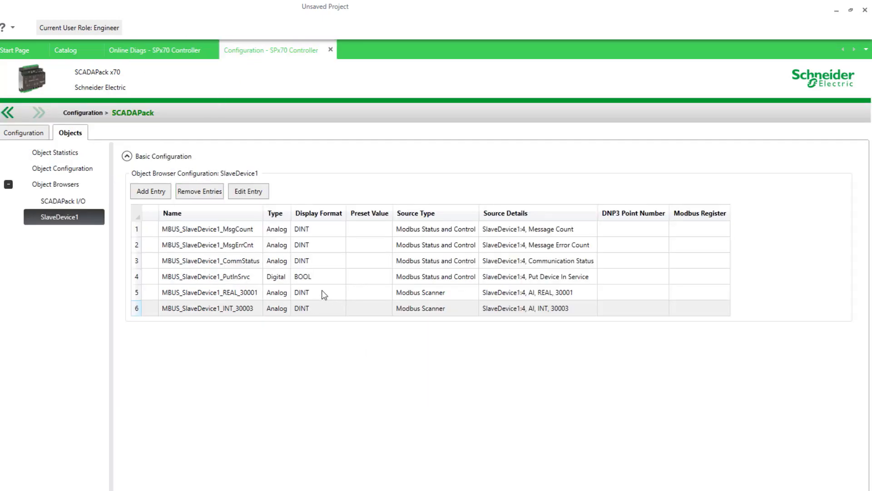
{"action": "left_click", "coordinate": [209, 292]}
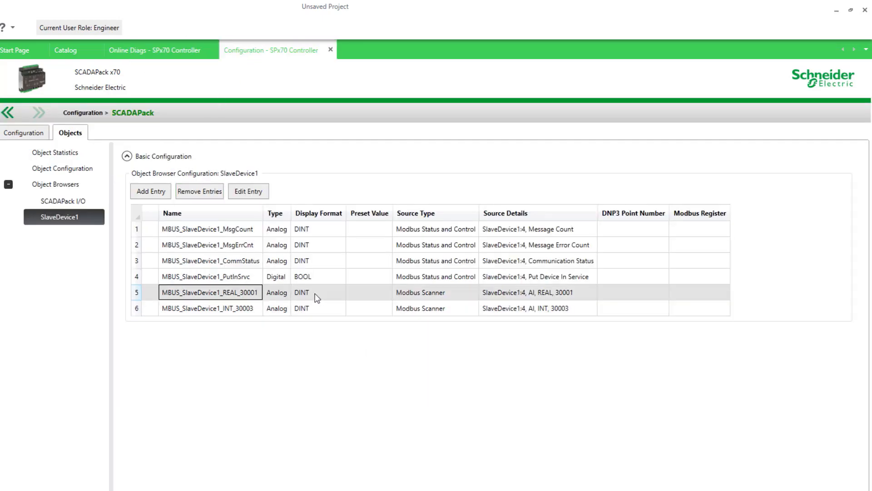
{"action": "left_click", "coordinate": [247, 190]}
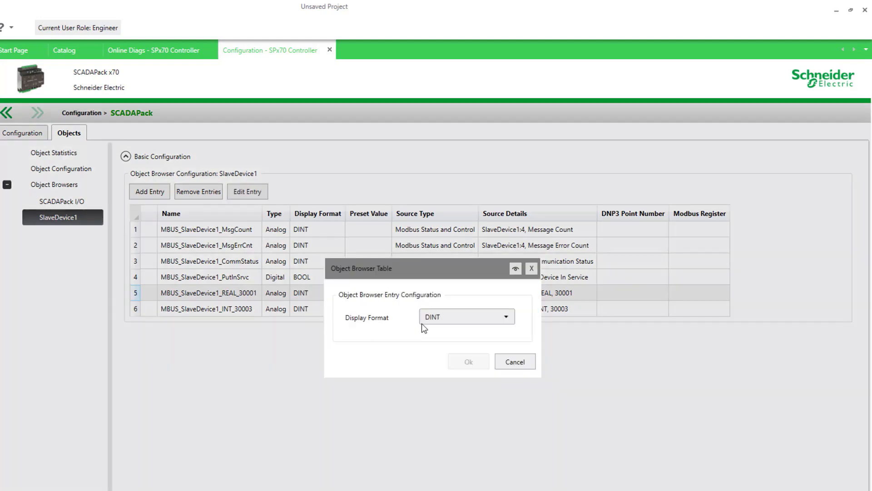
{"action": "left_click", "coordinate": [466, 316]}
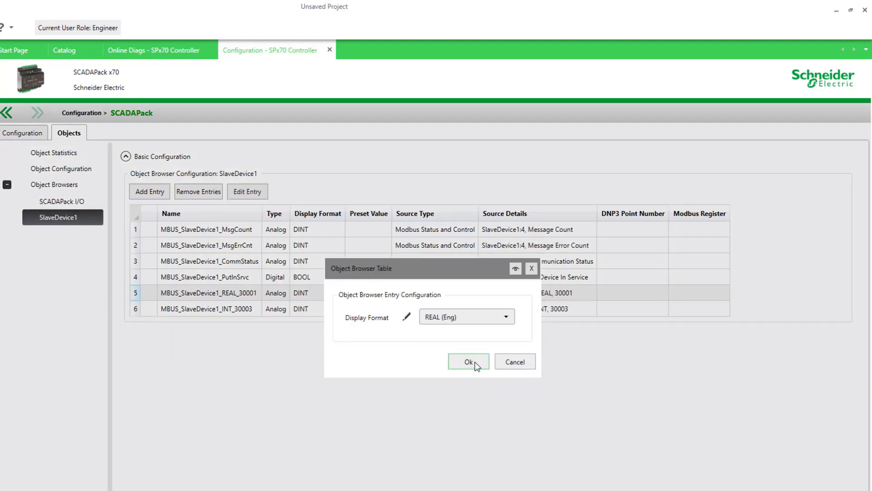
{"action": "left_click", "coordinate": [469, 361]}
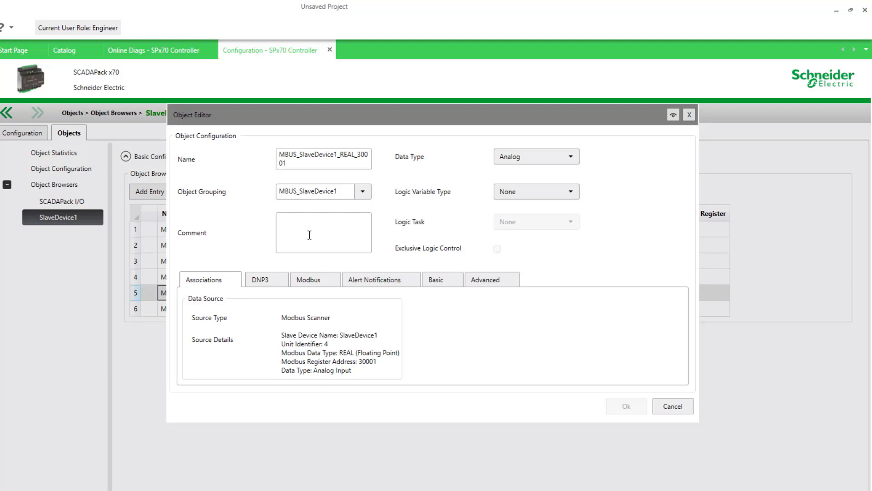
Rename the 30001 REAL object to MBUS_SlaveDevice1_Pressure.
{"action": "left_click", "coordinate": [322, 162]}
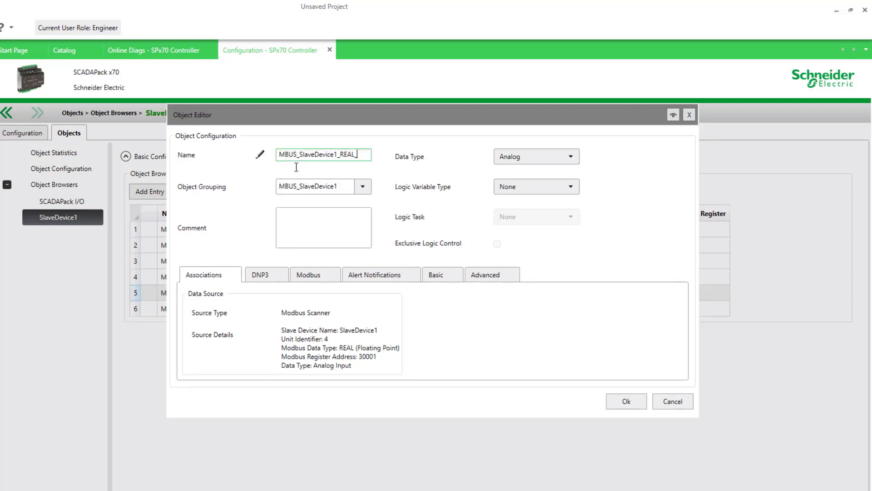
{"action": "key", "text": "backspace"}
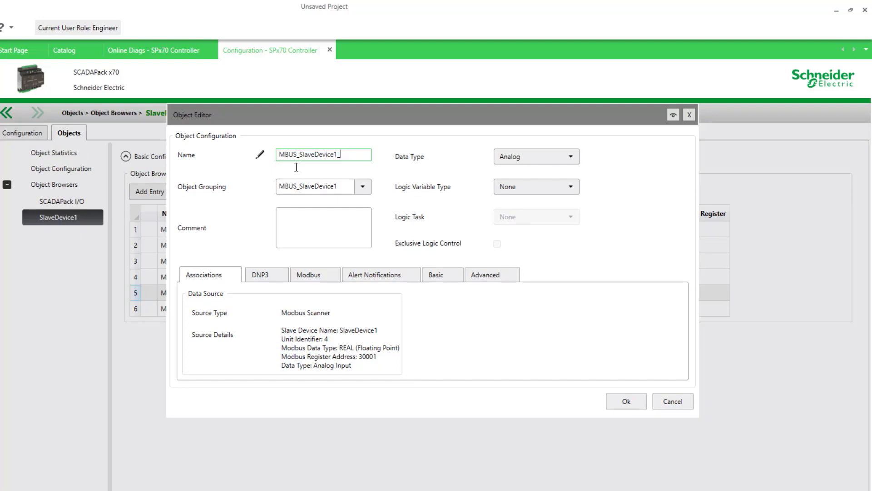
{"action": "type", "text": "Pressure"}
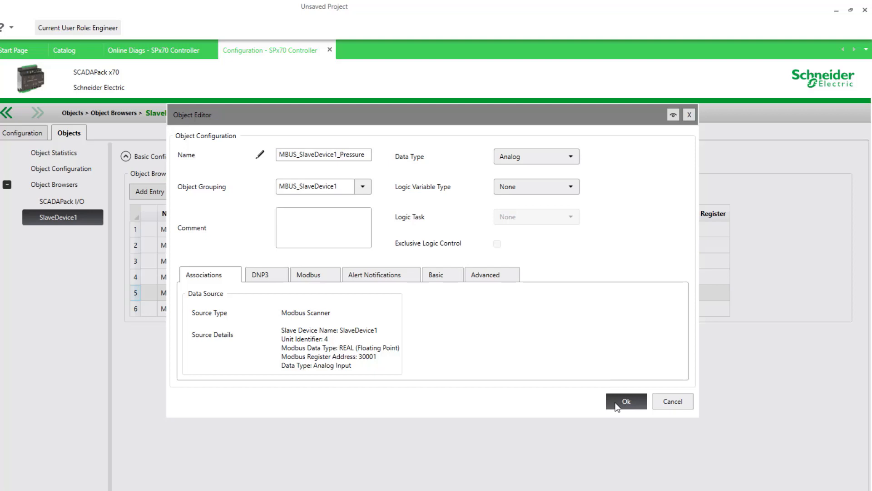
{"action": "left_click", "coordinate": [625, 400]}
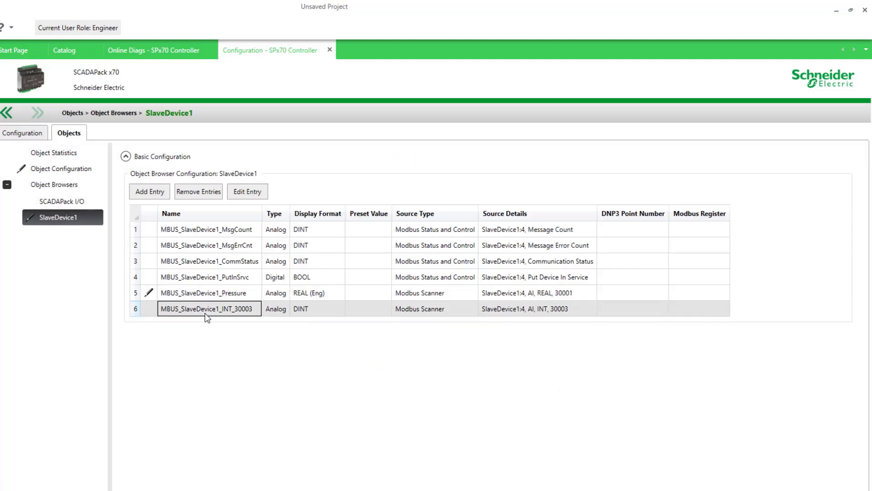
Rename the 30003 INT object to MBUS_SlaveDevice1_Temp_C.
{"action": "left_click", "coordinate": [247, 192]}
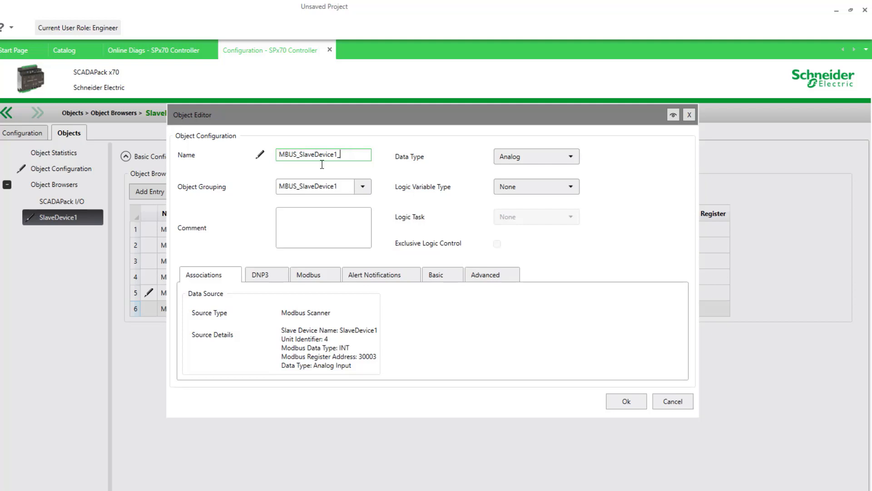
{"action": "type", "text": "_Temp_C"}
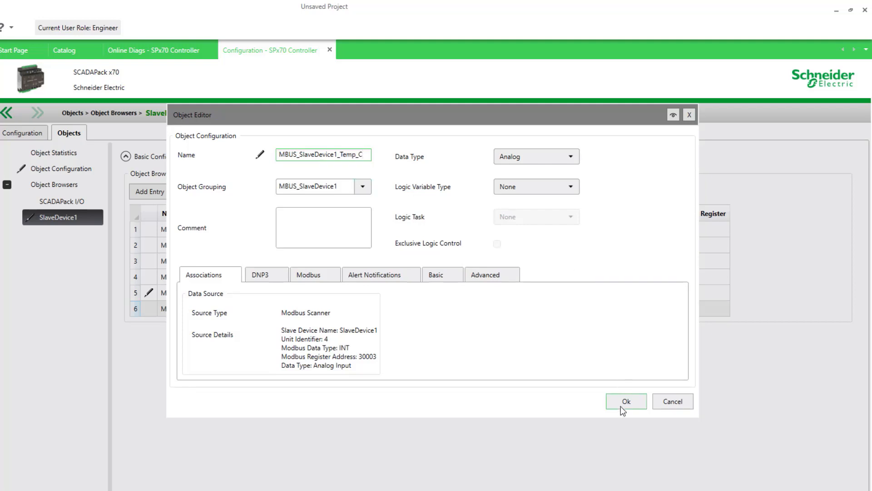
{"action": "left_click", "coordinate": [625, 400]}
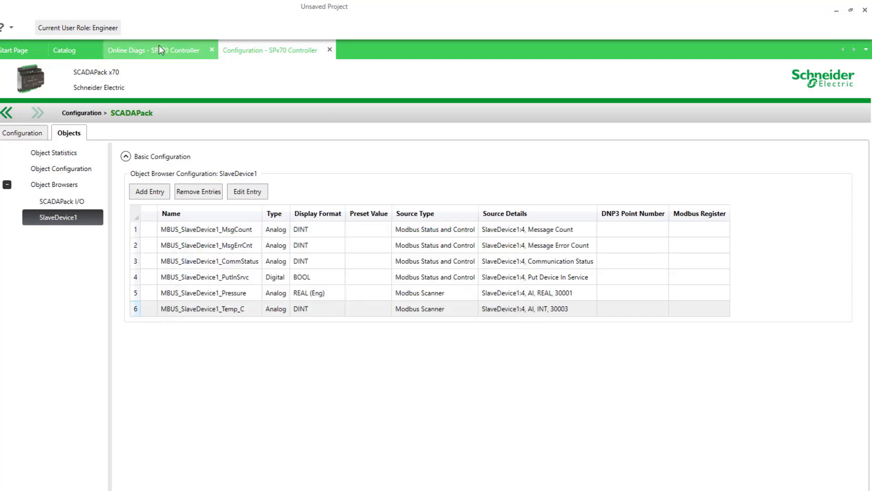
View the renamed SlaveDevice1 objects online with auto refresh enabled every 2 seconds.
{"action": "left_click", "coordinate": [152, 50]}
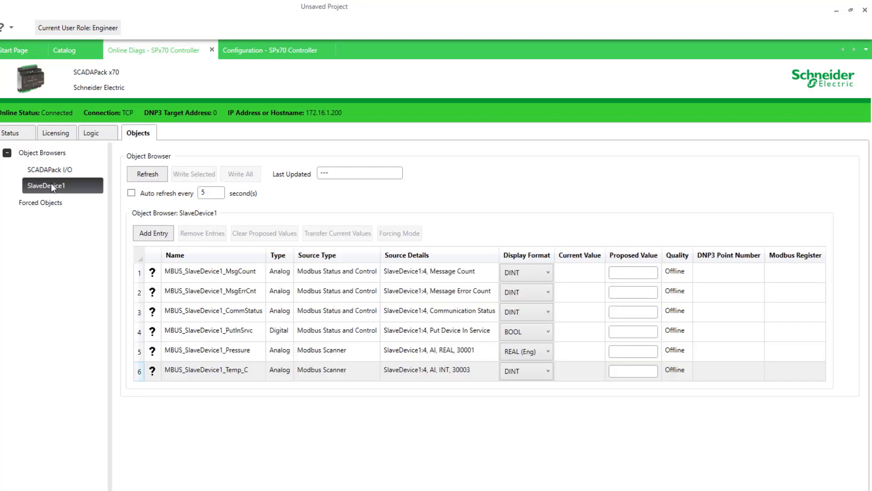
{"action": "left_click", "coordinate": [210, 192]}
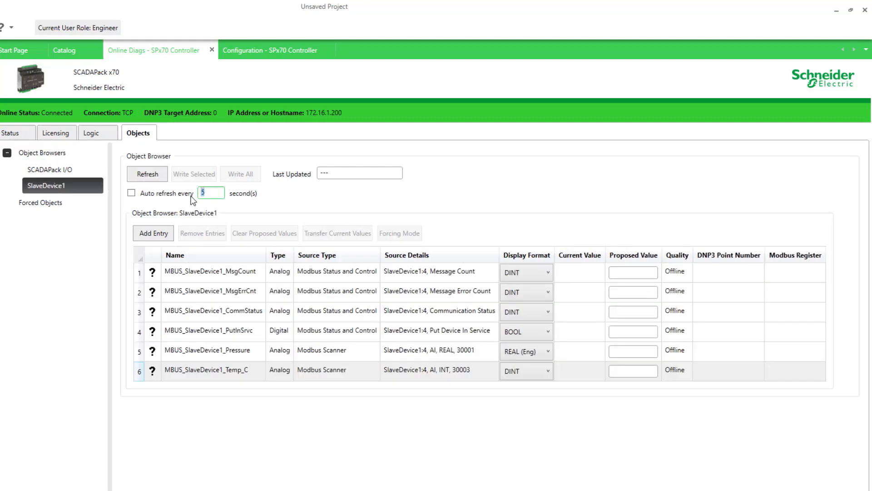
{"action": "type", "text": "2"}
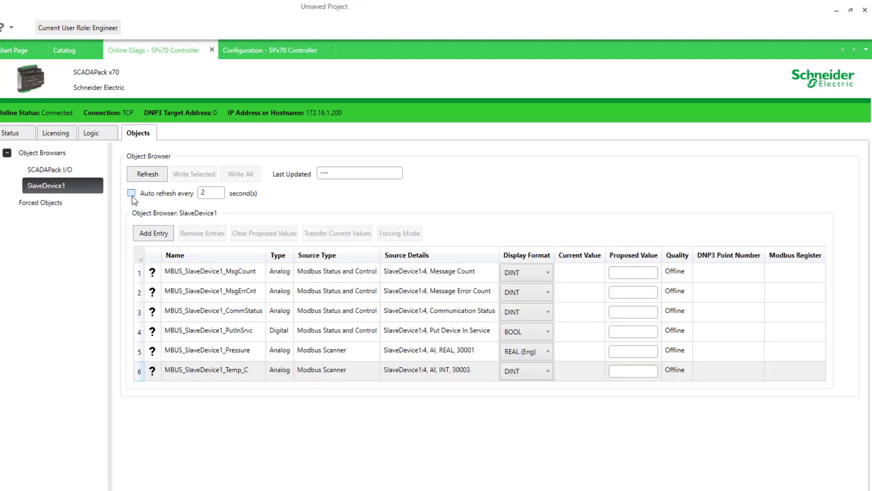
{"action": "left_click", "coordinate": [131, 192]}
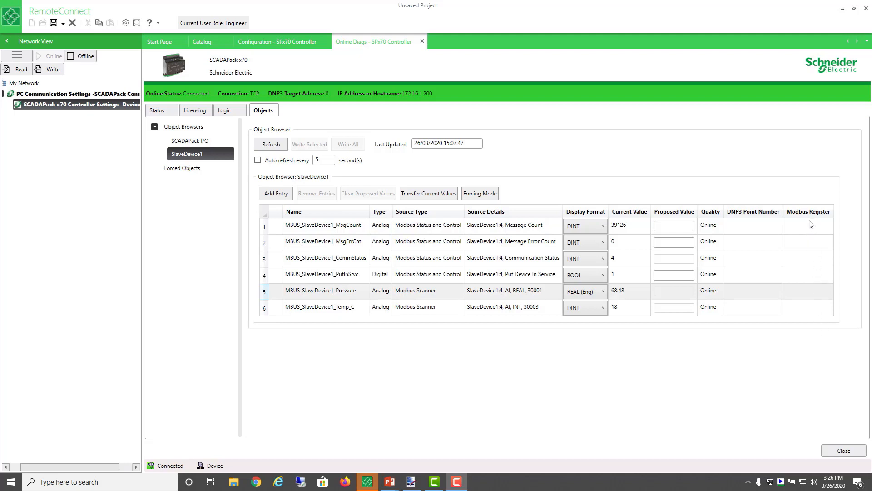
{"action": "mouse_move", "coordinate": [366, 309]}
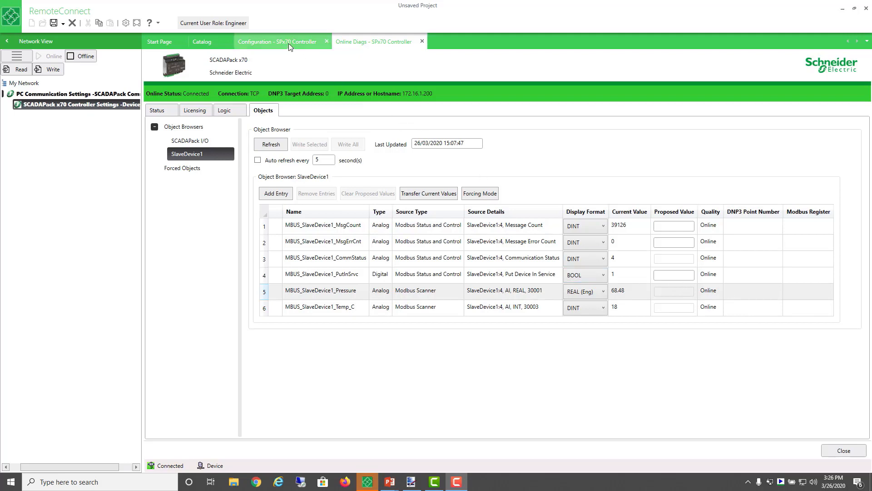
Map the Pressure object to Modbus register 30101 as REAL (Floating Point).
{"action": "left_click", "coordinate": [273, 41]}
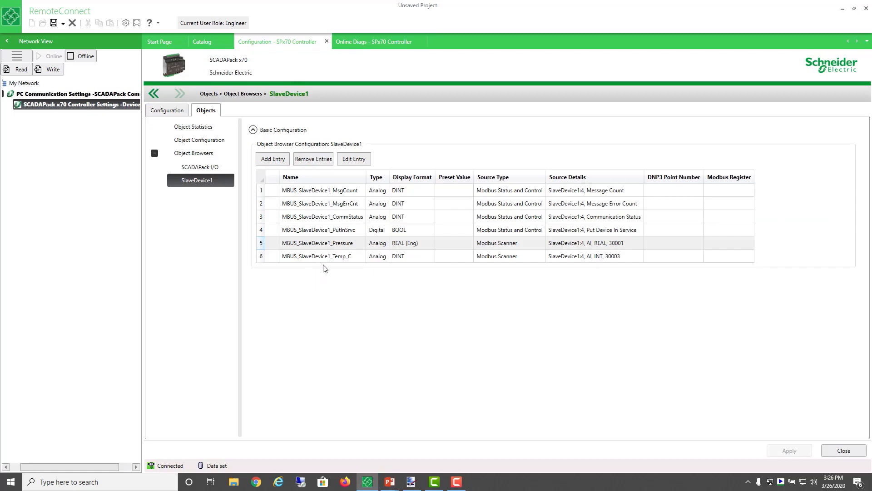
{"action": "left_click", "coordinate": [319, 242]}
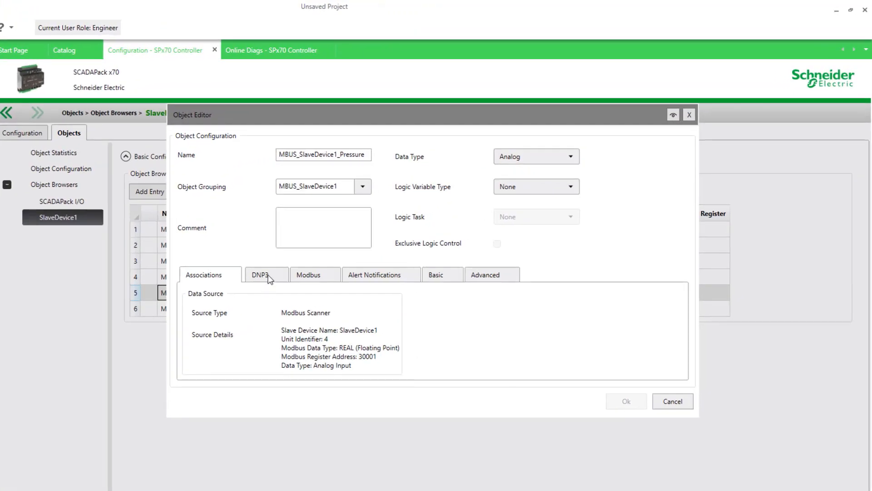
{"action": "left_click", "coordinate": [263, 274]}
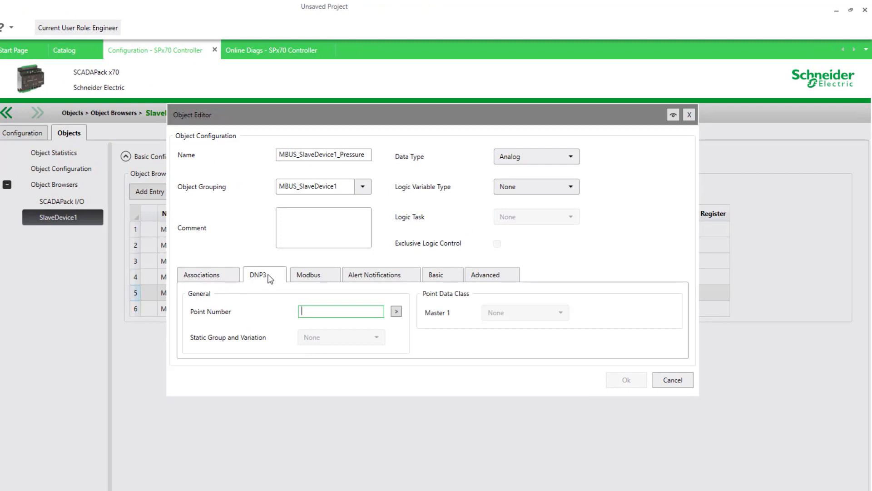
{"action": "left_click", "coordinate": [305, 274]}
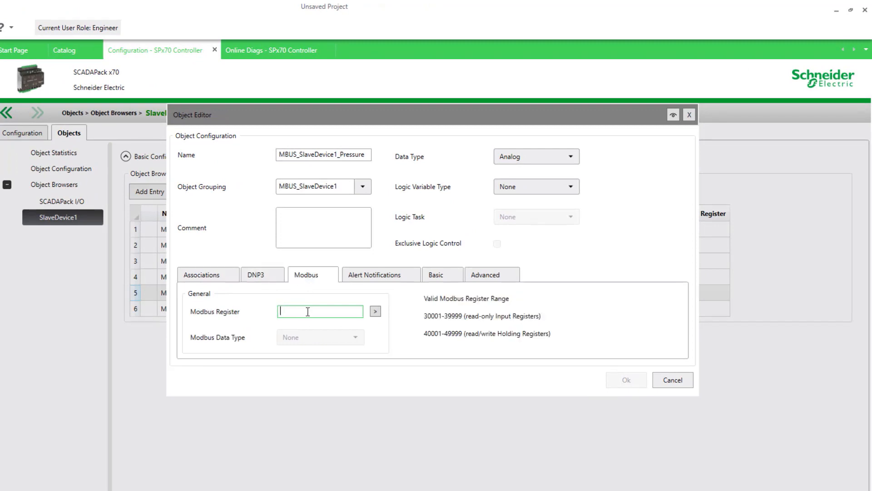
{"action": "type", "text": "30101"}
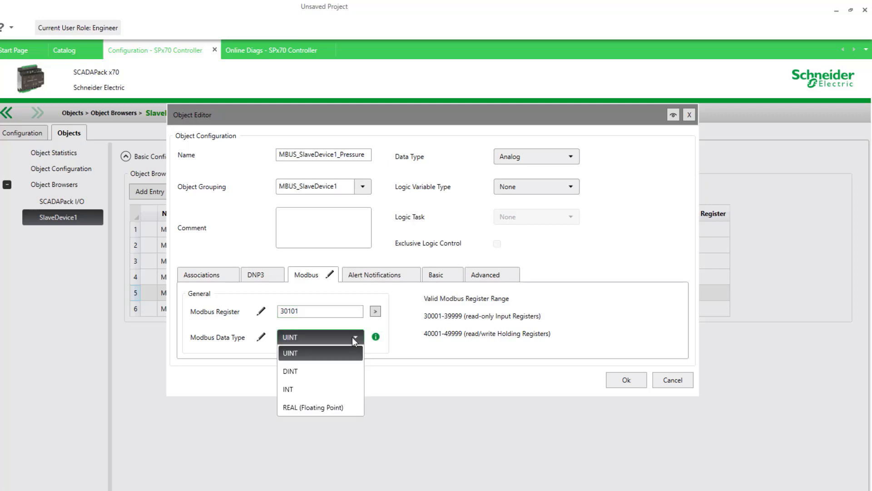
{"action": "left_click", "coordinate": [314, 407]}
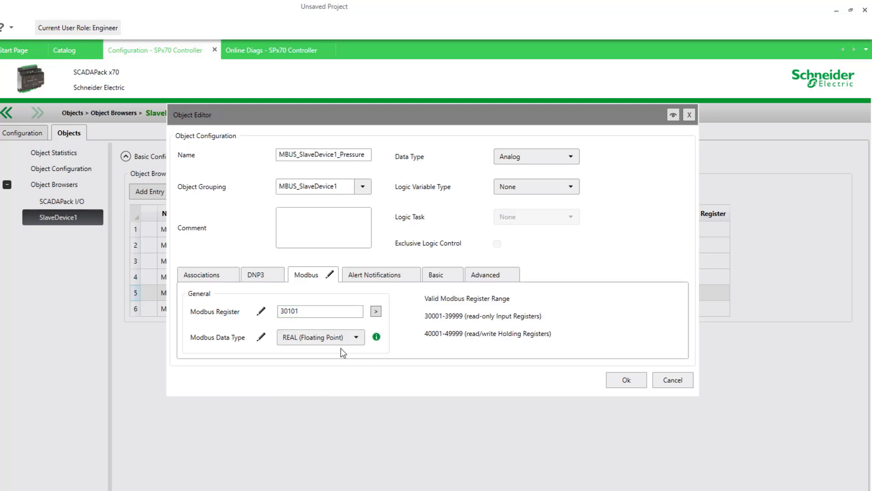
{"action": "mouse_move", "coordinate": [648, 401]}
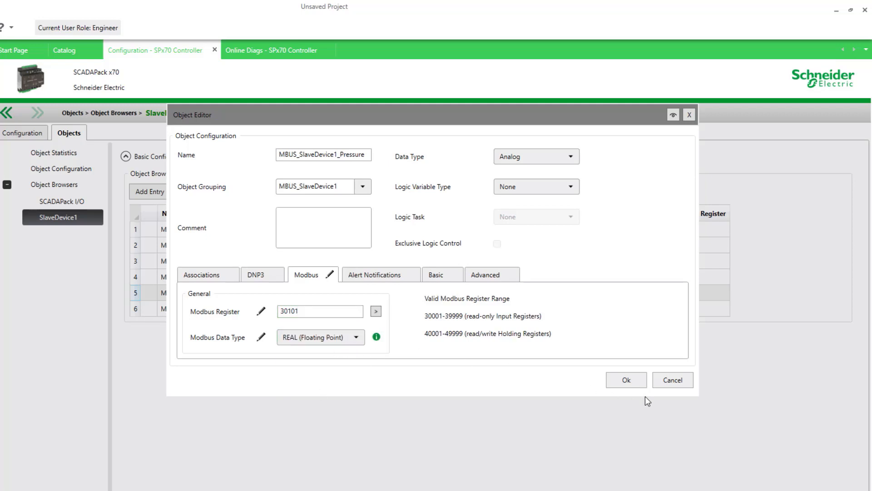
{"action": "left_click", "coordinate": [625, 379]}
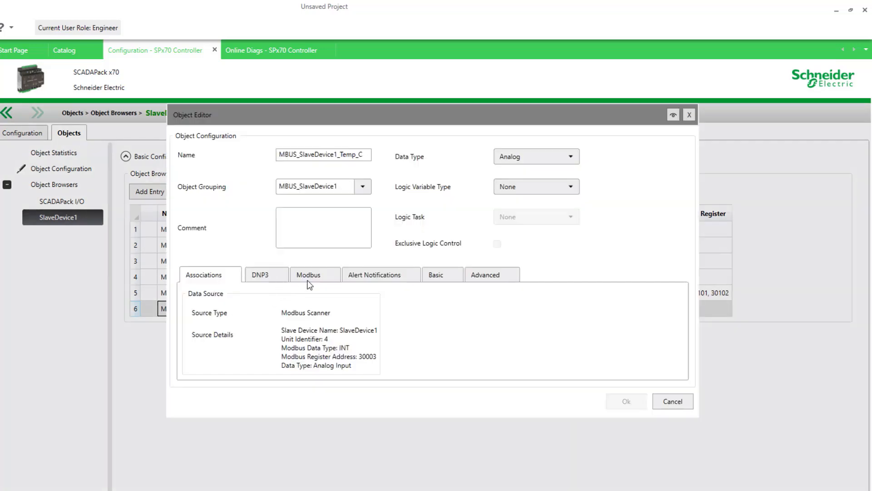
Map the Temp_C object to Modbus register 30103 as INT.
{"action": "left_click", "coordinate": [308, 274]}
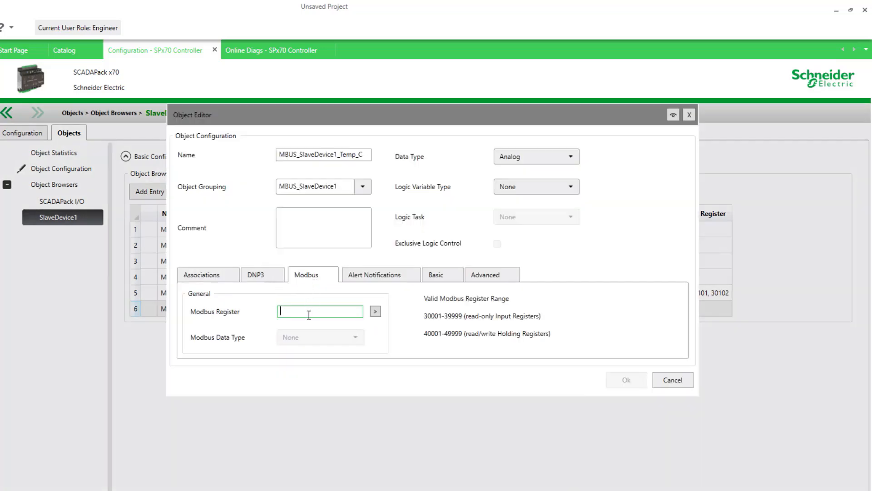
{"action": "type", "text": "300"}
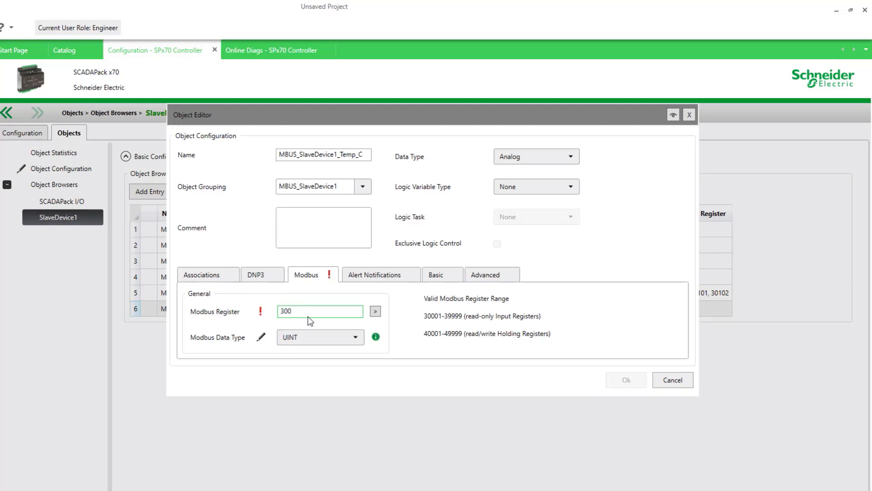
{"action": "type", "text": "30103"}
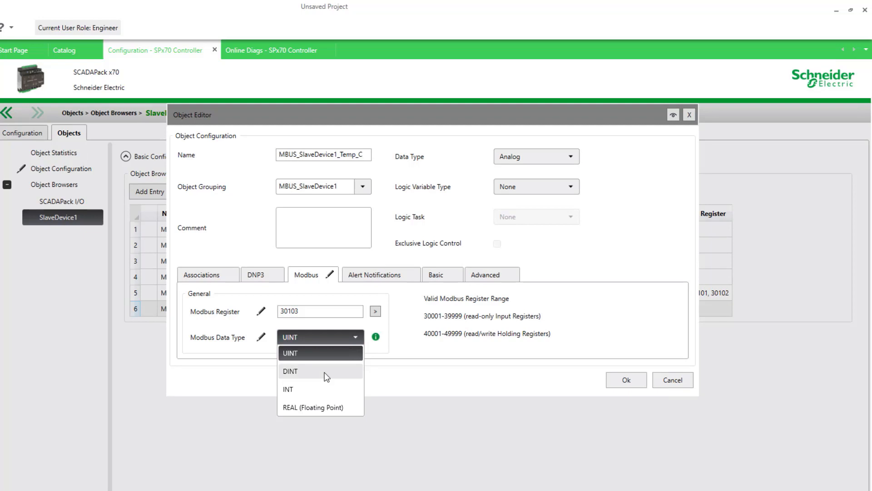
{"action": "left_click", "coordinate": [289, 370]}
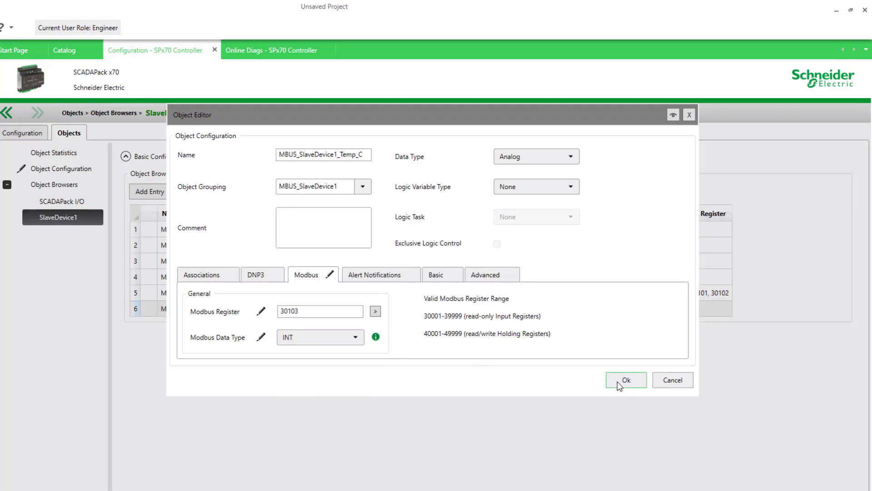
{"action": "left_click", "coordinate": [625, 380]}
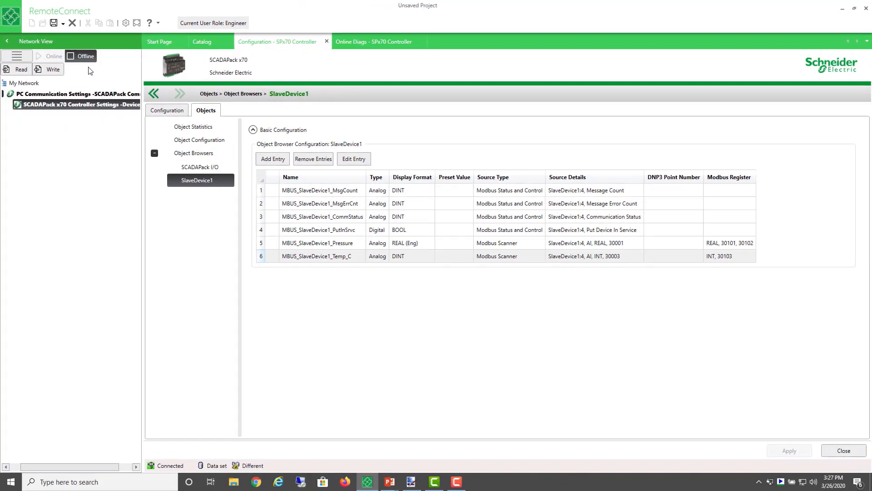
Enable Modbus IP Servers in the controller's Project Settings and confirm.
{"action": "right_click", "coordinate": [75, 106]}
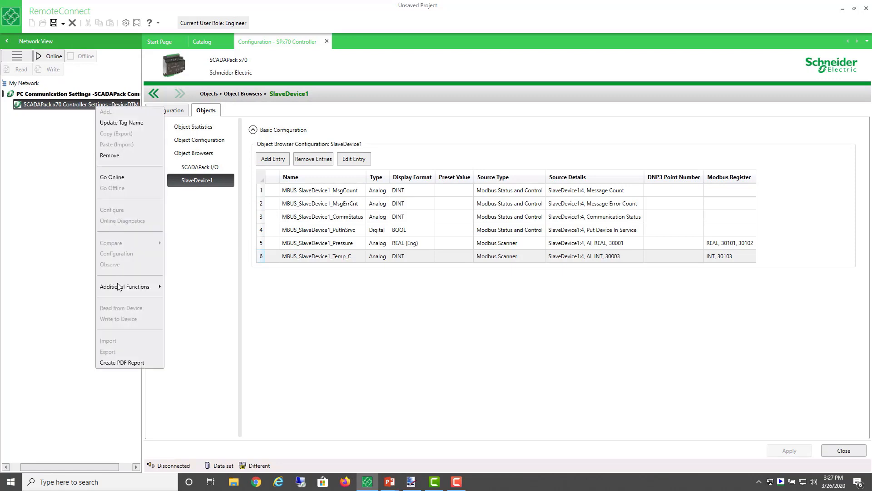
{"action": "mouse_move", "coordinate": [187, 288]}
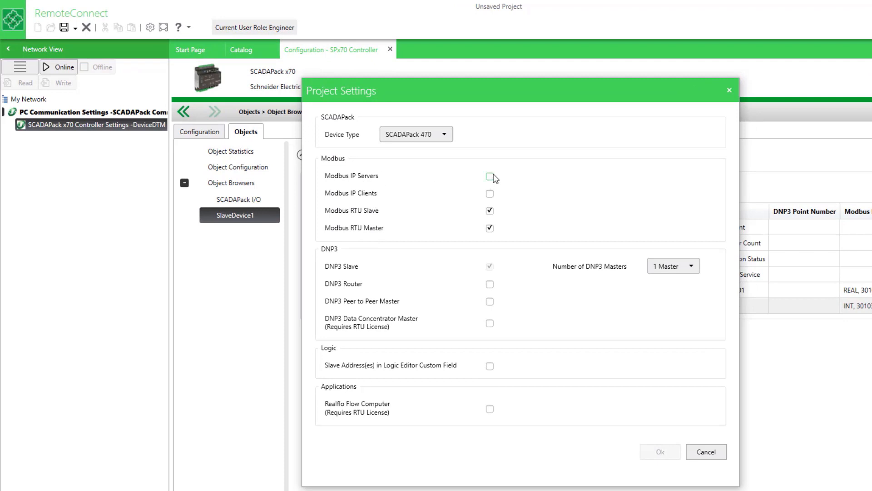
{"action": "left_click", "coordinate": [489, 175]}
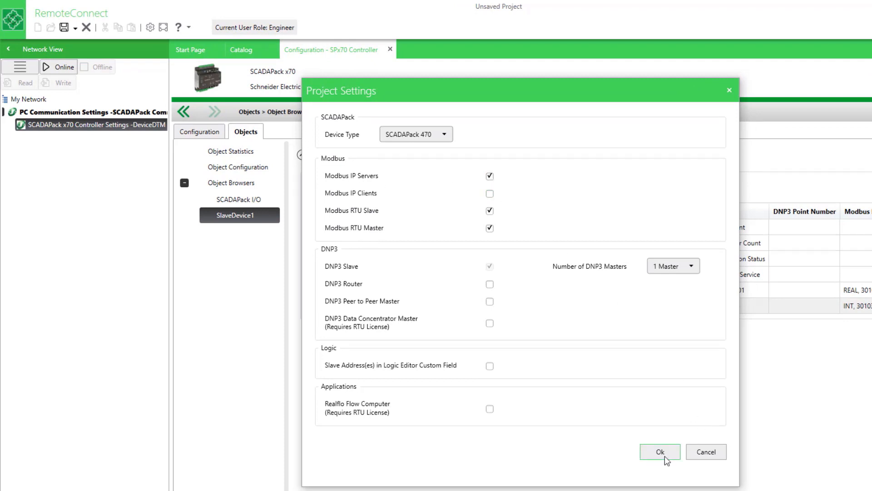
{"action": "left_click", "coordinate": [660, 451]}
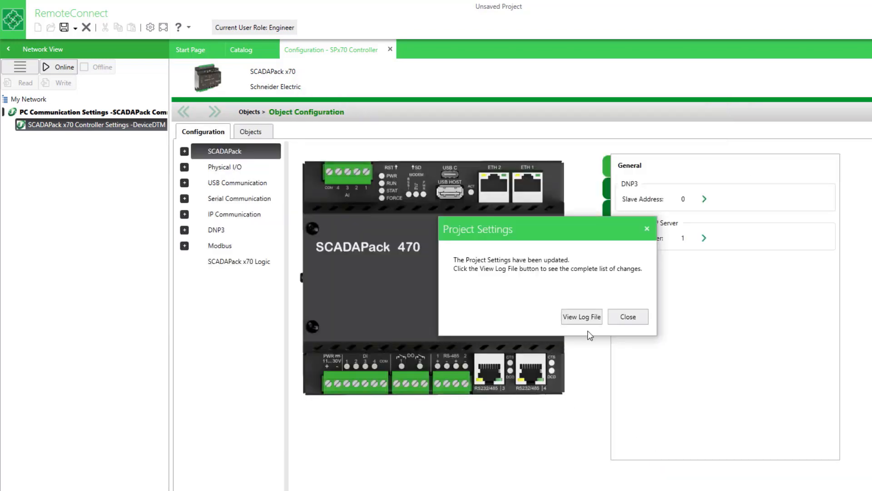
Dismiss the settings-updated notice and show the Modbus Slave/Server configuration page.
{"action": "left_click", "coordinate": [627, 316]}
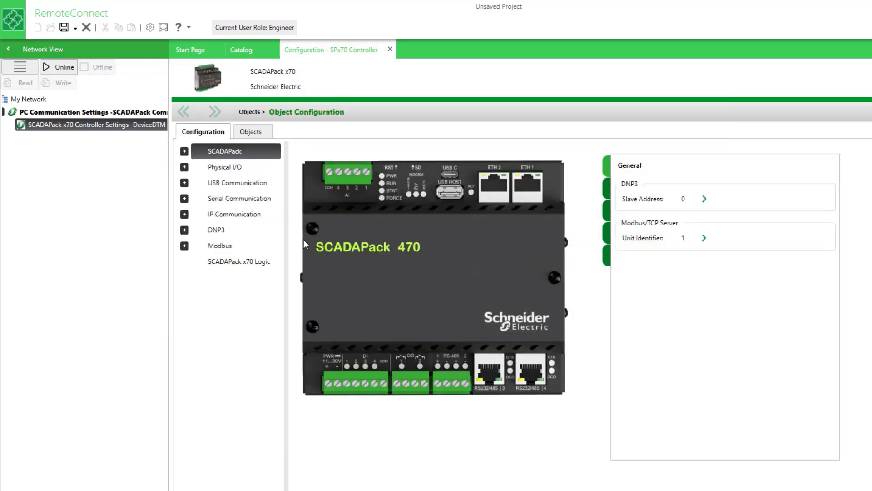
{"action": "left_click", "coordinate": [185, 245]}
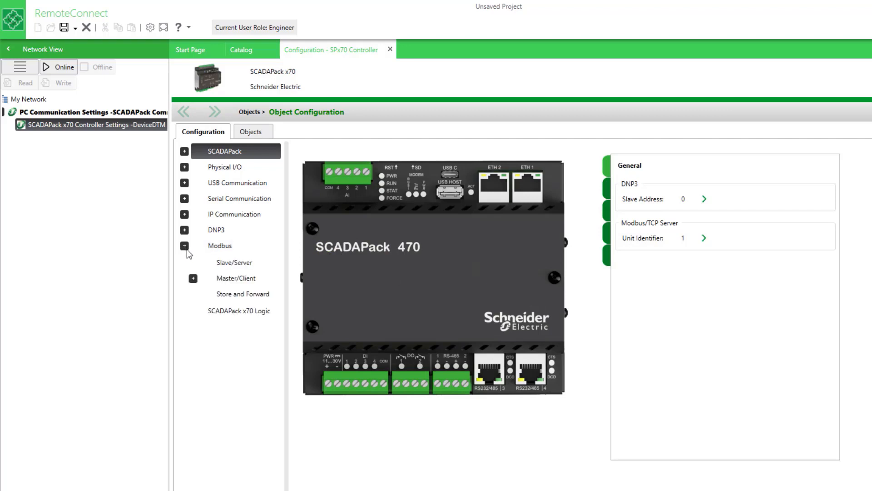
{"action": "left_click", "coordinate": [234, 262]}
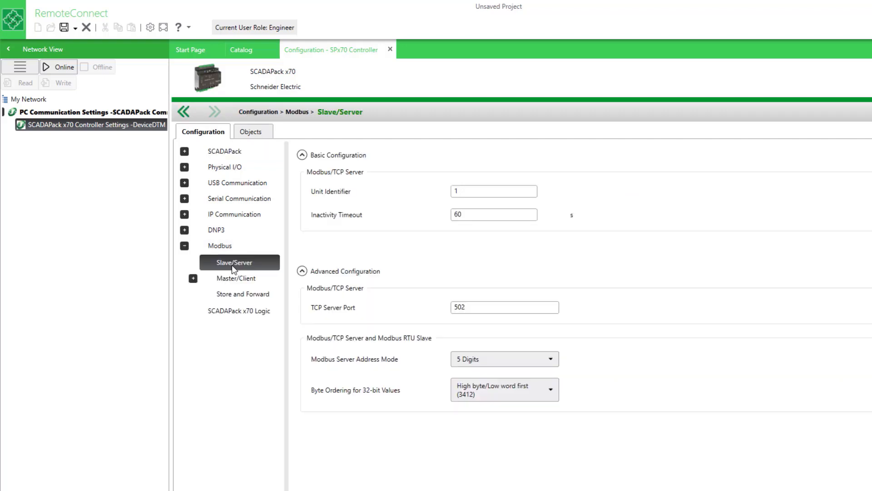
{"action": "mouse_move", "coordinate": [294, 194]}
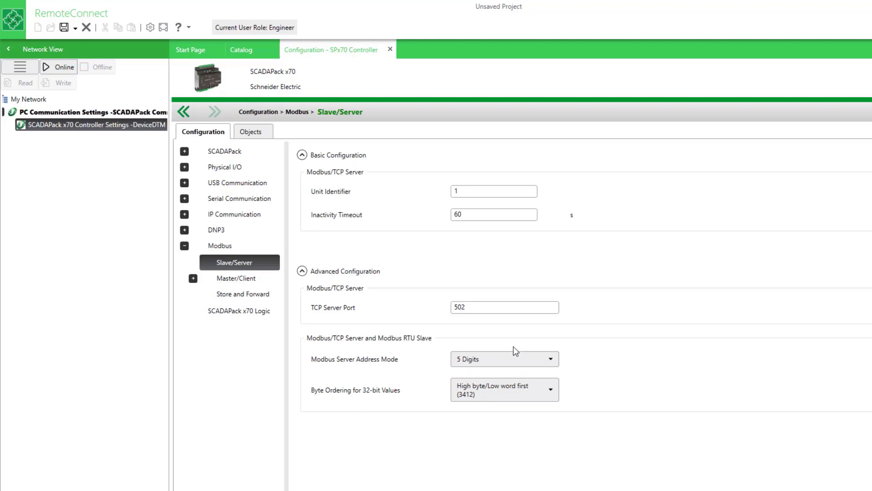
Inspect the Slave/Server values: Unit Identifier 1, inactivity timeout 60 s, TCP port 502.
{"action": "left_click", "coordinate": [504, 307]}
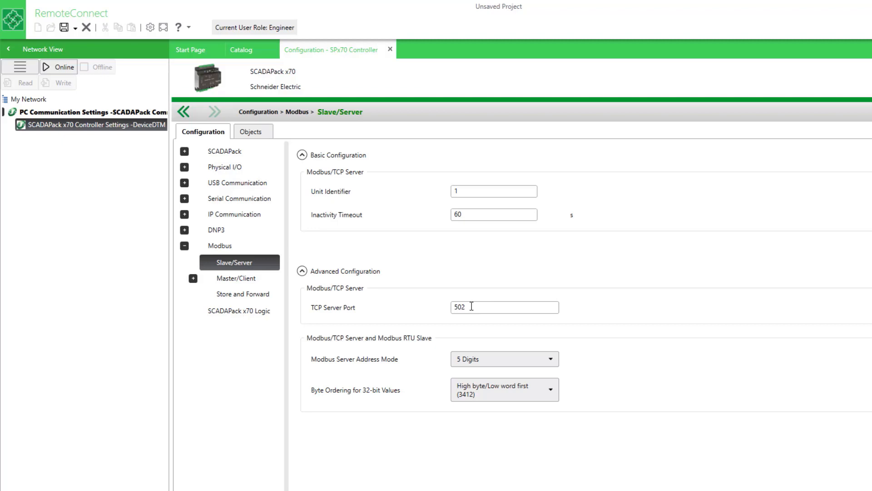
{"action": "mouse_move", "coordinate": [350, 181]}
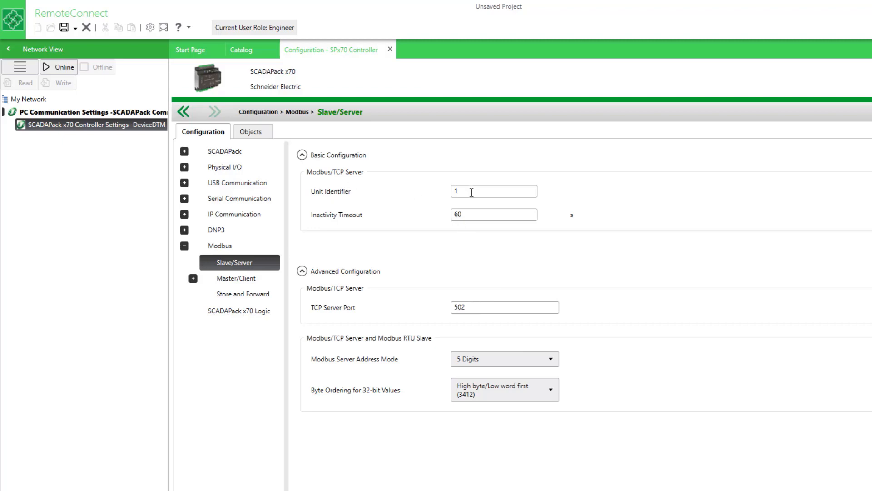
{"action": "left_click", "coordinate": [492, 192]}
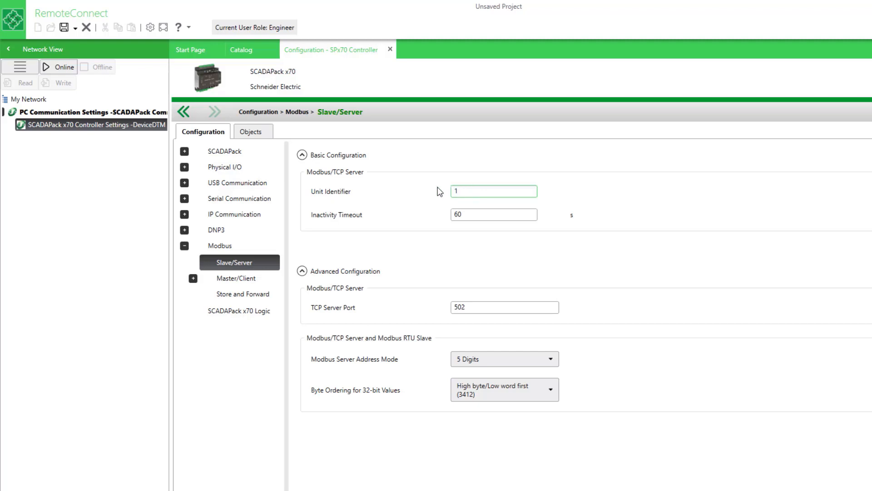
{"action": "left_click", "coordinate": [492, 191]}
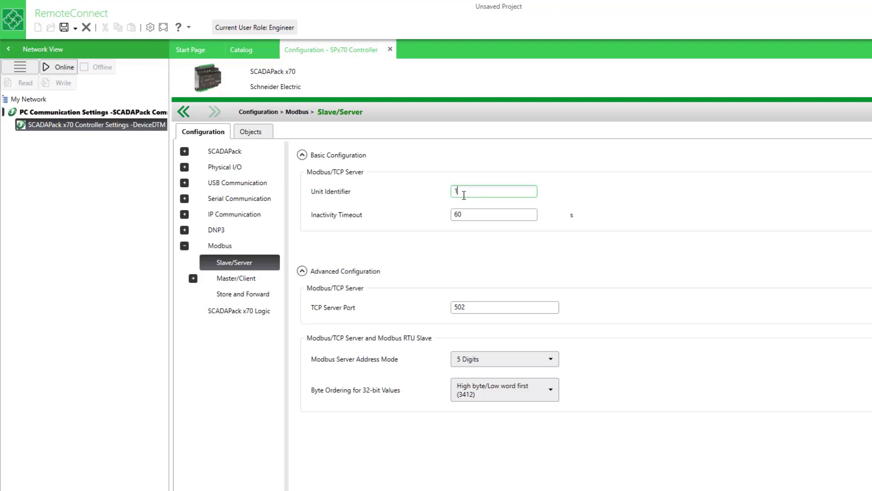
{"action": "mouse_move", "coordinate": [58, 68]}
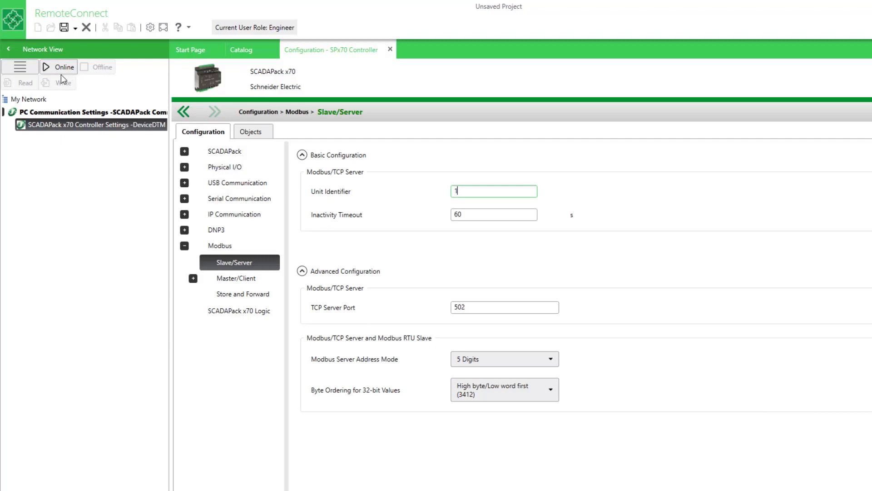
Connect online to the SCADAPack controller and write configuration and logic, confirming with Yes.
{"action": "left_click", "coordinate": [62, 67]}
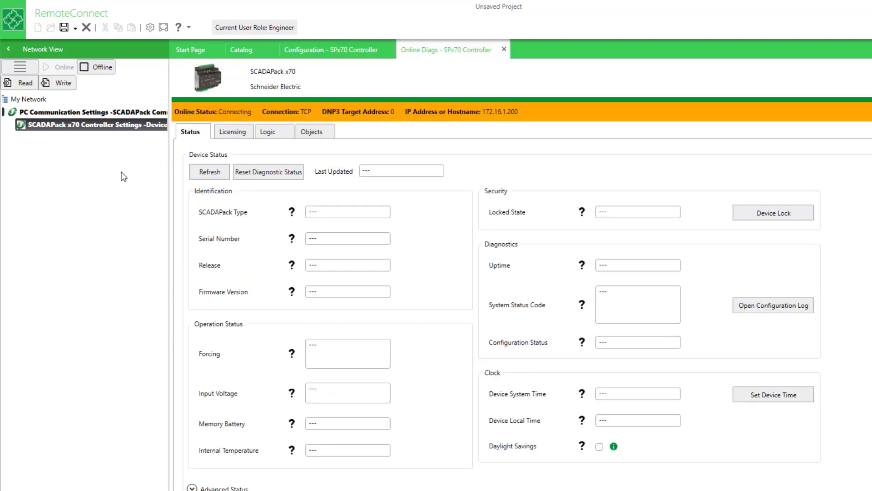
{"action": "left_click", "coordinate": [56, 83]}
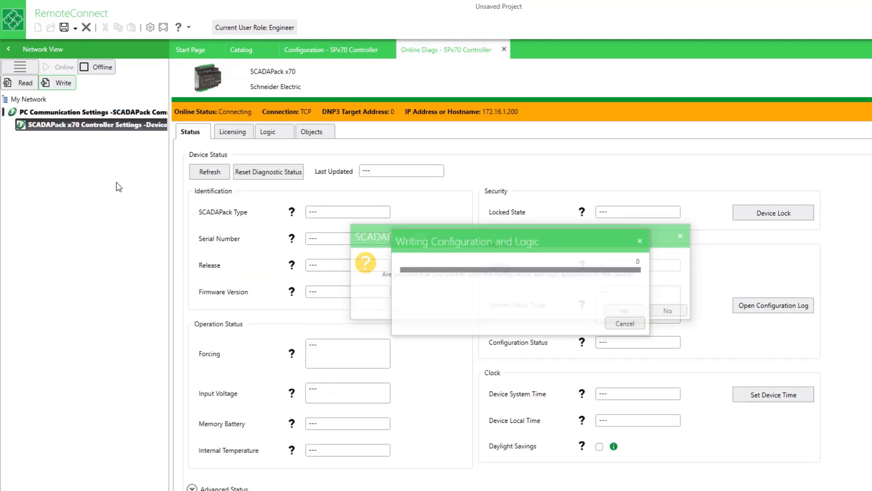
{"action": "left_click", "coordinate": [624, 311]}
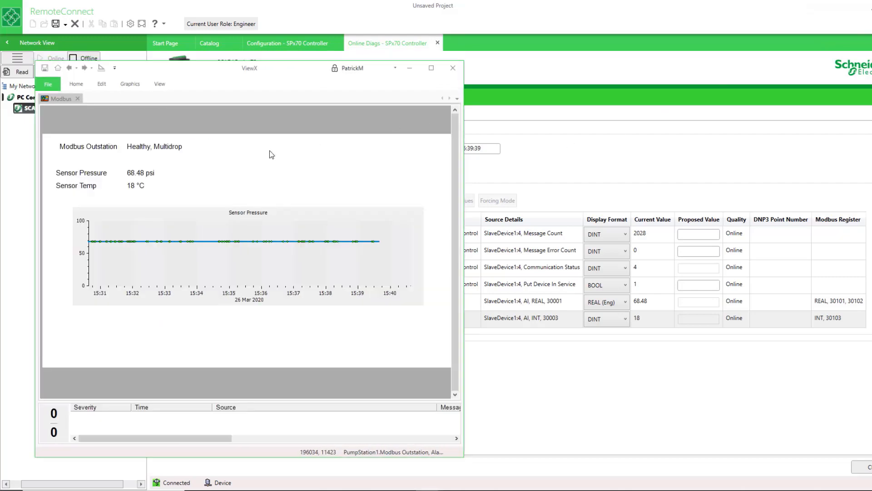
{"action": "mouse_move", "coordinate": [734, 336]}
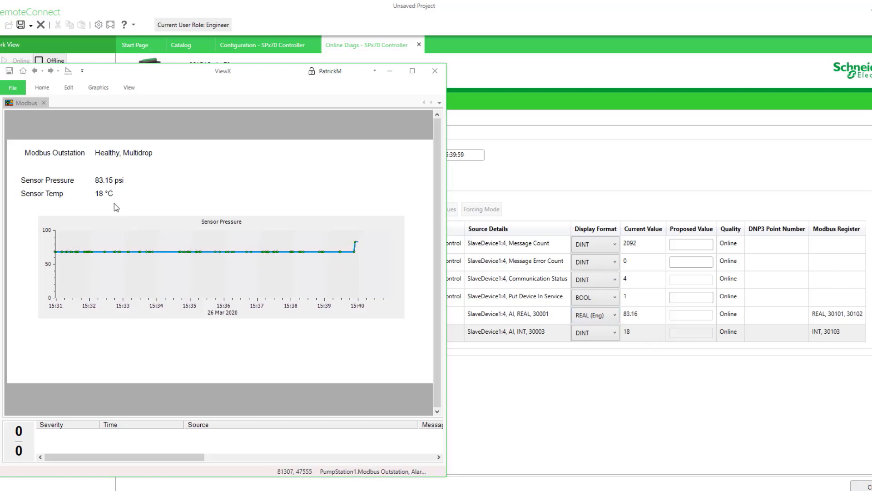
{"action": "mouse_move", "coordinate": [201, 242]}
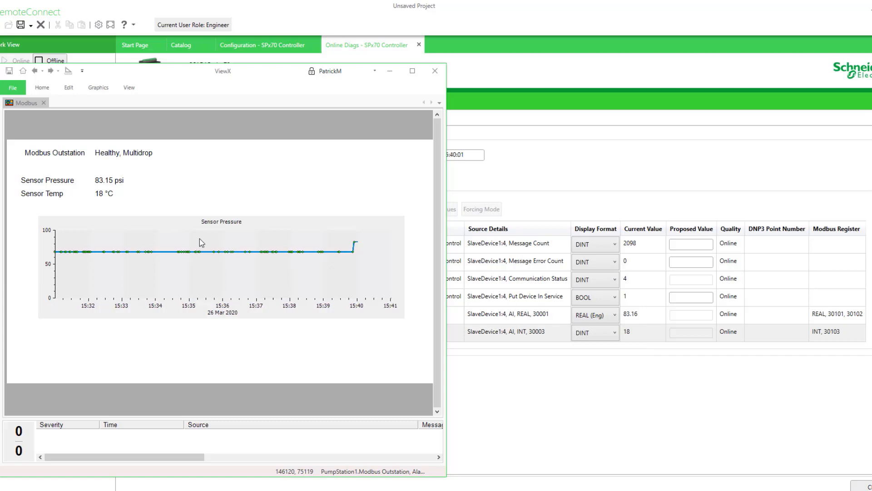